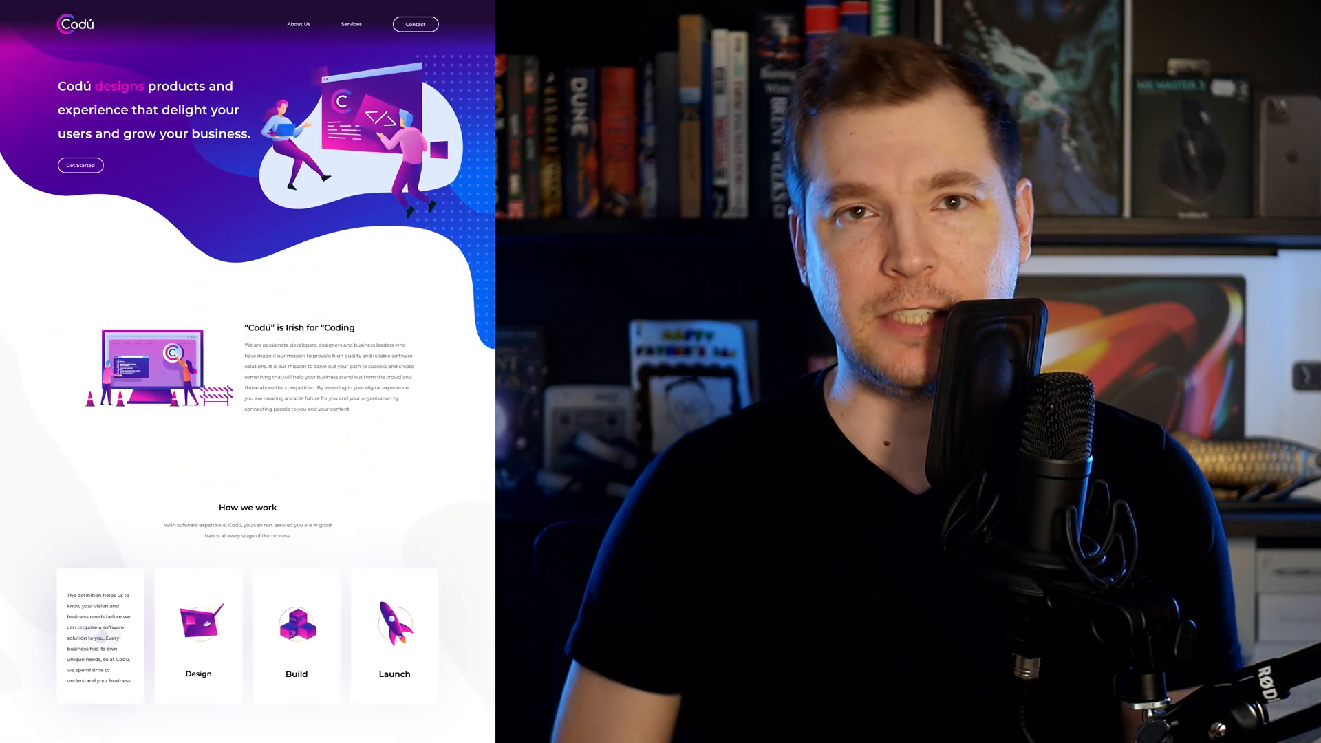
Scroll through the hero and select its background wave shape and illustration image to review them.
scroll(down, 3)
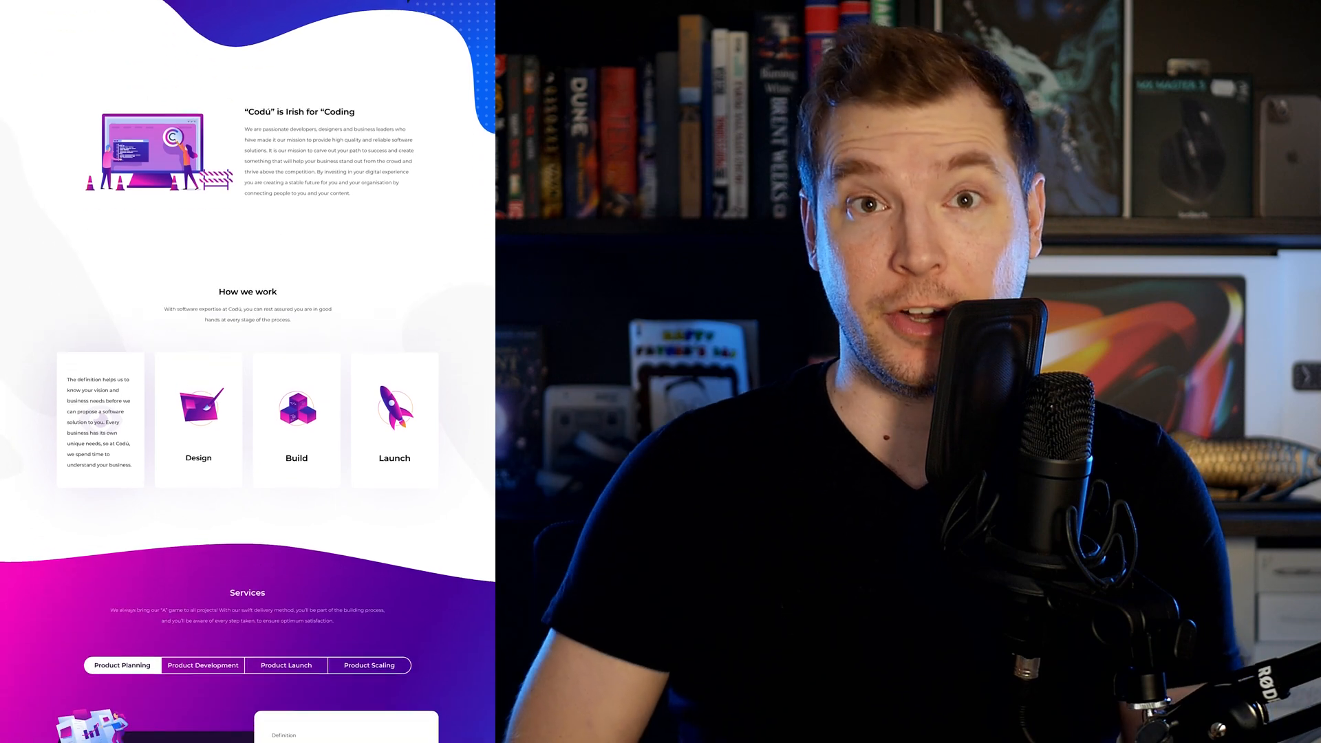
scroll(down, 3)
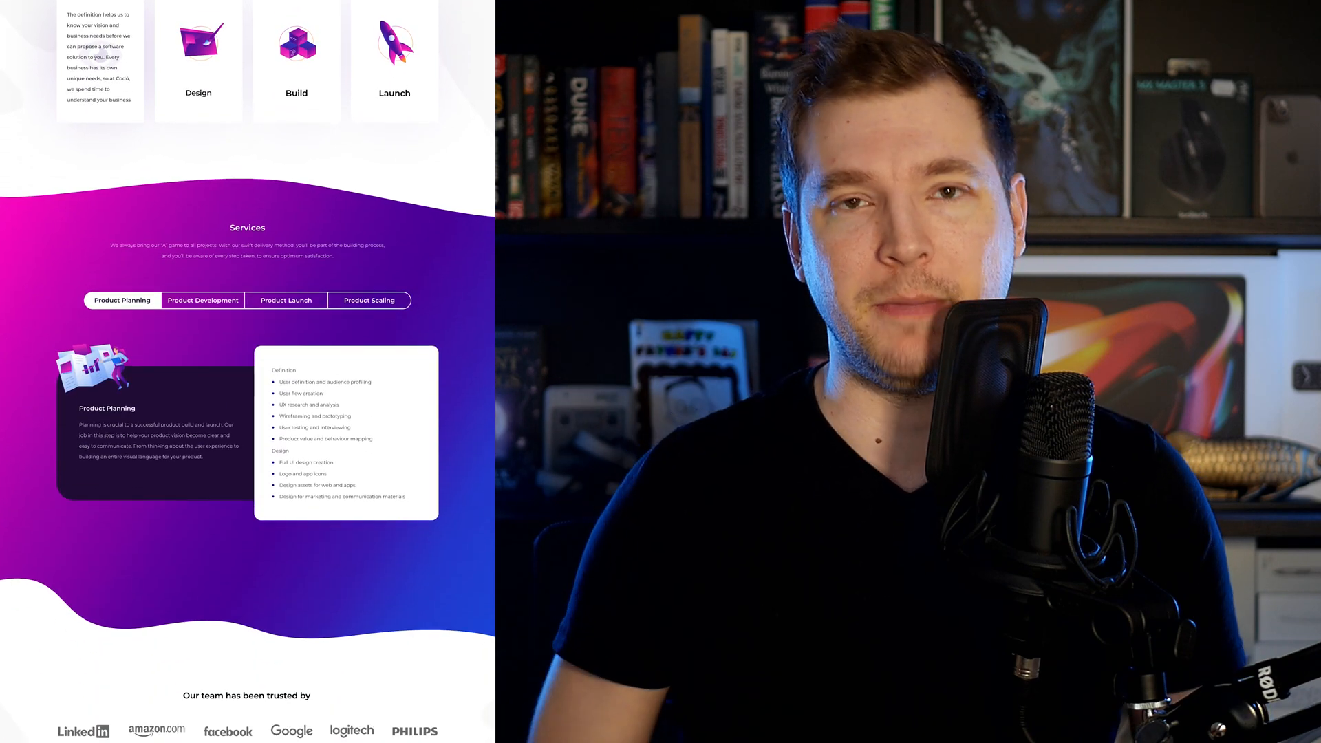
scroll(down, 3)
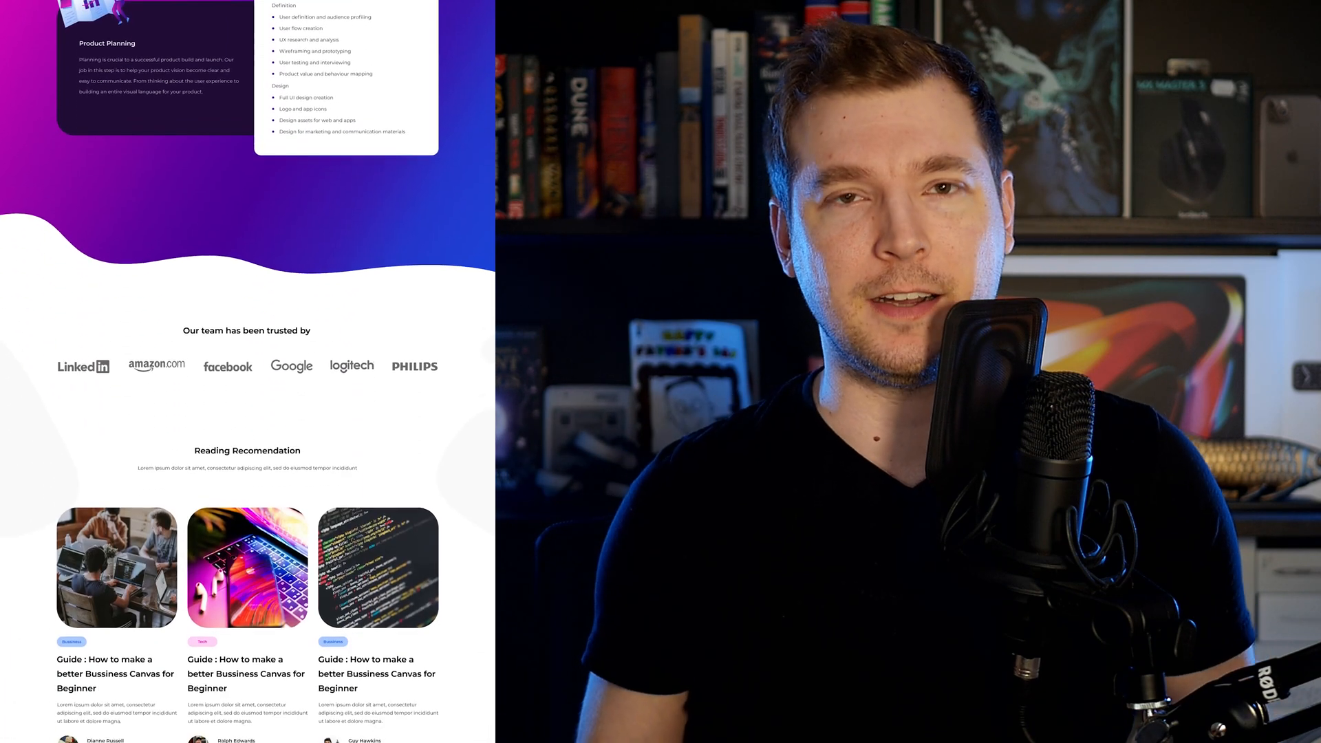
scroll(down, 3)
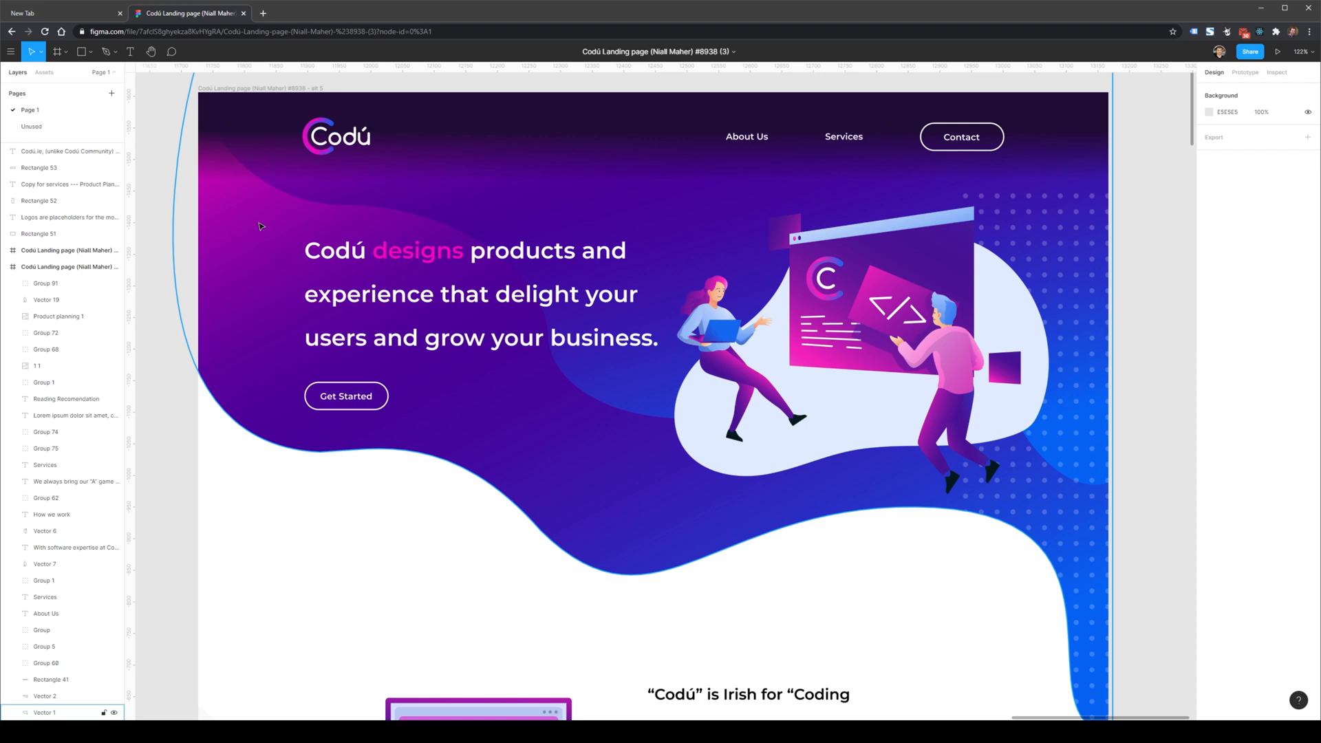
click(334, 138)
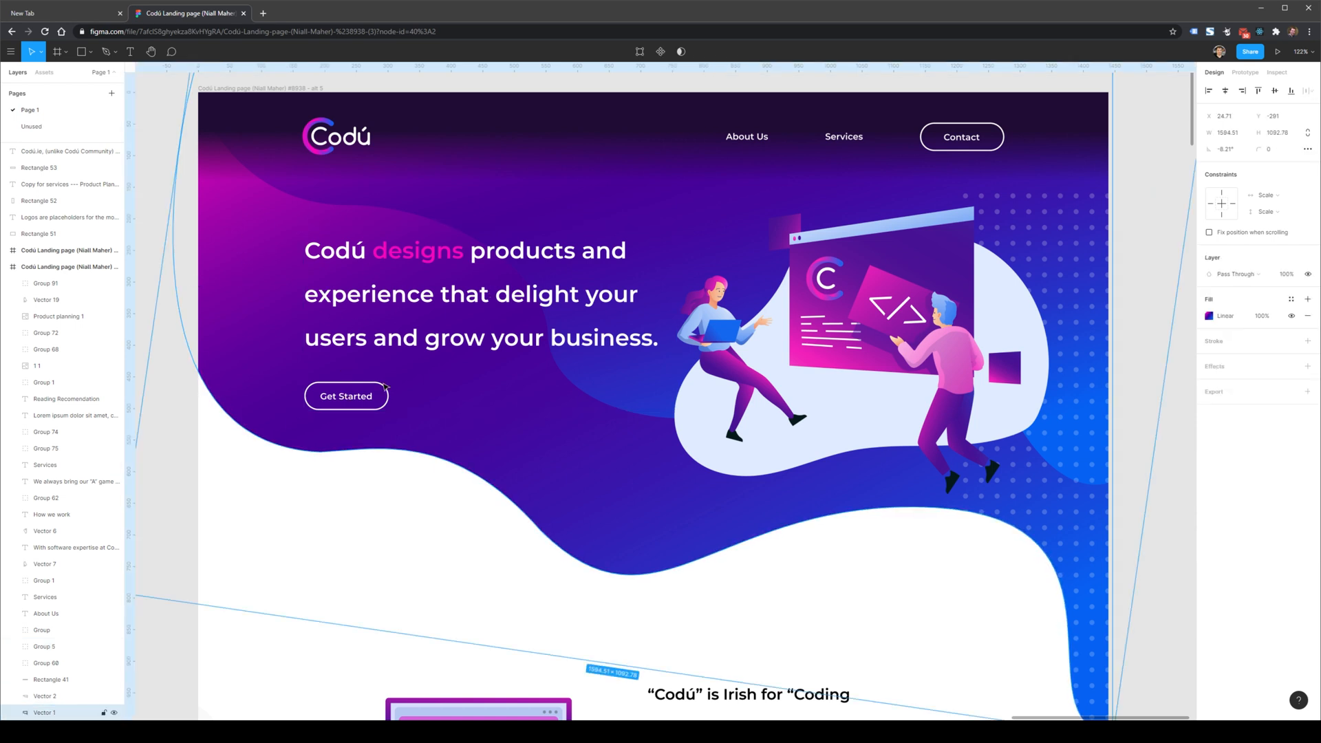
click(37, 366)
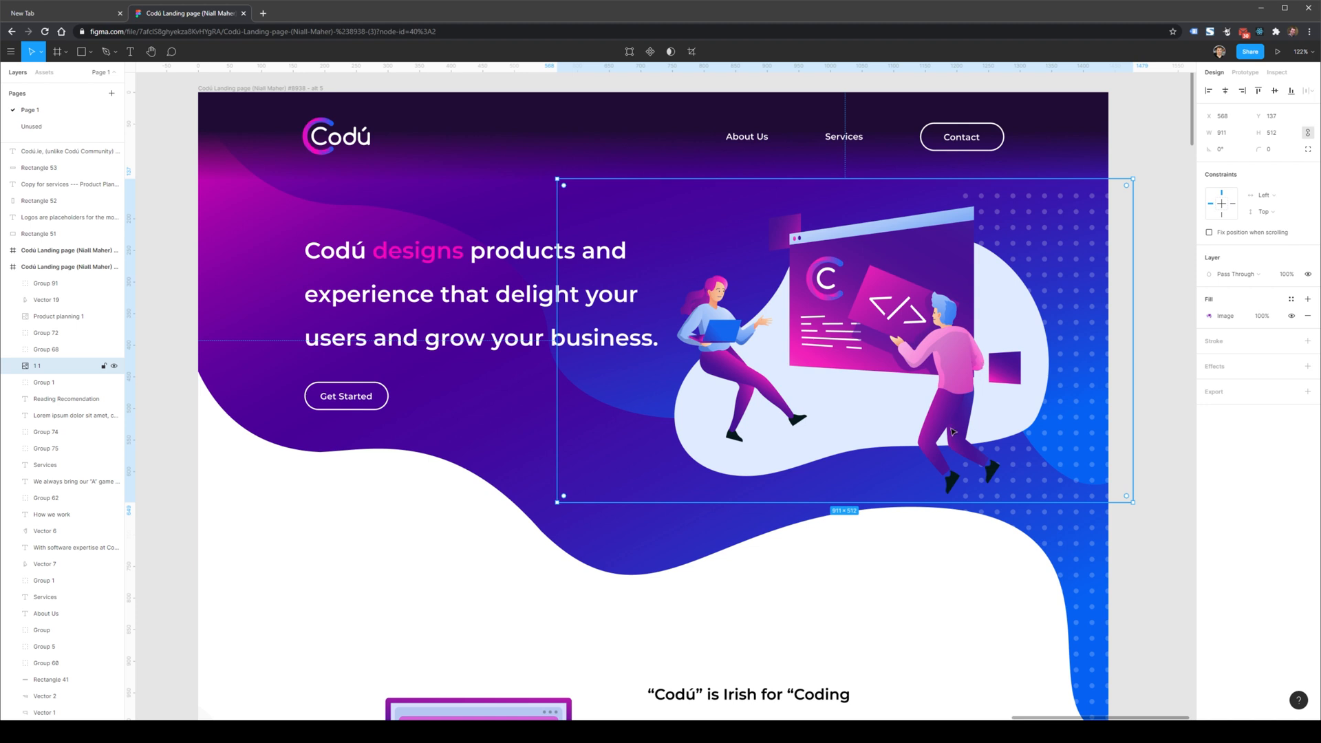
scroll(down, 3)
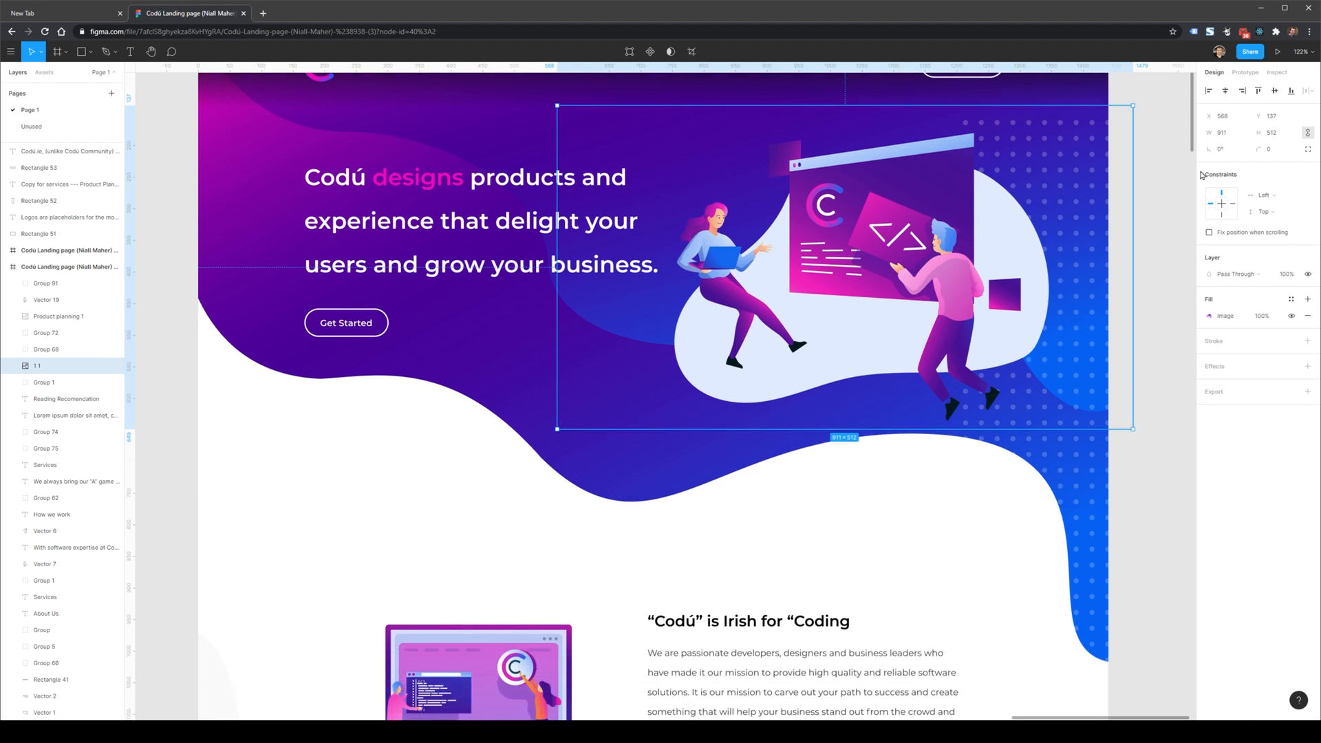
scroll(down, 3)
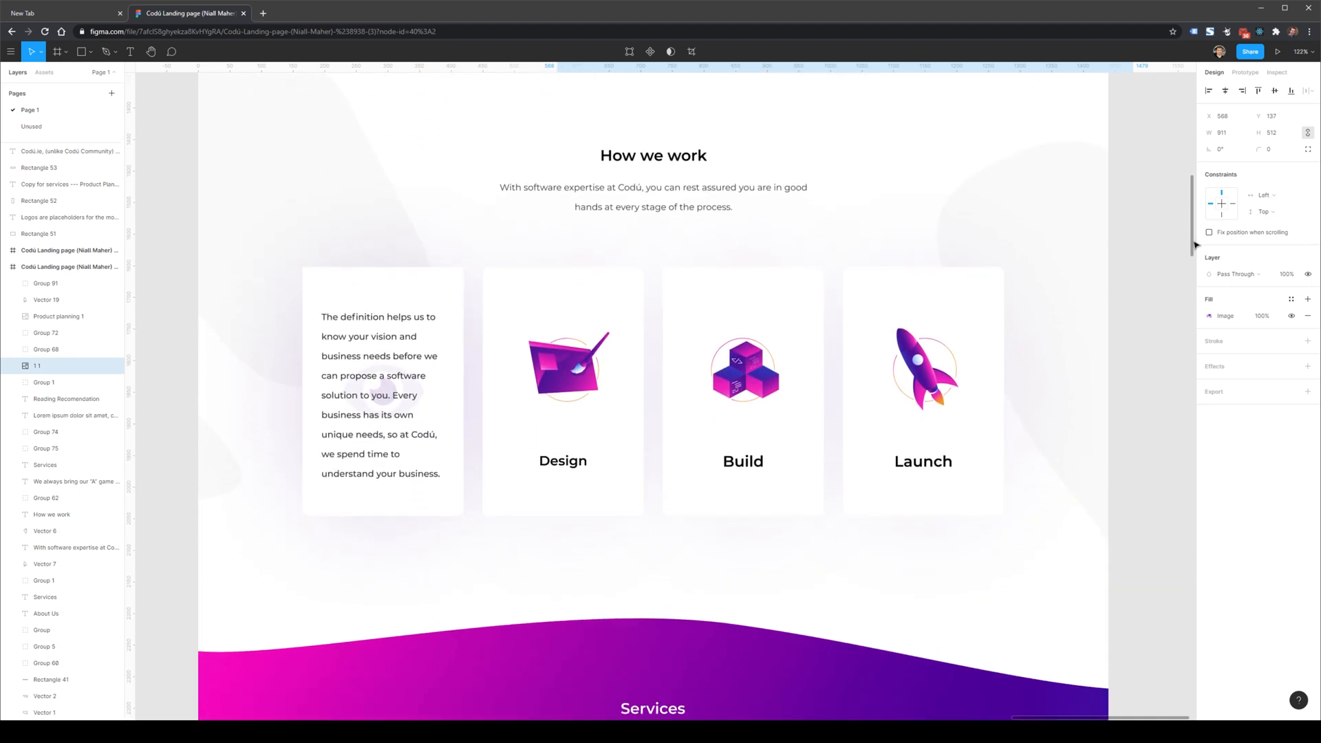
scroll(down, 3)
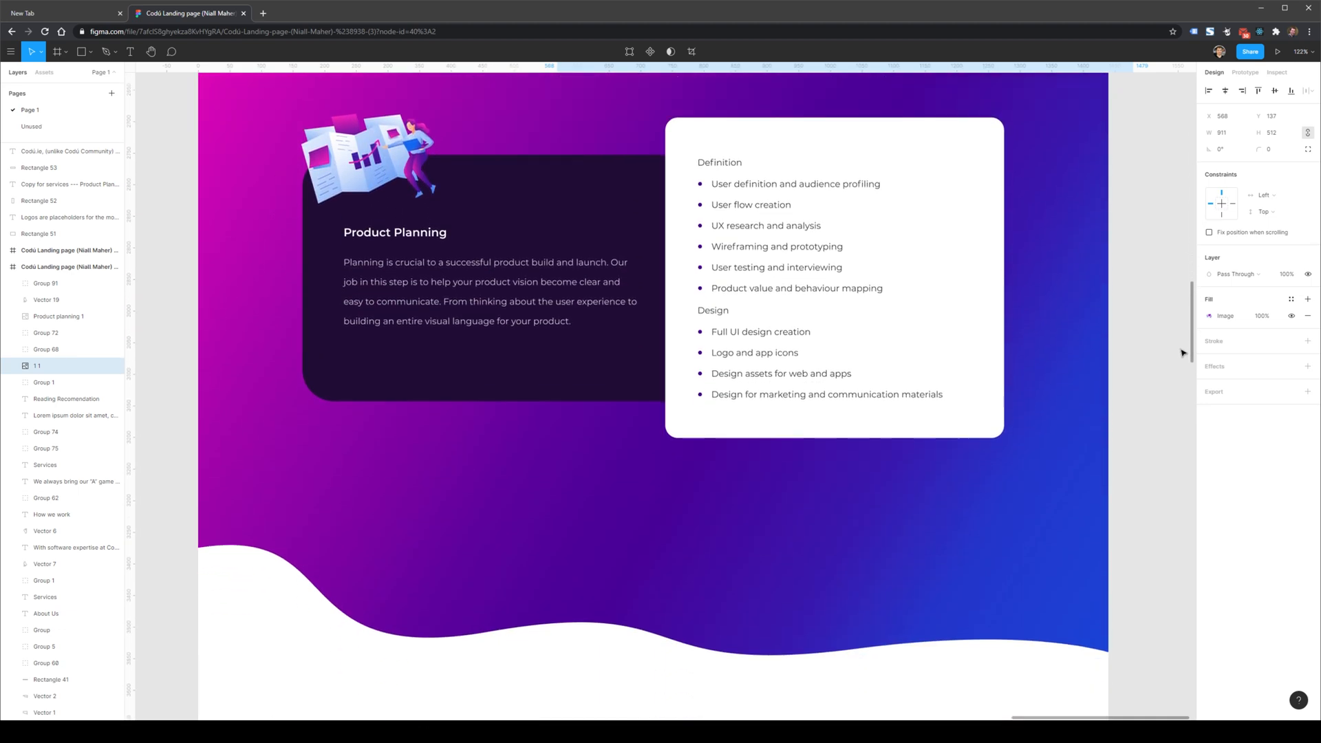
scroll(down, 3)
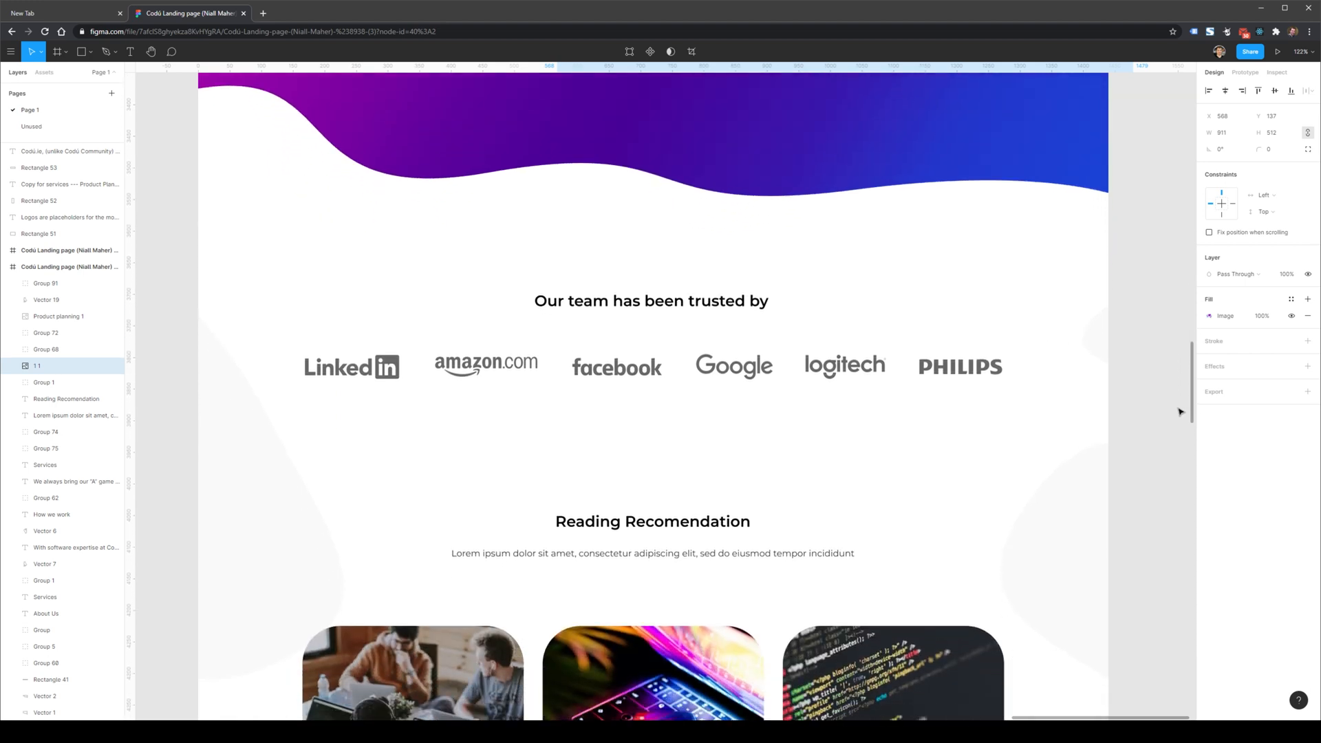
scroll(down, 3)
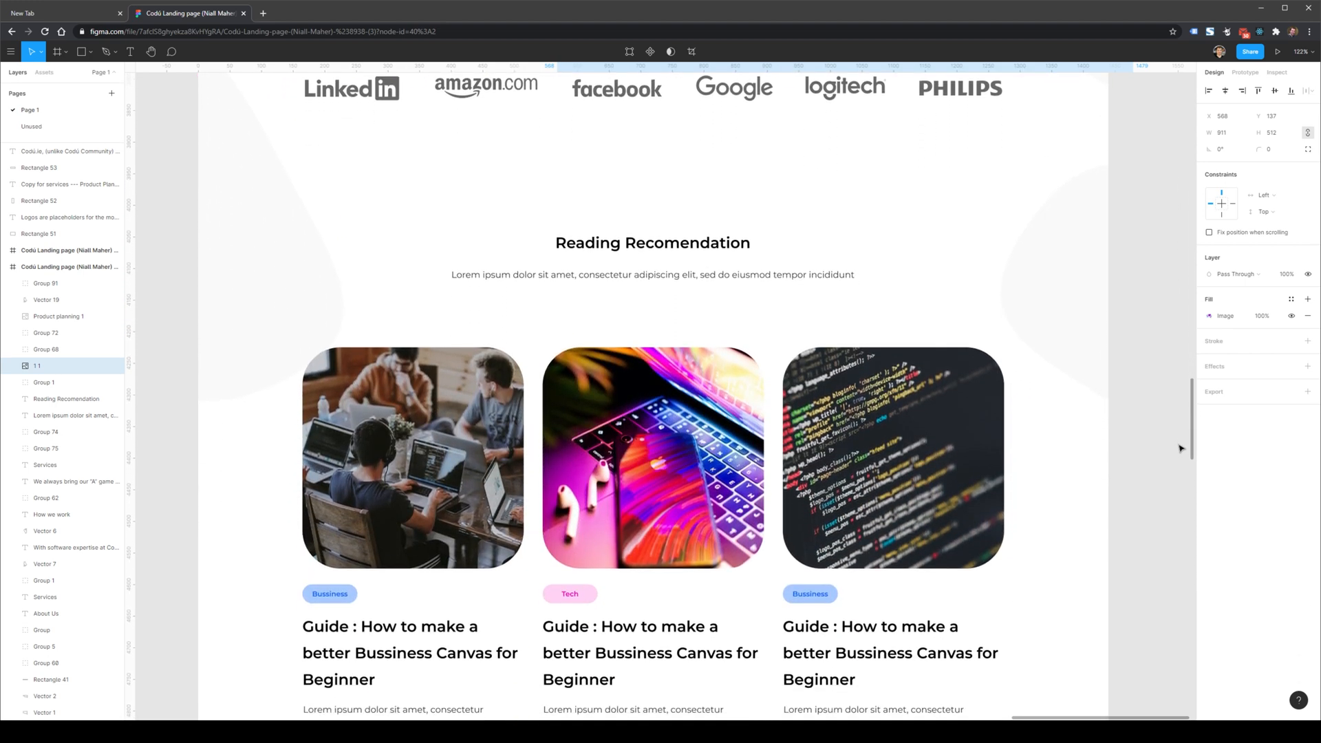
scroll(down, 3)
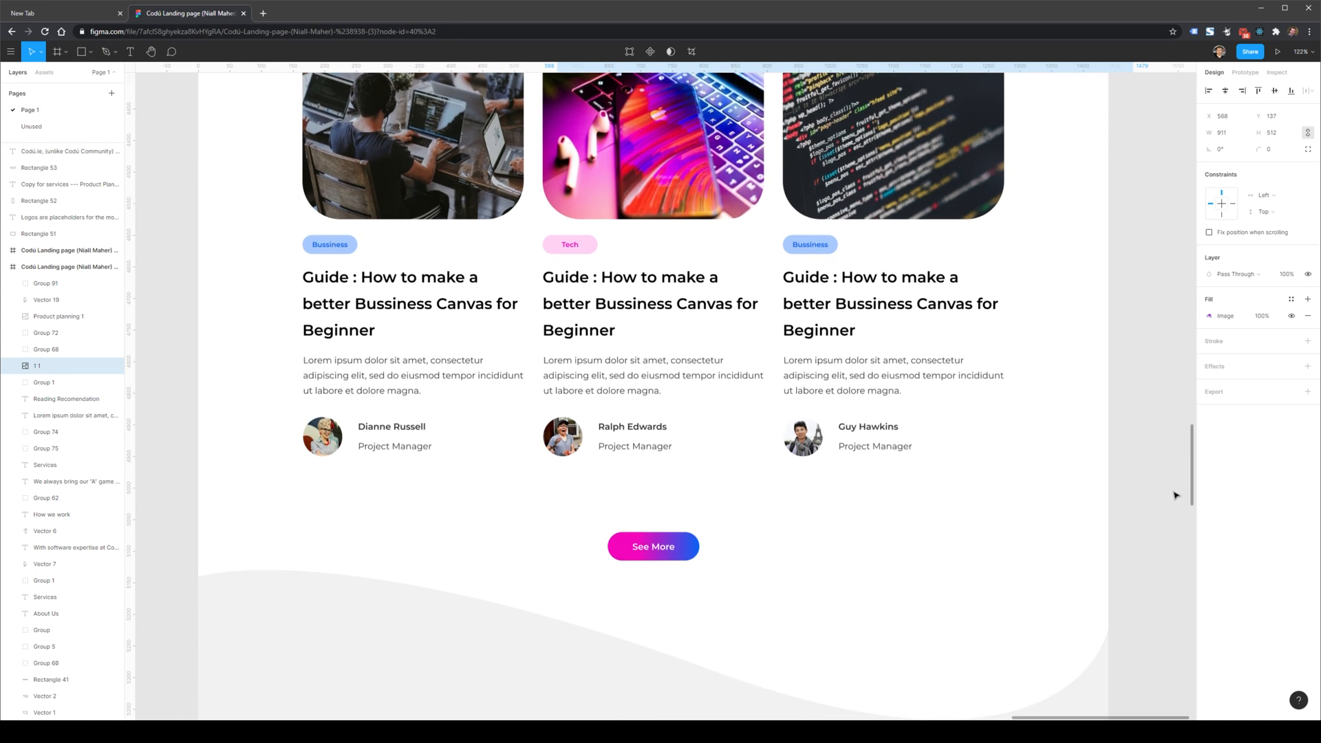
scroll(down, 3)
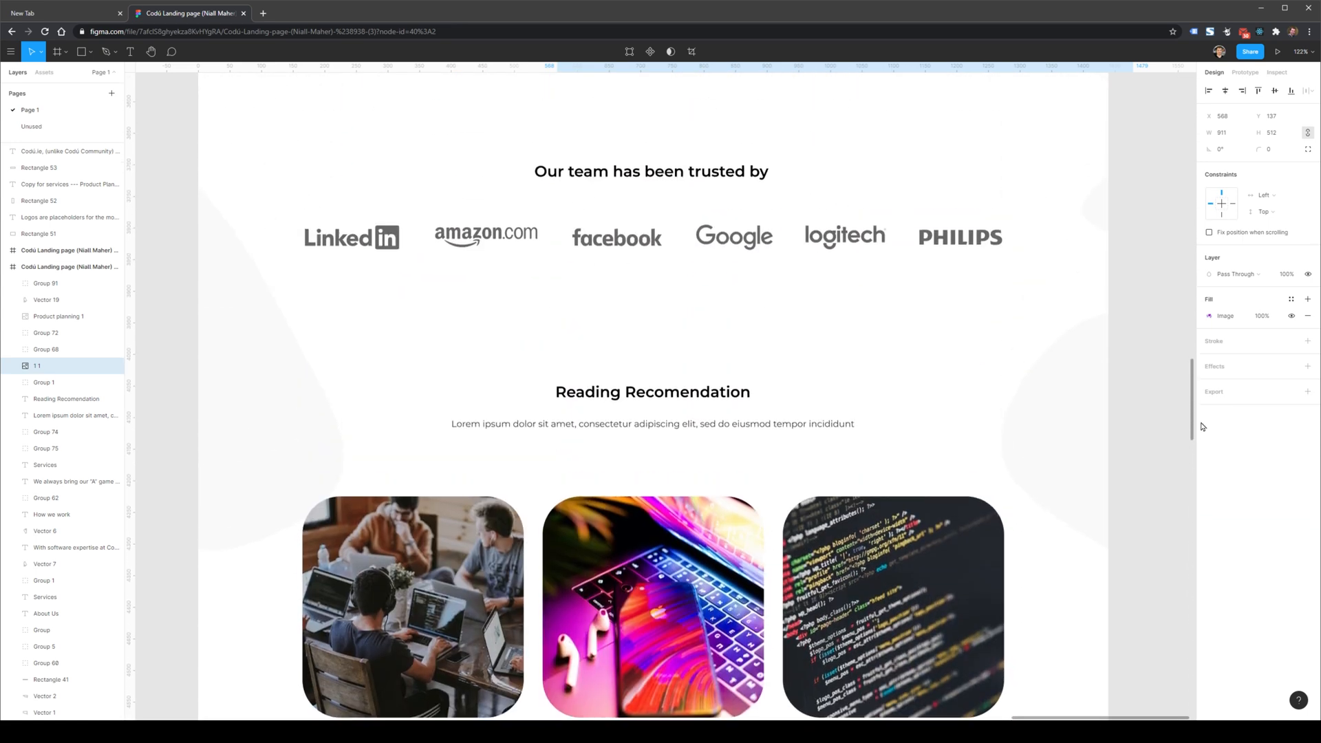
scroll(down, 3)
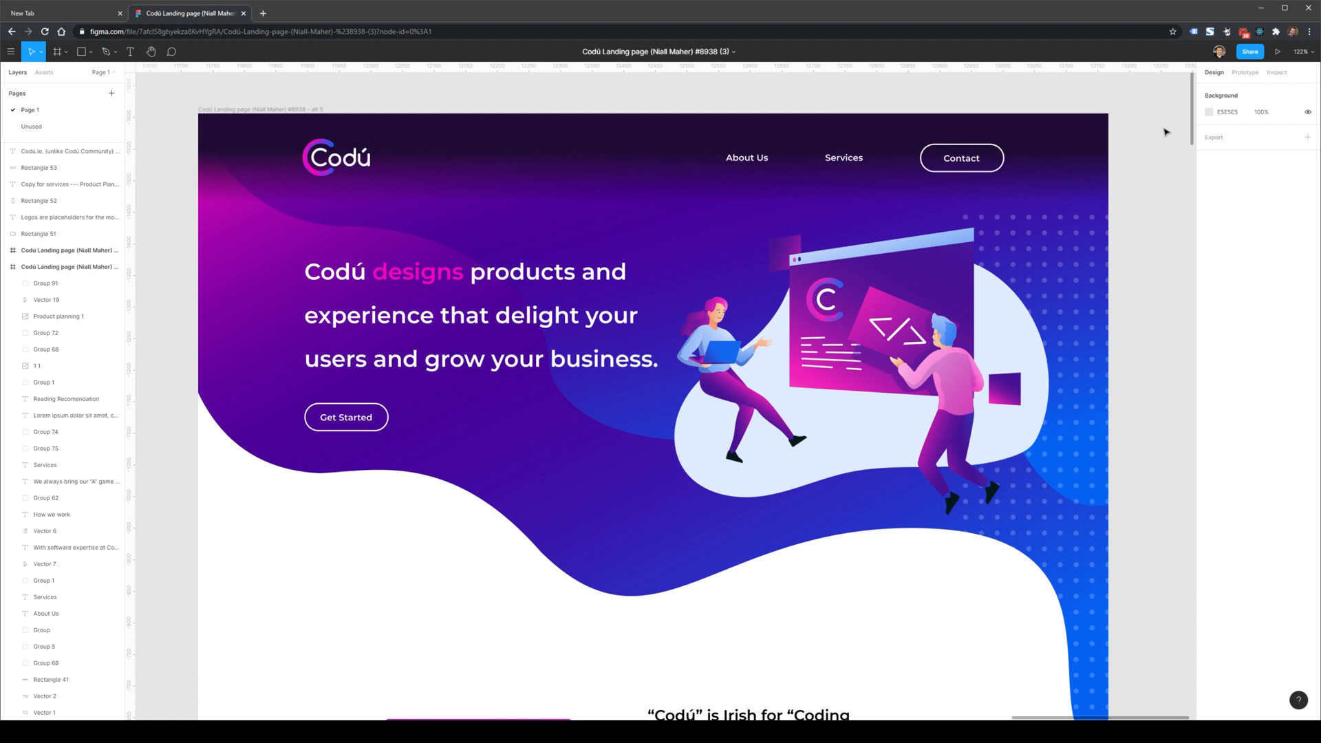
mouse_move(1167, 113)
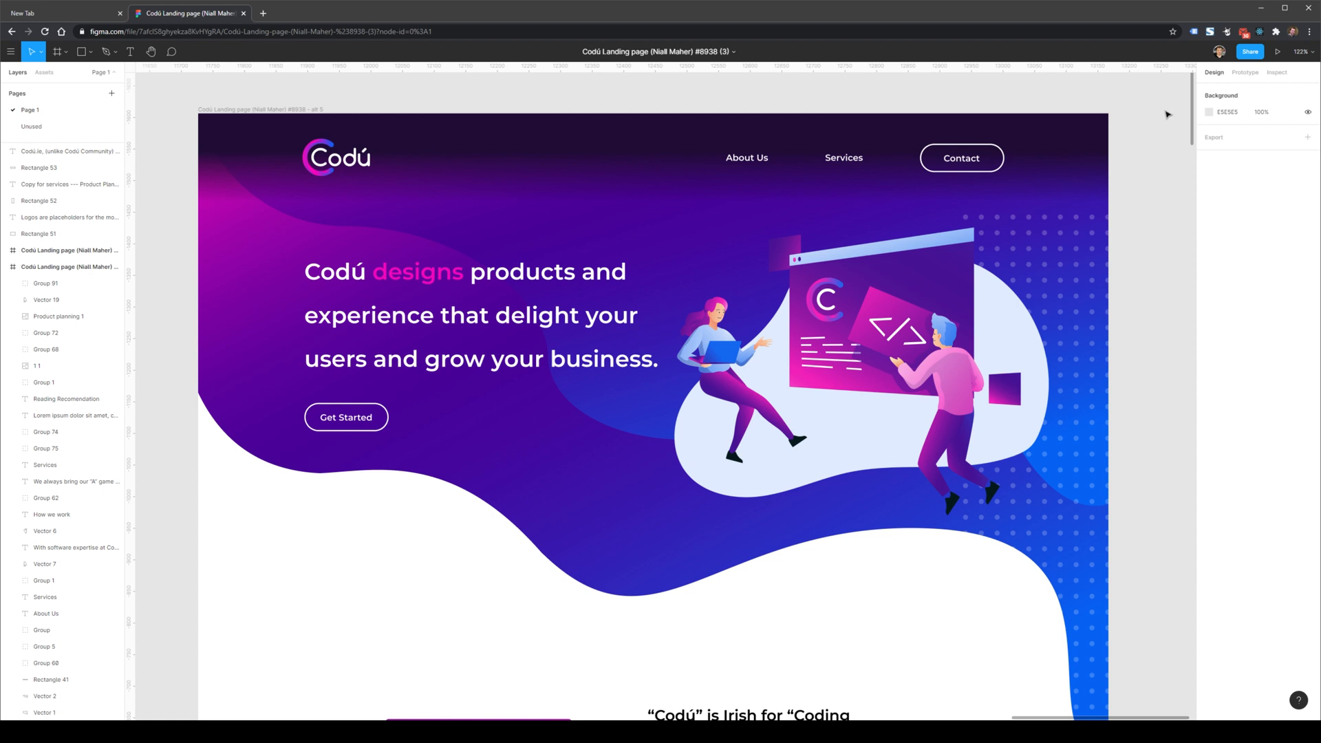
mouse_move(1156, 122)
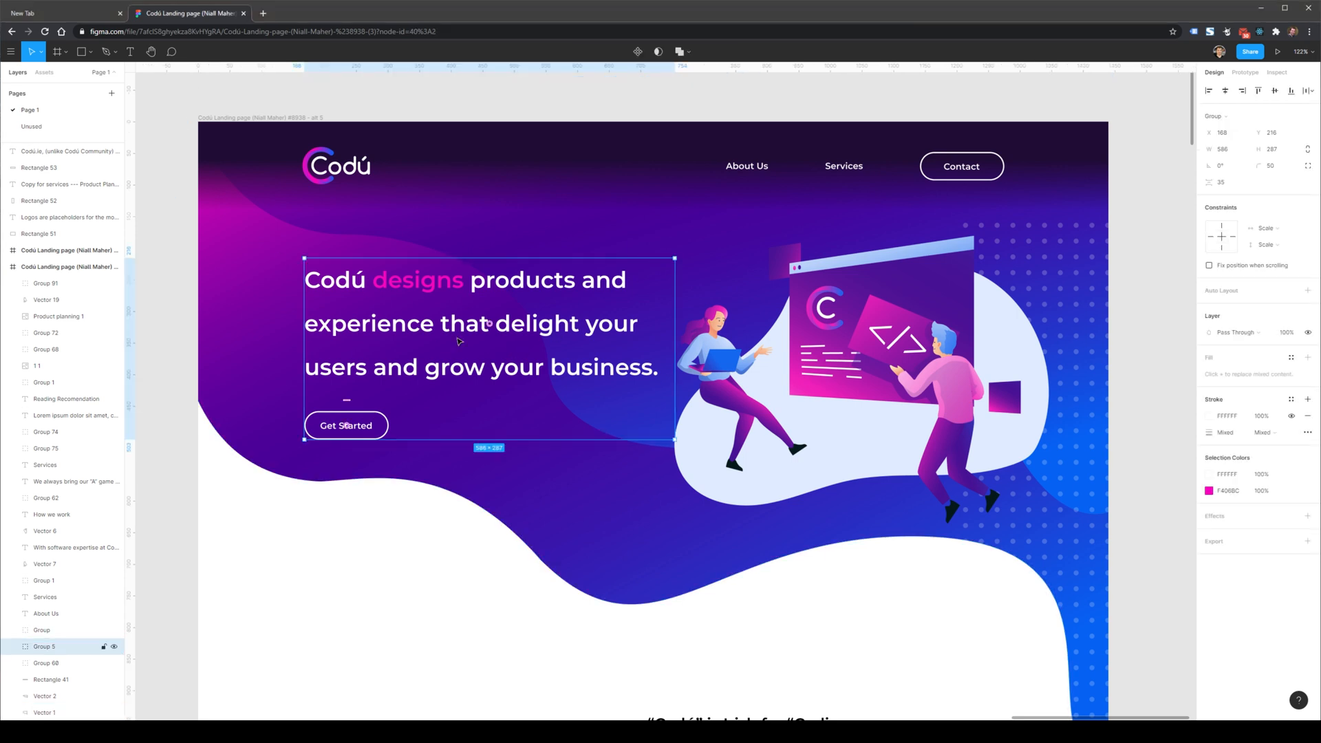
Duplicate the hero headline upward as "Grow your business" and give it a larger font size.
double_click(460, 341)
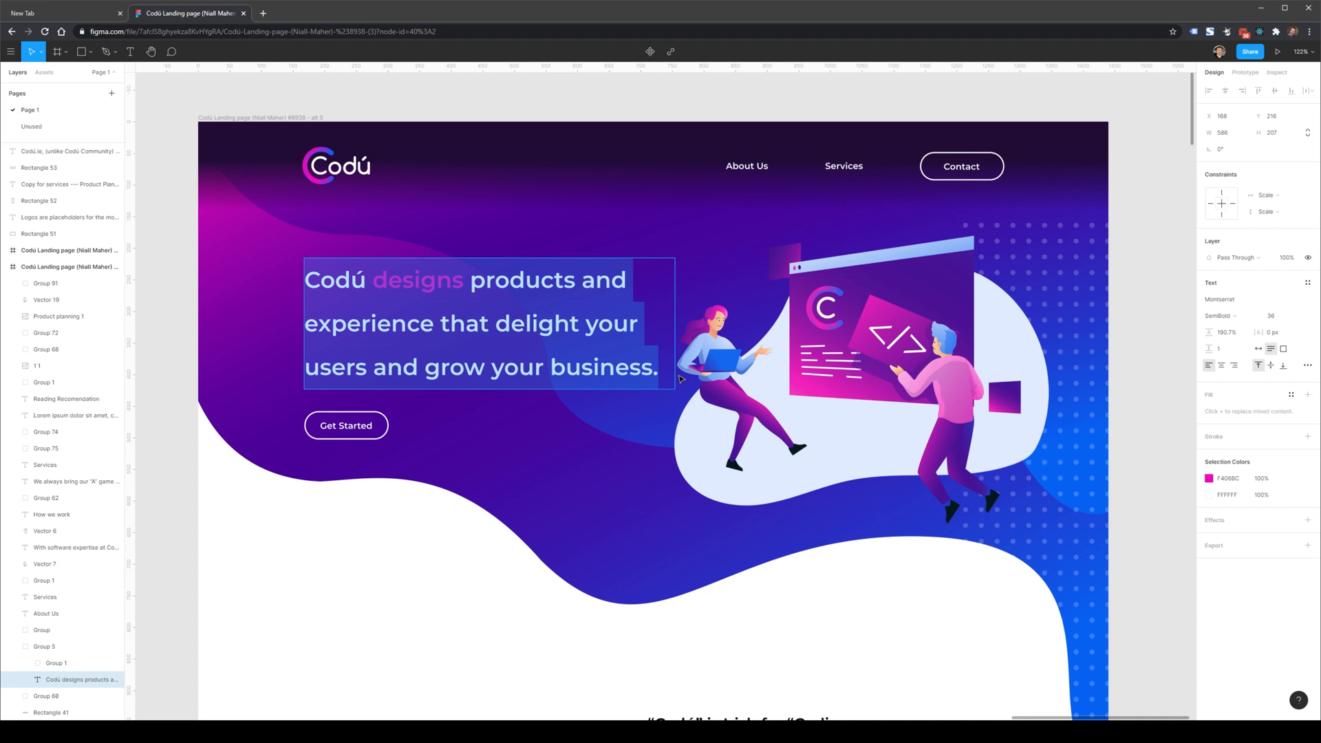
double_click(408, 324)
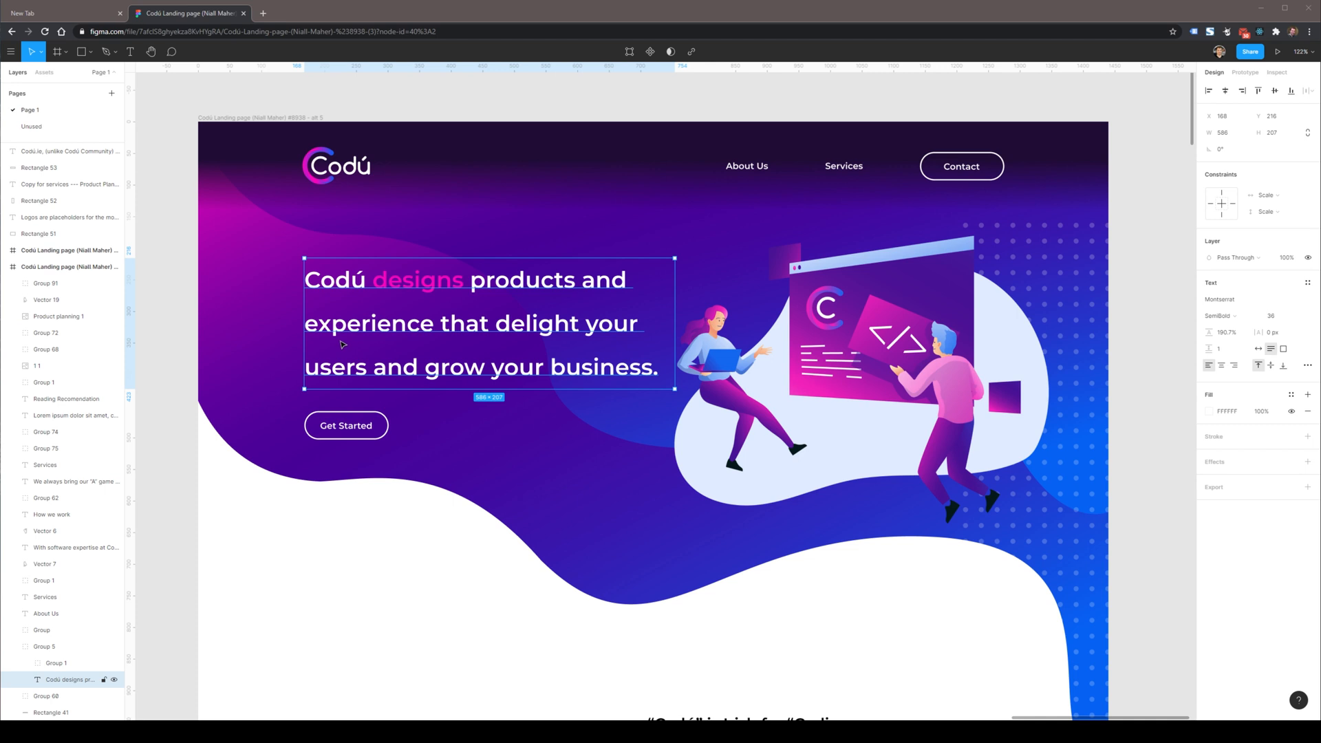
mouse_move(388, 377)
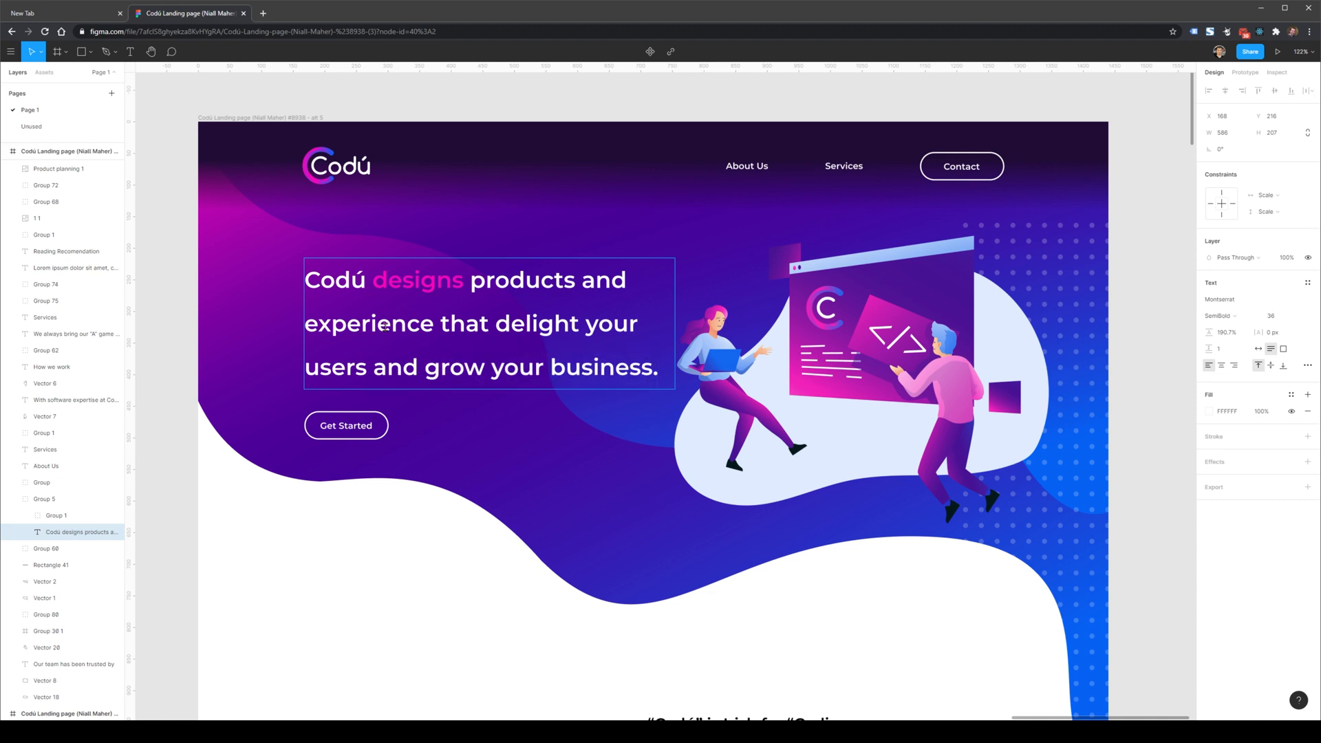
drag(489, 320, 489, 429)
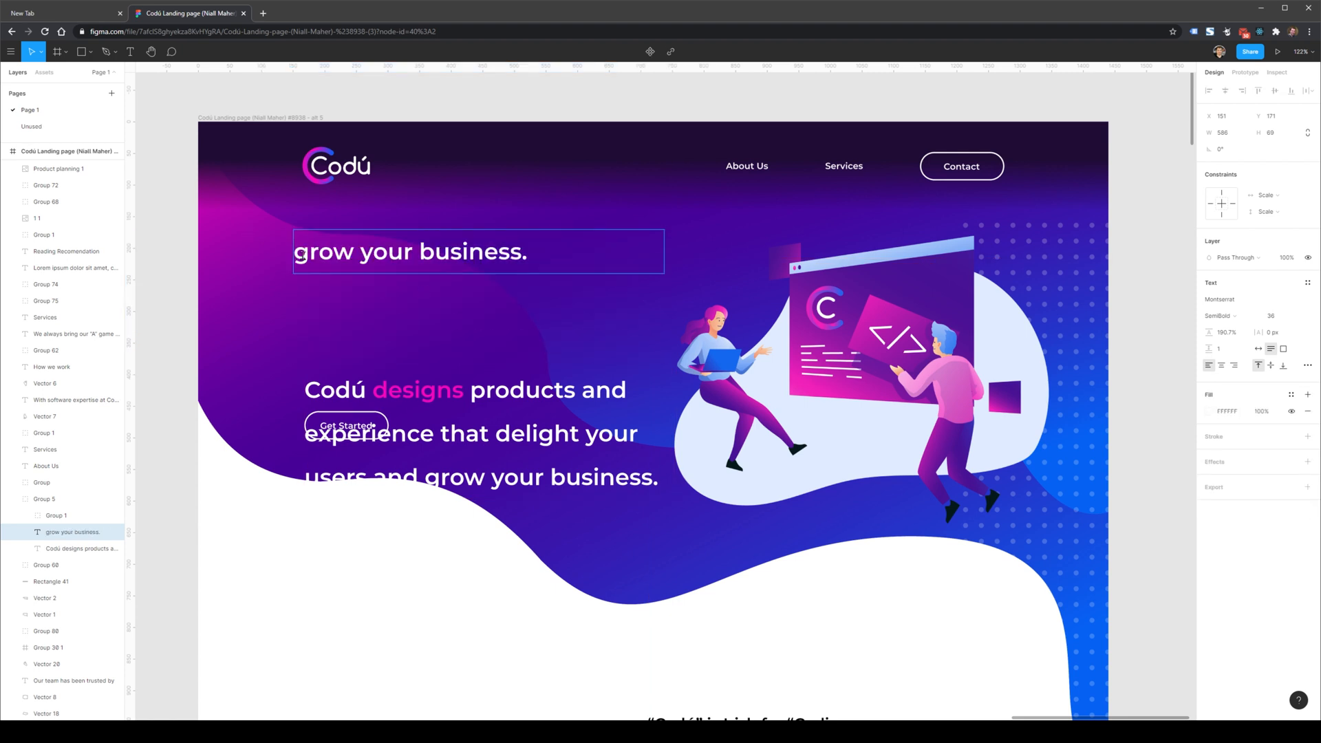
text(Grow your business)
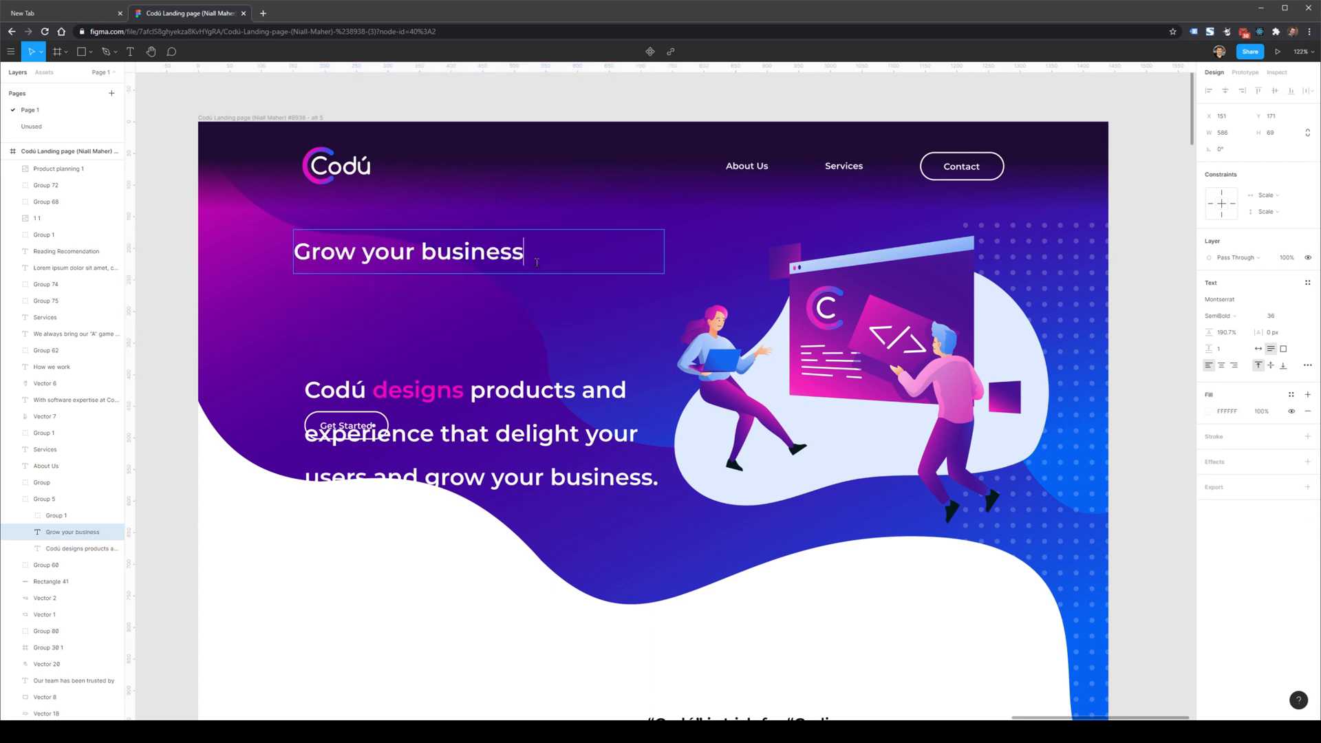
click(1277, 316)
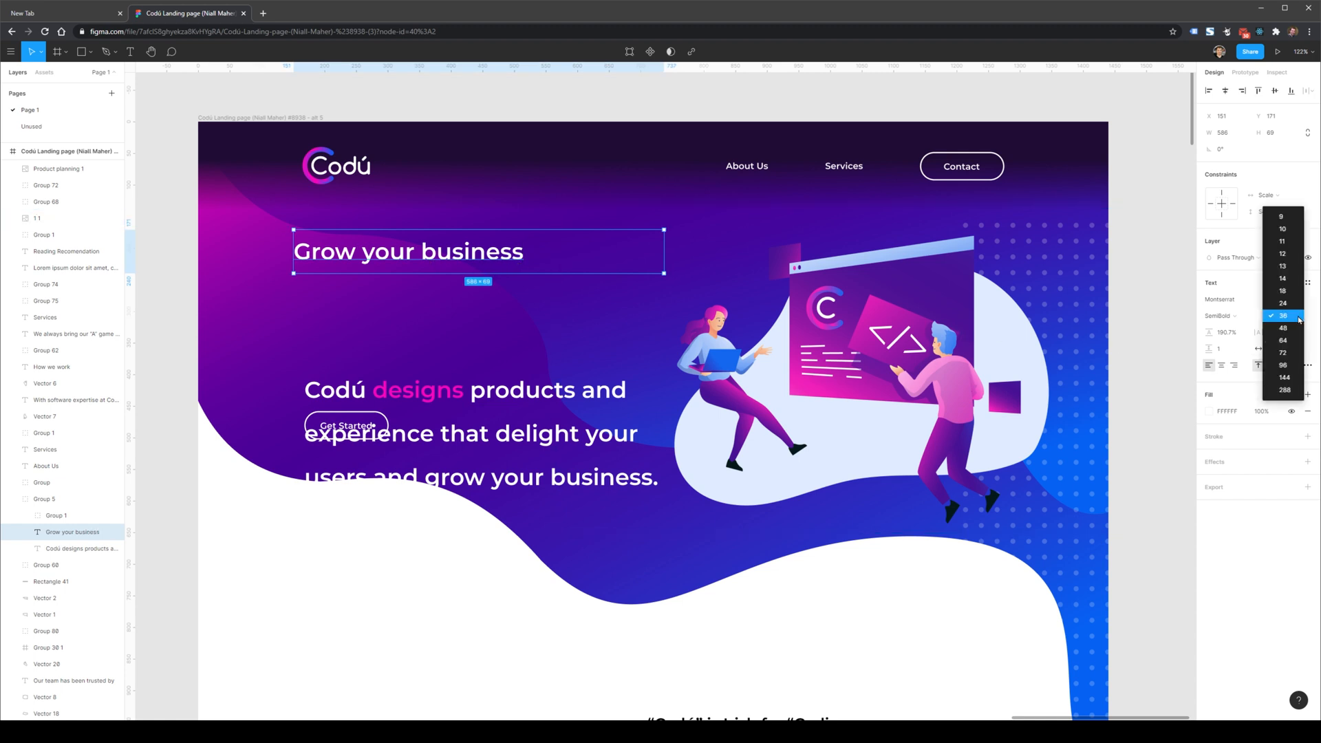
click(1282, 328)
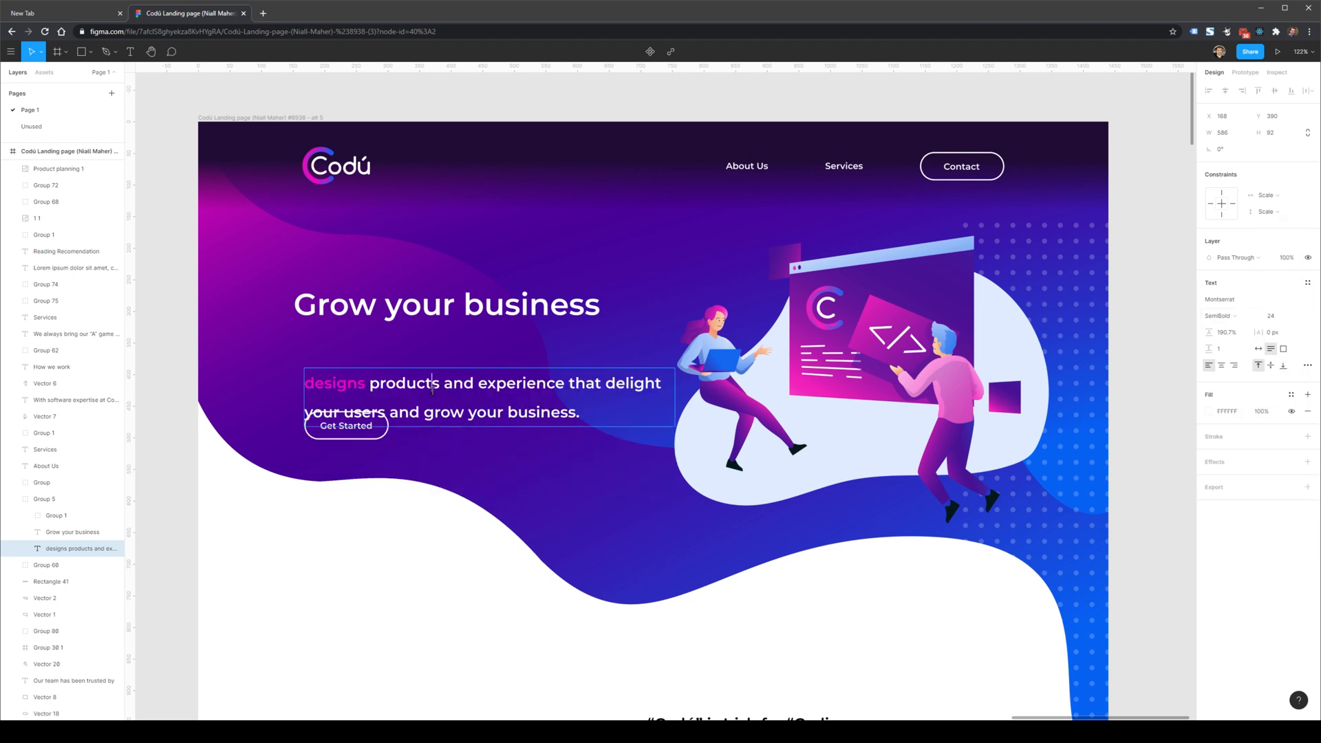
Keep the subline at size 24 with 125% line height and move it up beneath the heading.
click(1270, 316)
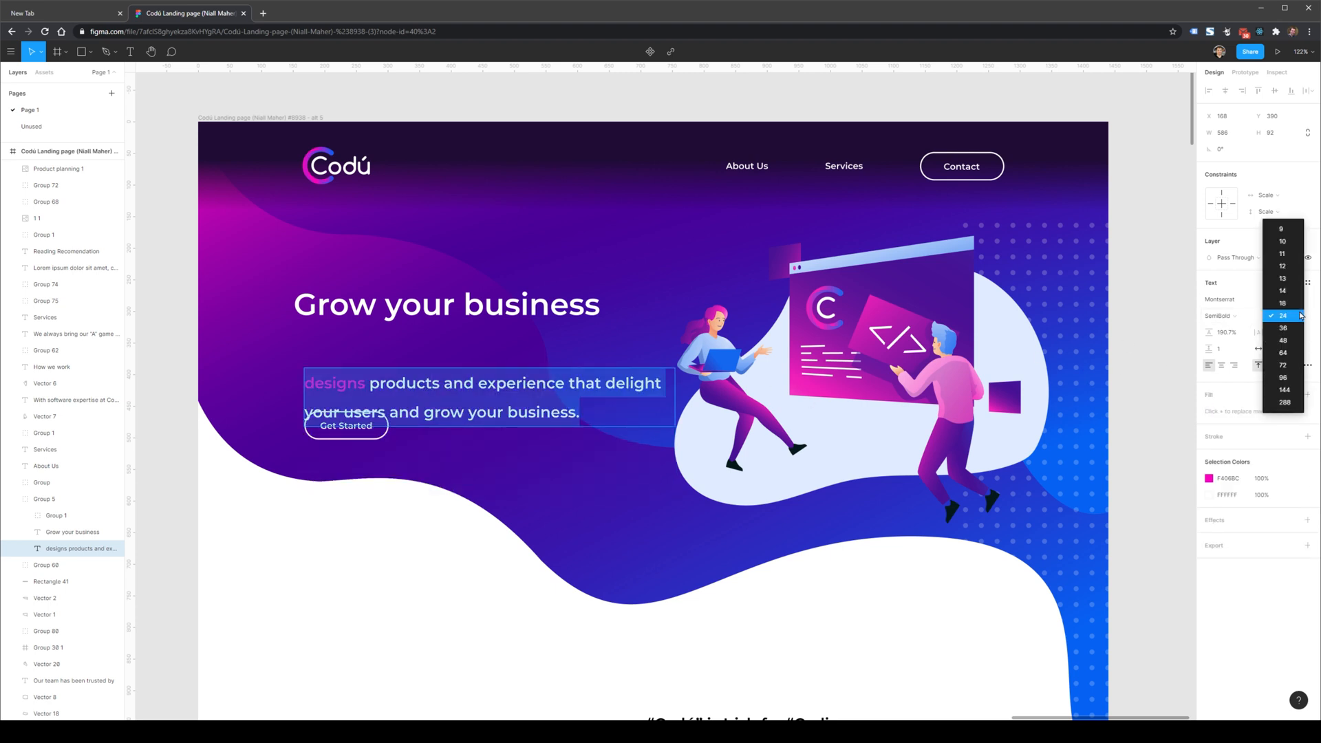
click(1282, 315)
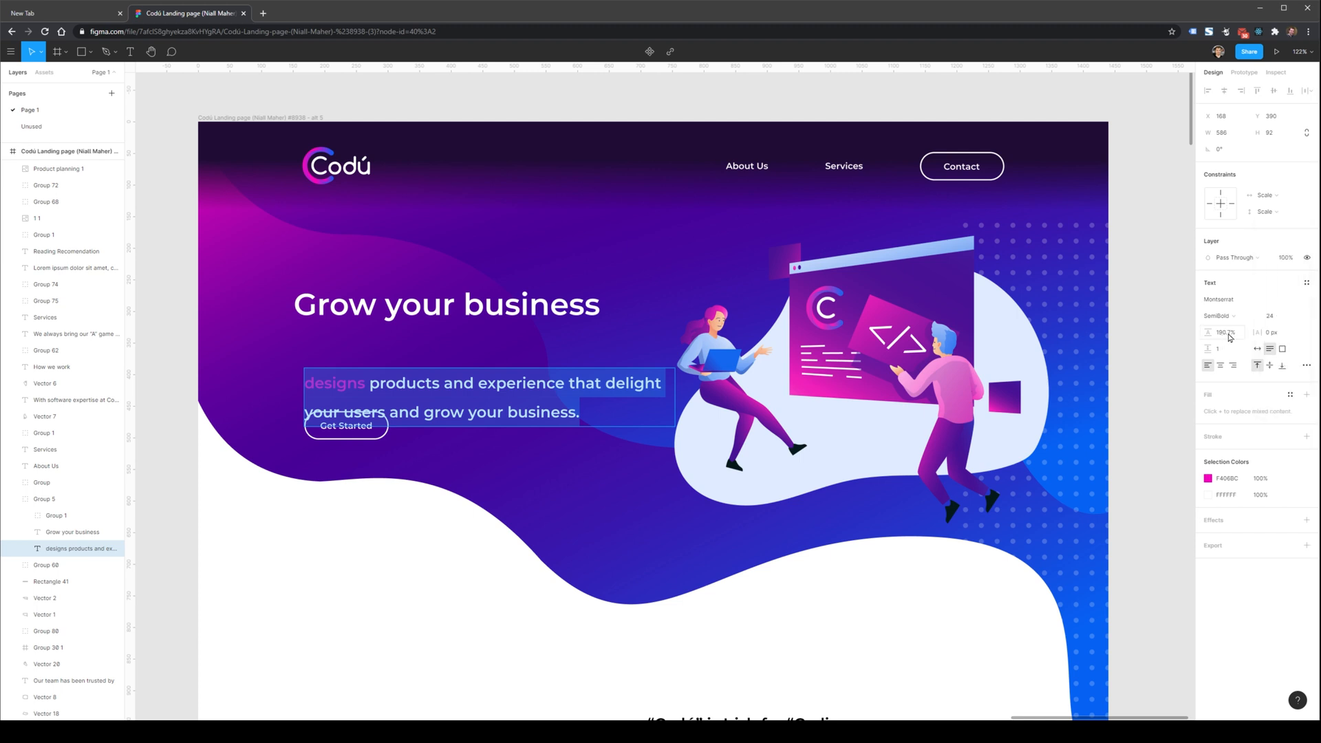
click(1224, 332)
text(125)
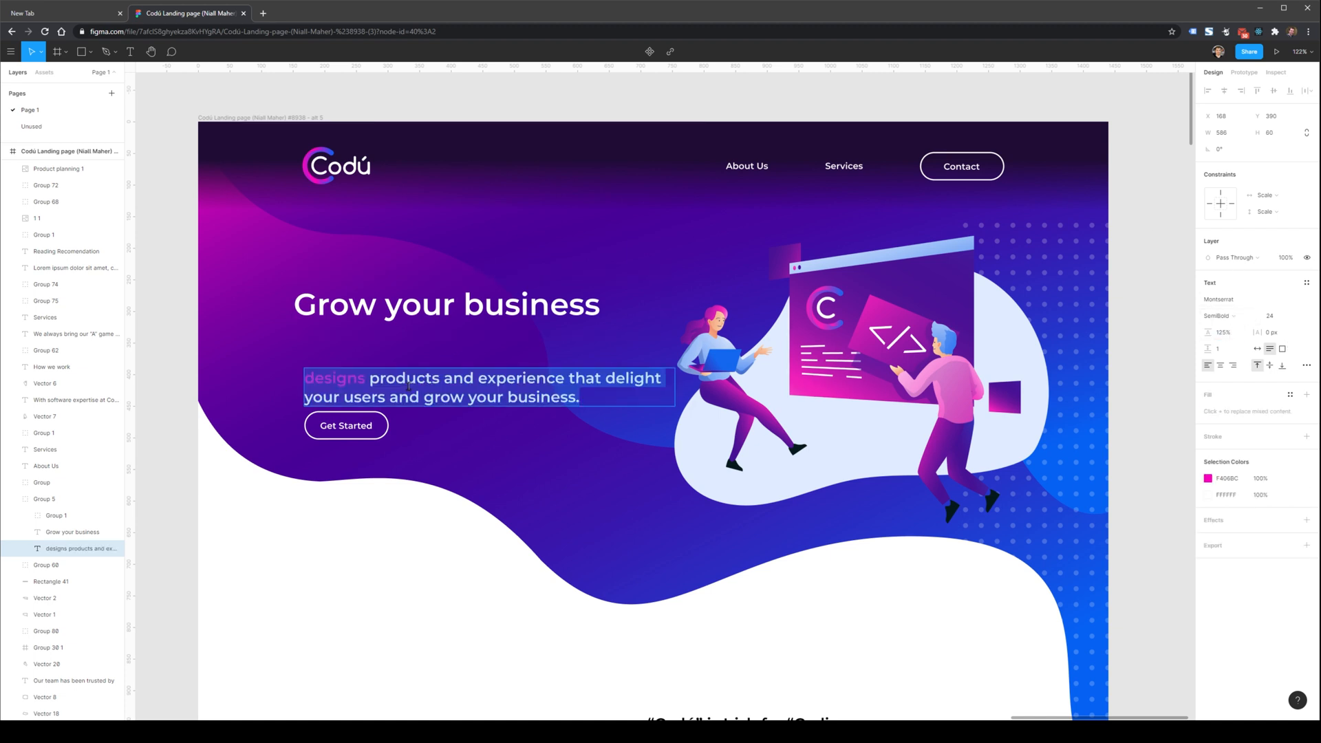
drag(480, 388, 481, 345)
text(Designs products and experience)
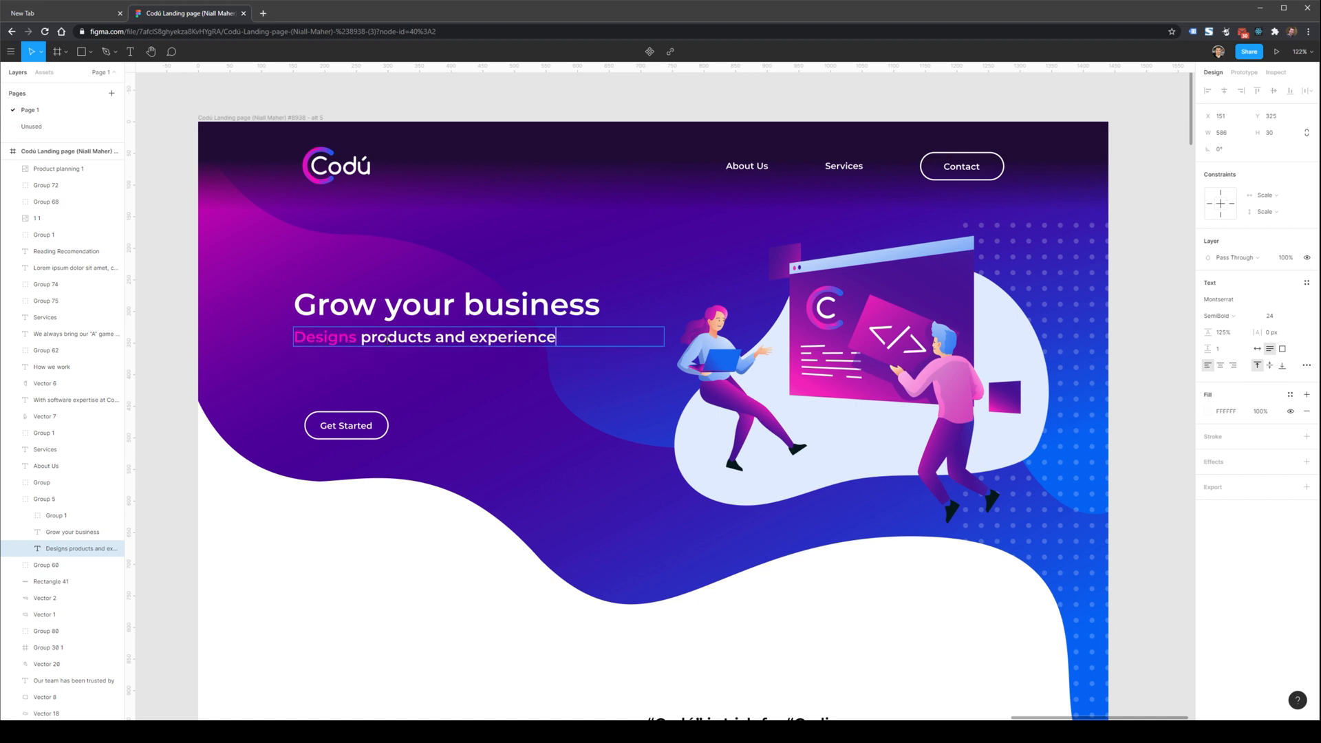
Reword the subline to "Designs products and experience for users." and deselect.
text(for u)
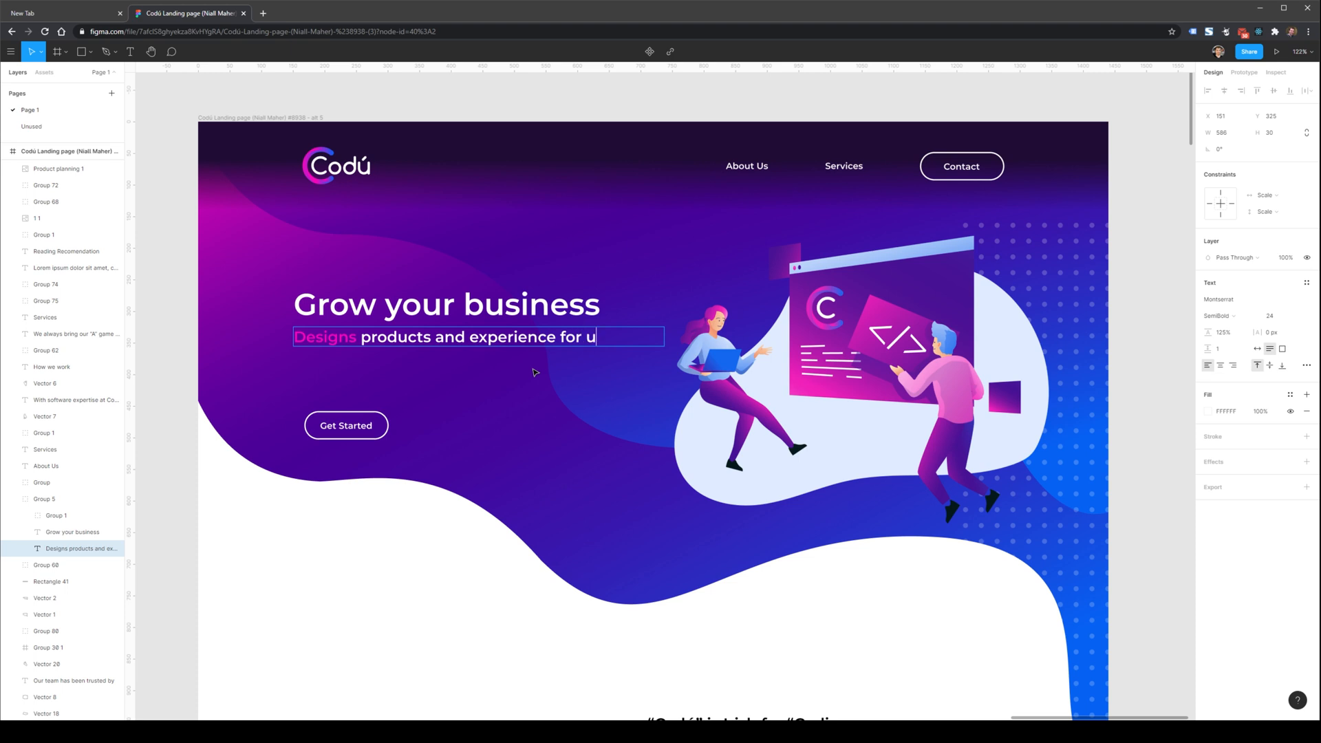
click(438, 556)
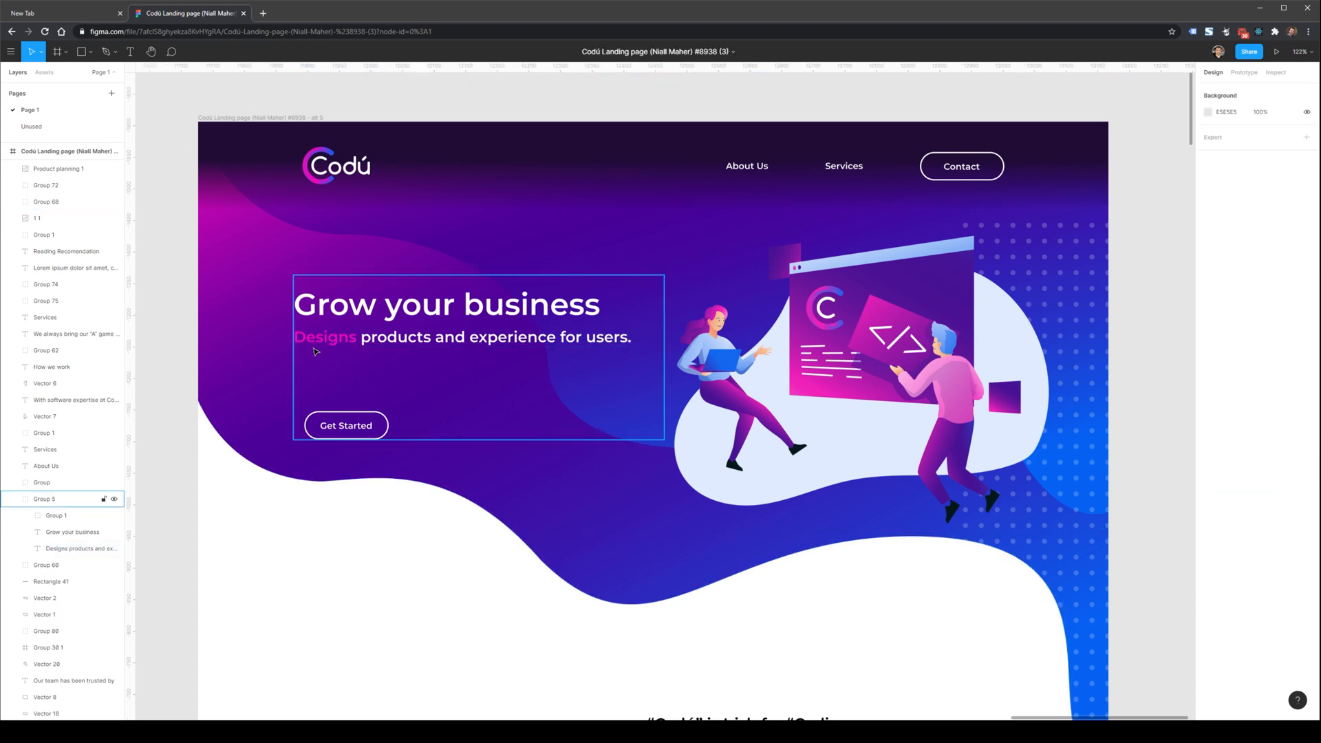
click(380, 559)
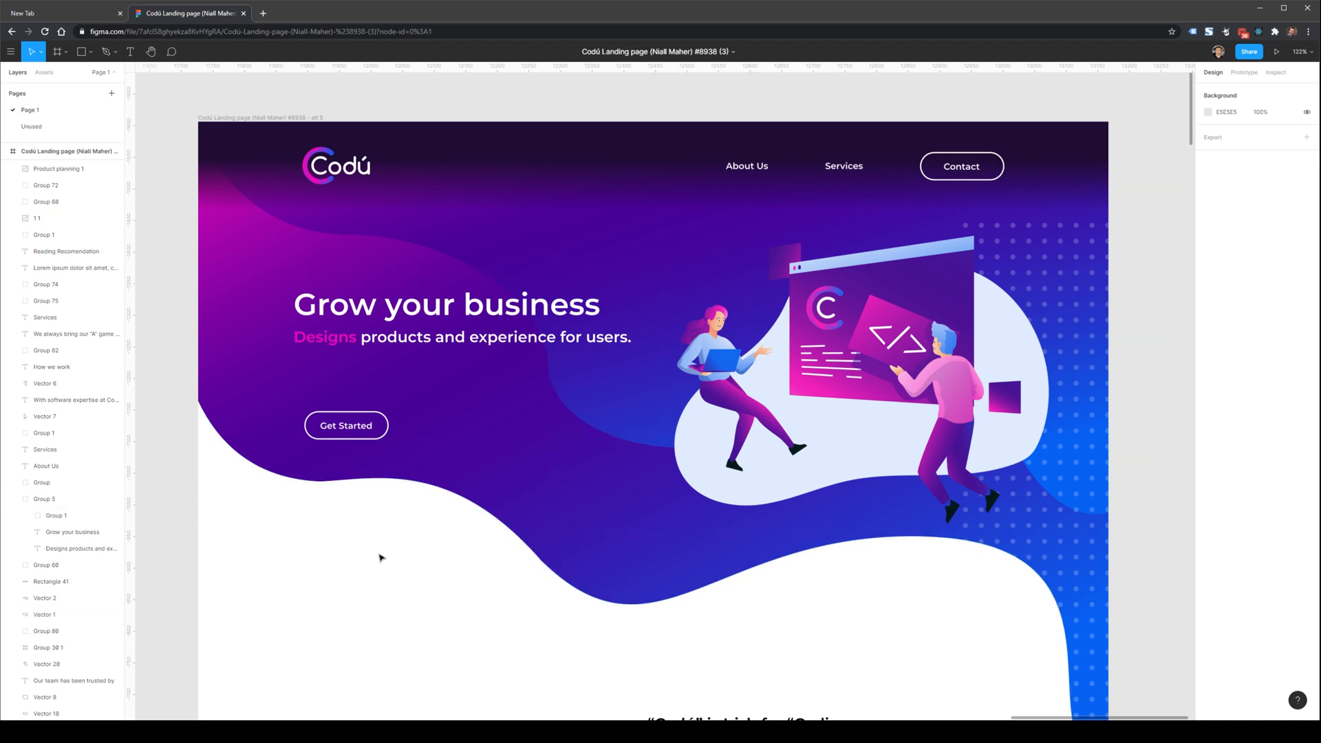
Move the Get Started button up under the subtitle, widen it and relabel it "Contact us today".
click(347, 425)
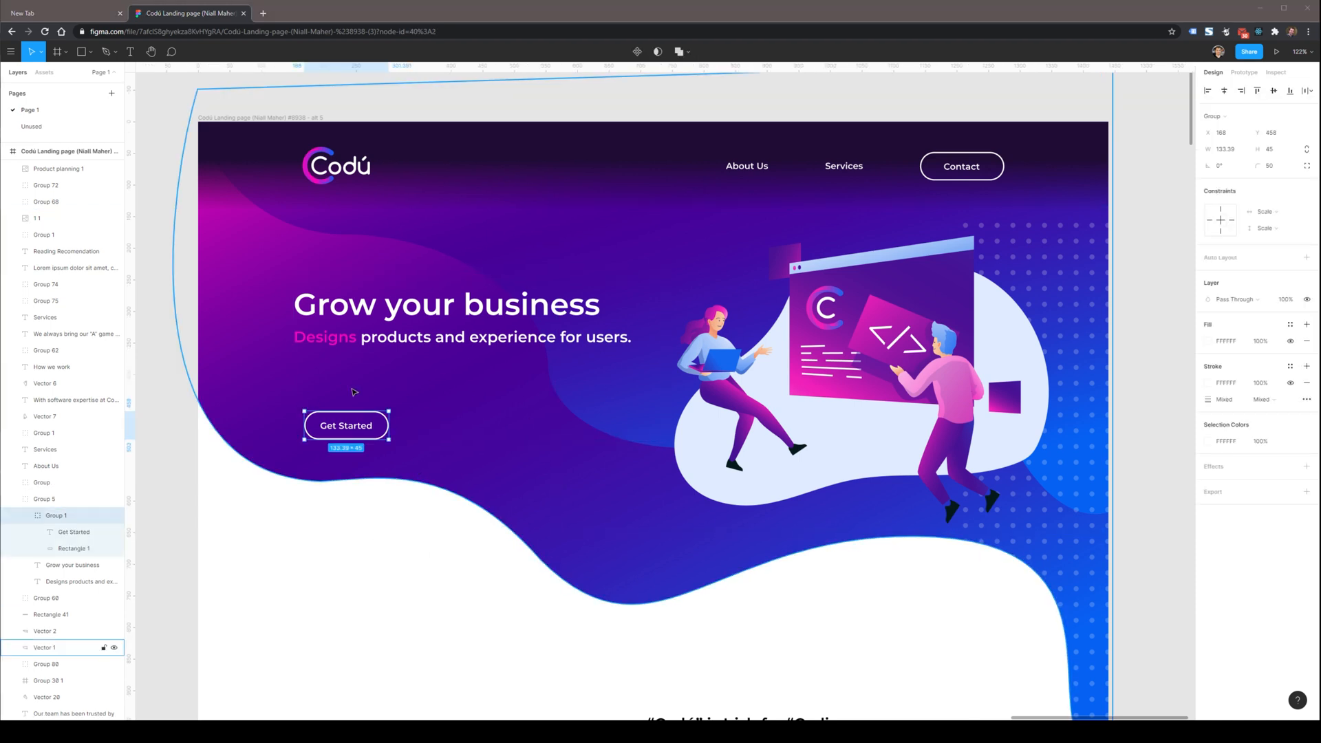
drag(346, 425, 335, 371)
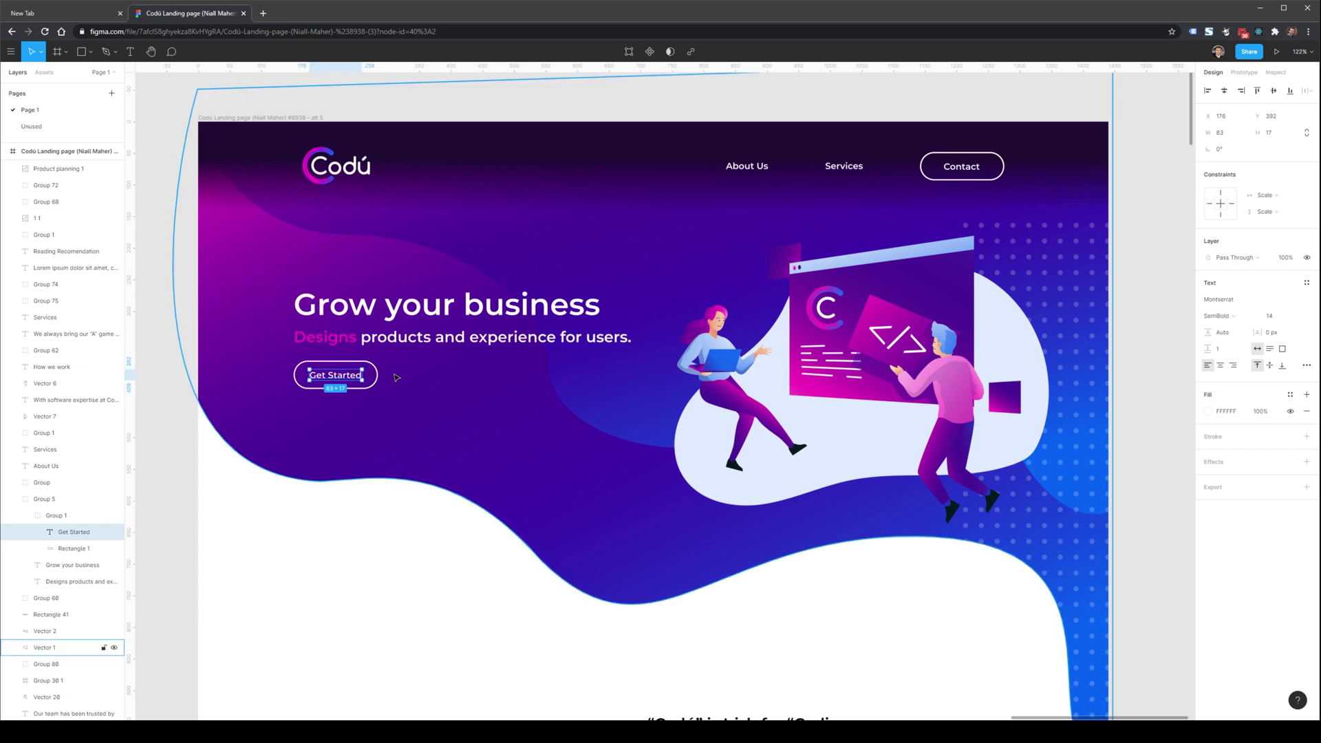
click(72, 548)
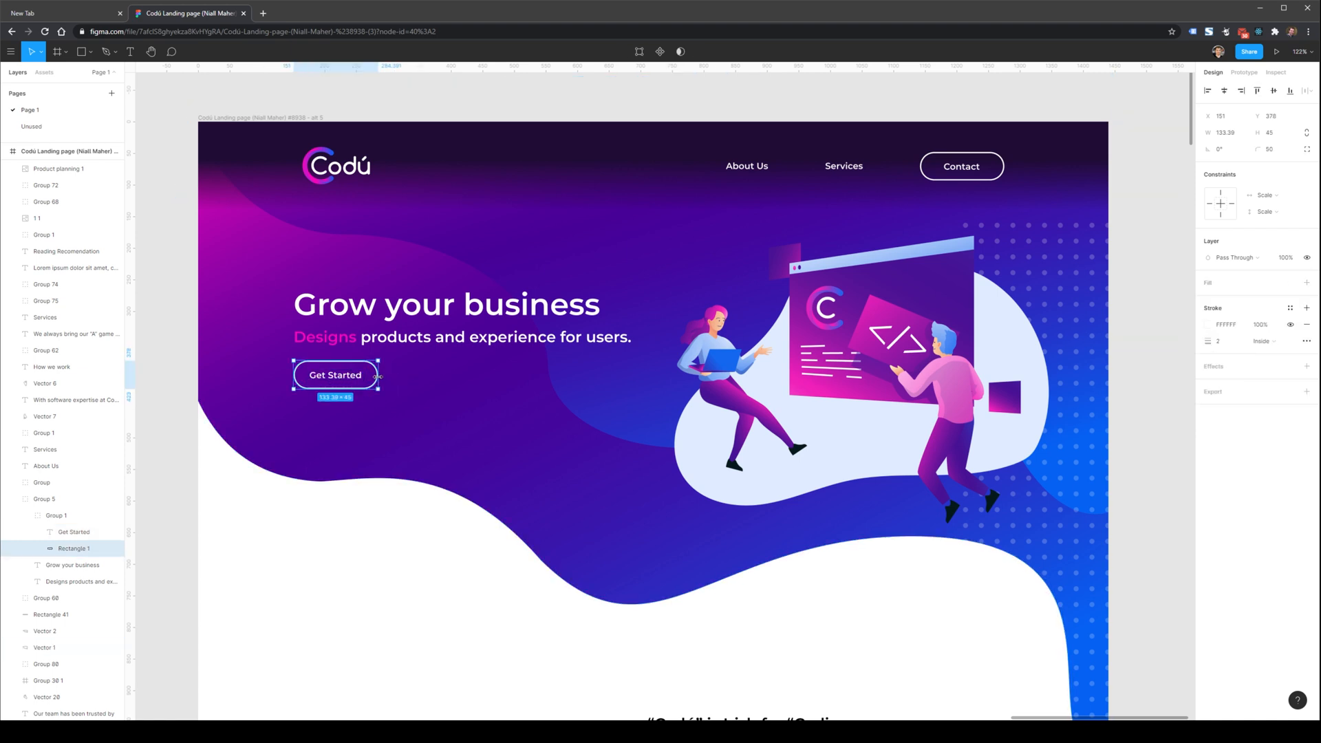
double_click(334, 374)
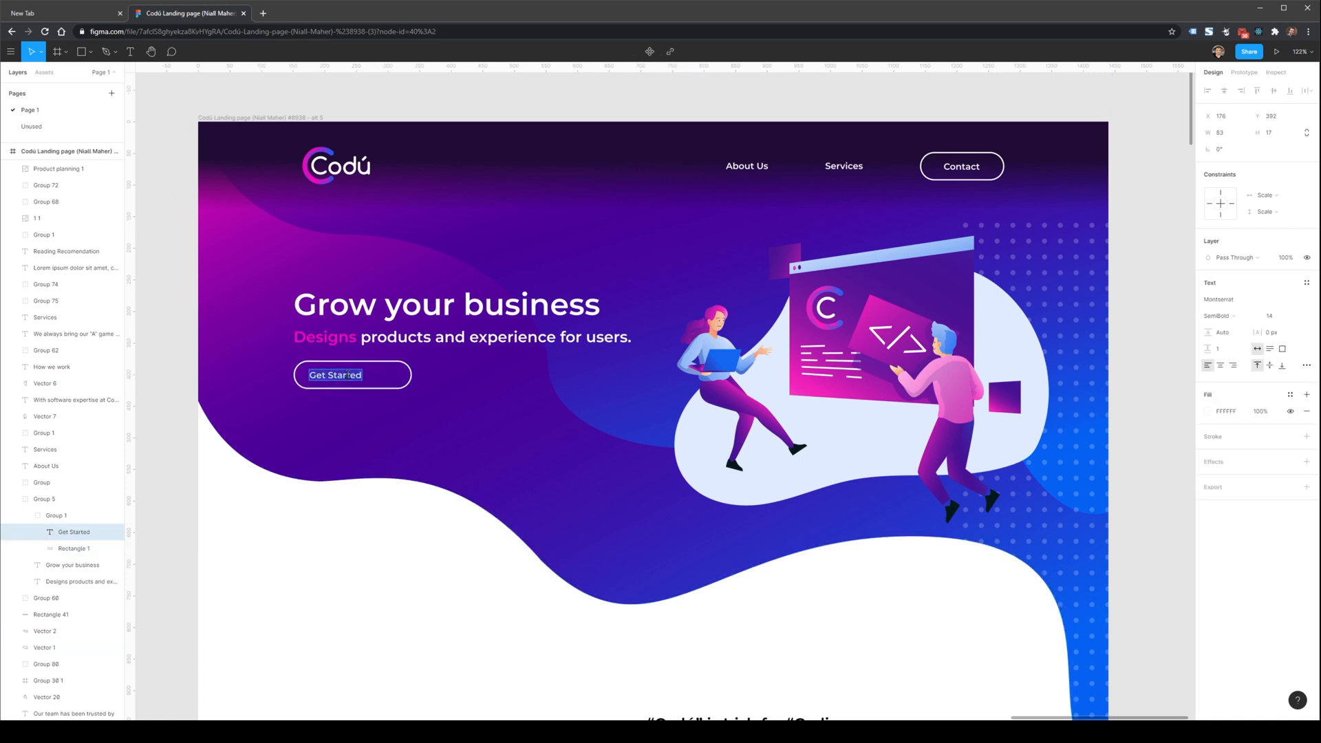
text(Contact us today)
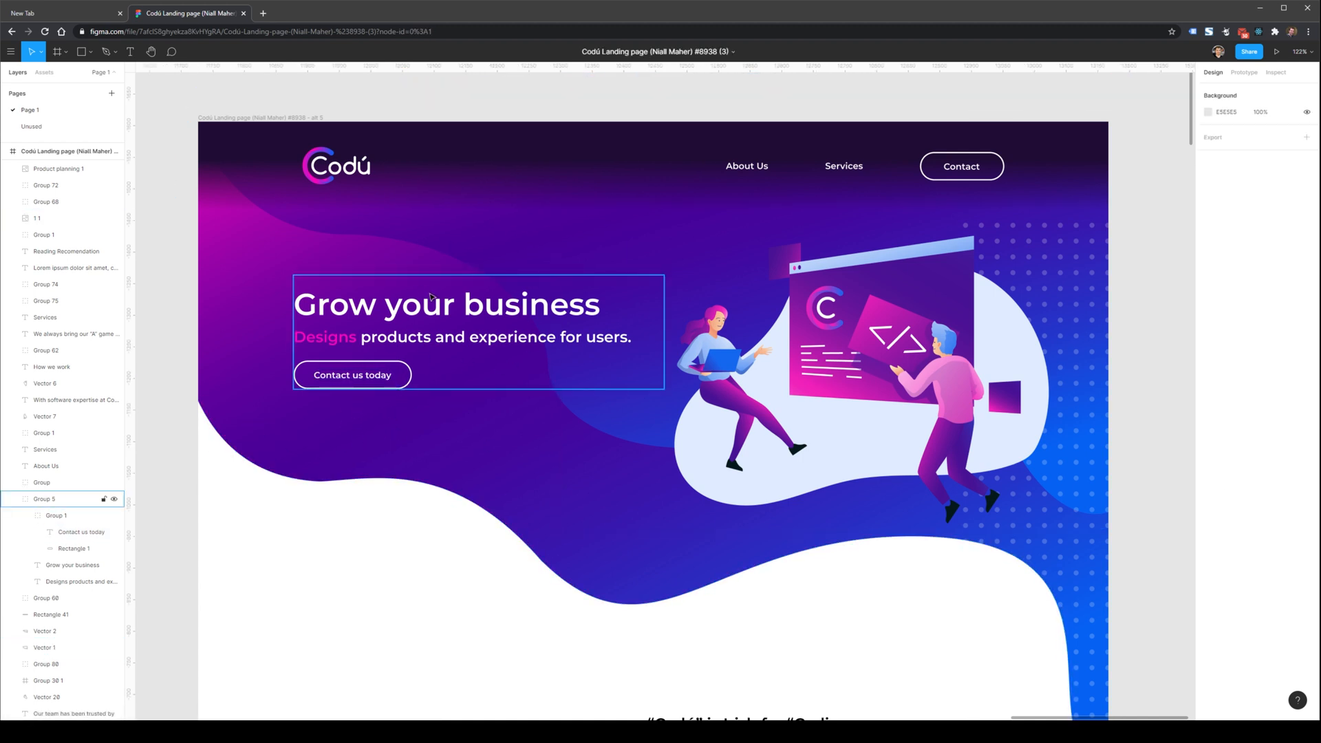
mouse_move(348, 352)
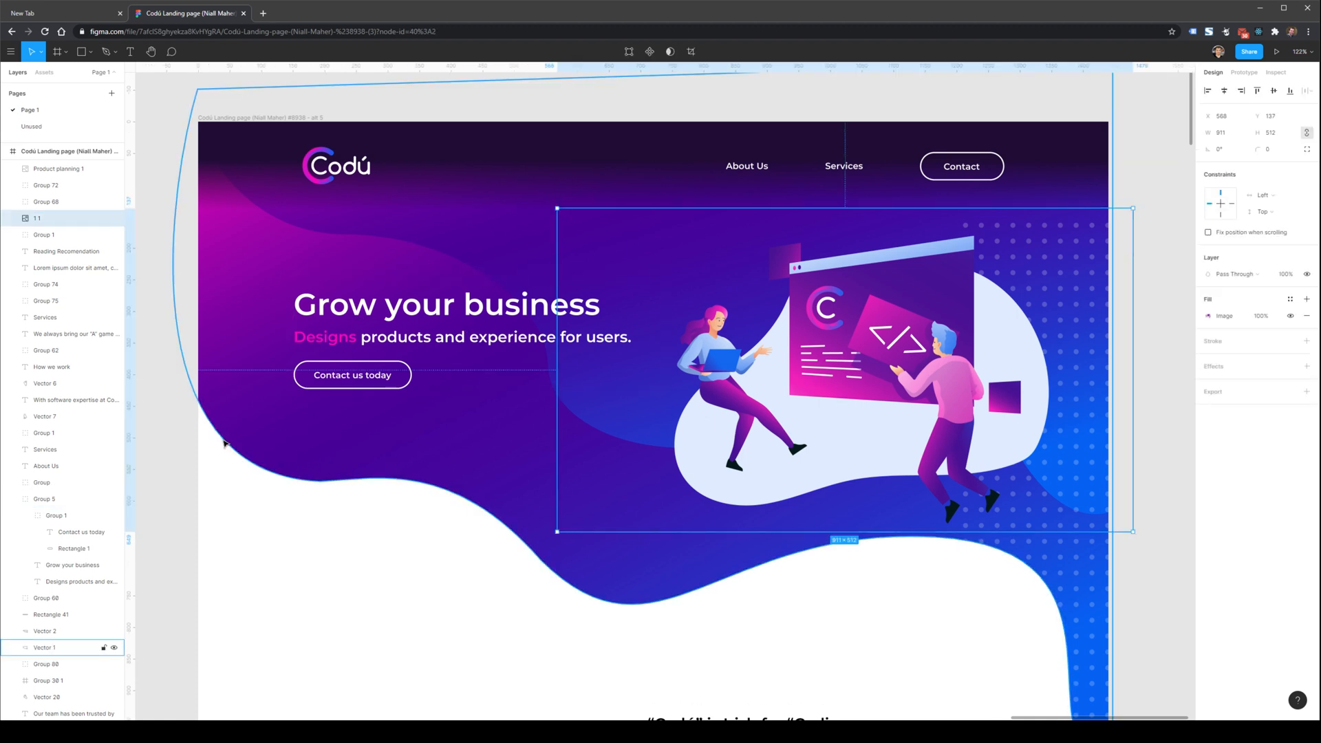
Enlarge the About Us navigation link's font size from the Text panel dropdown.
click(745, 165)
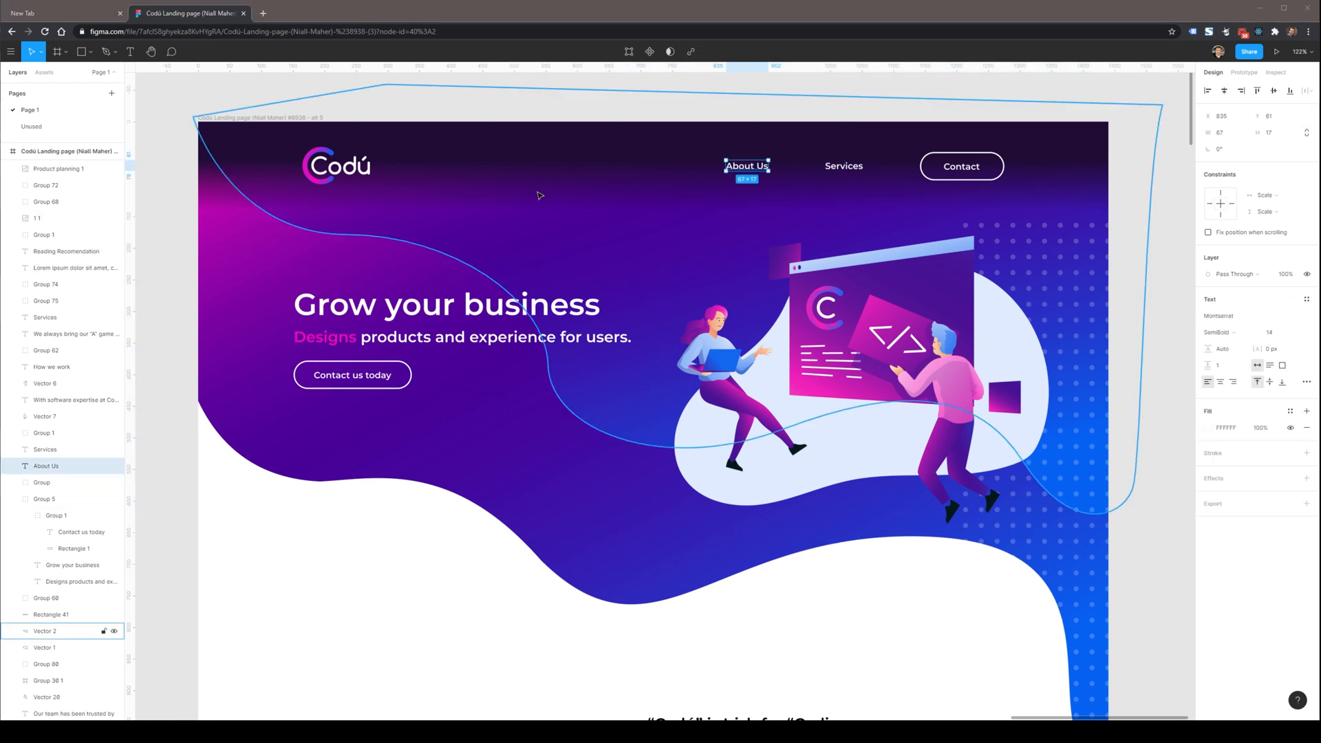
click(961, 166)
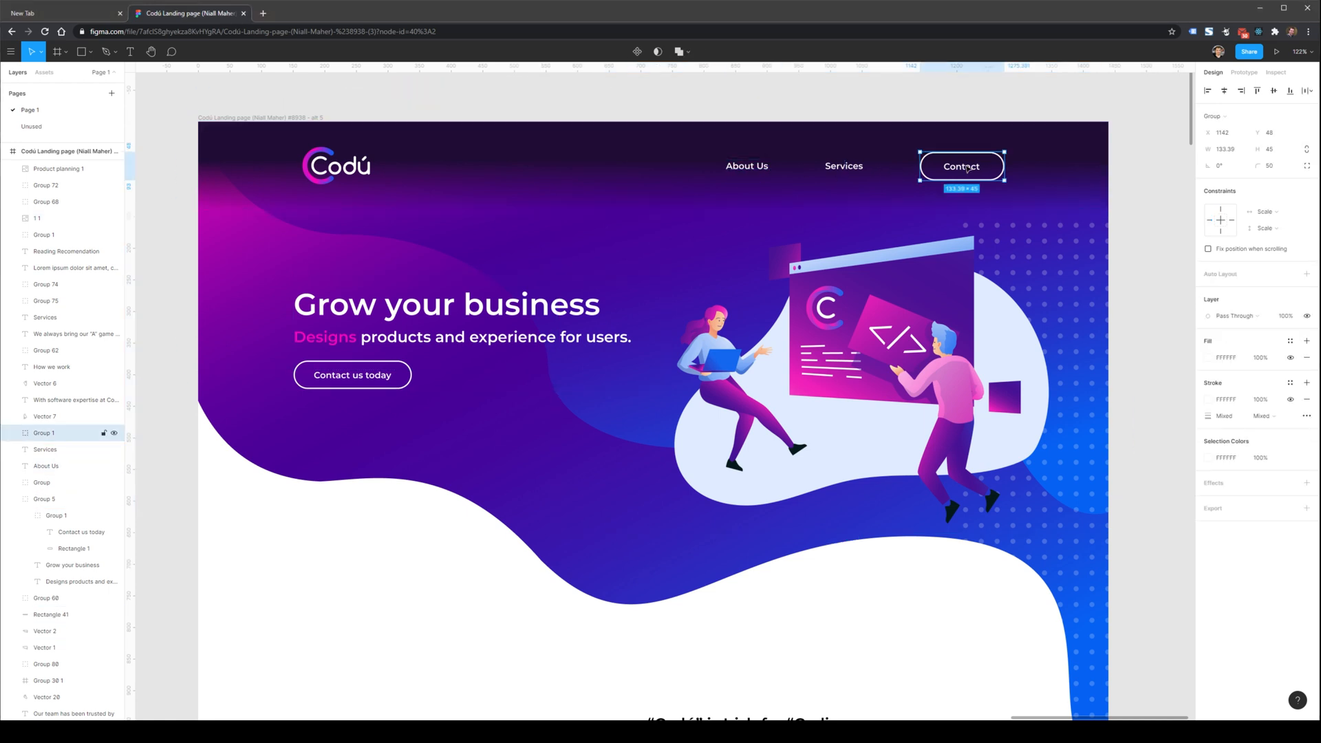
click(746, 165)
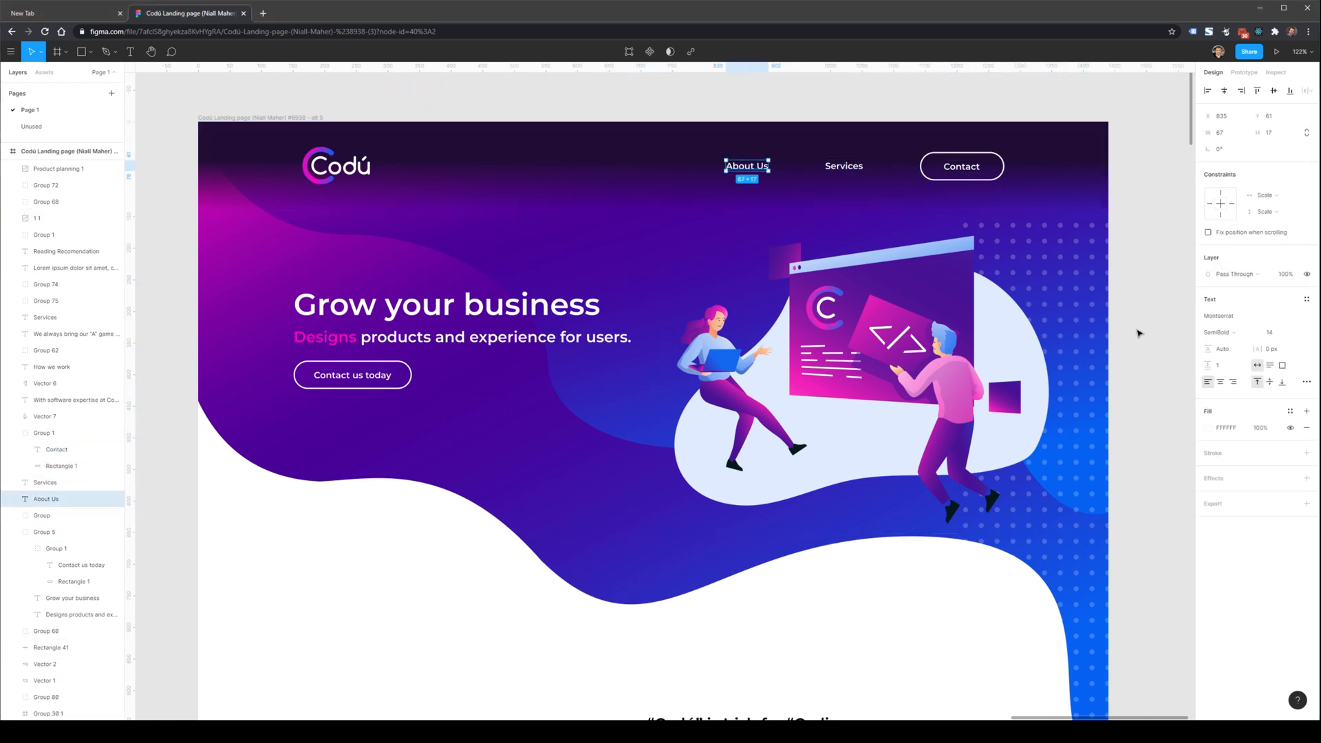
click(1269, 331)
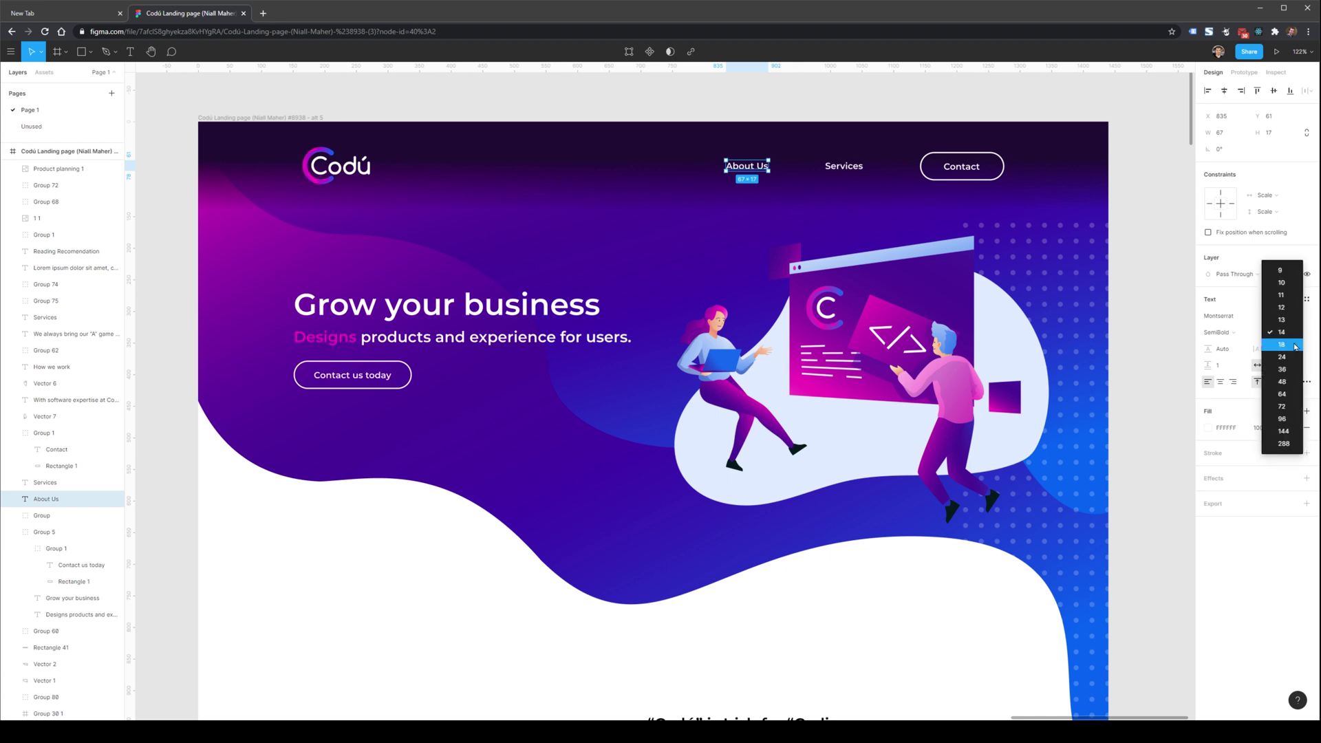
click(1280, 344)
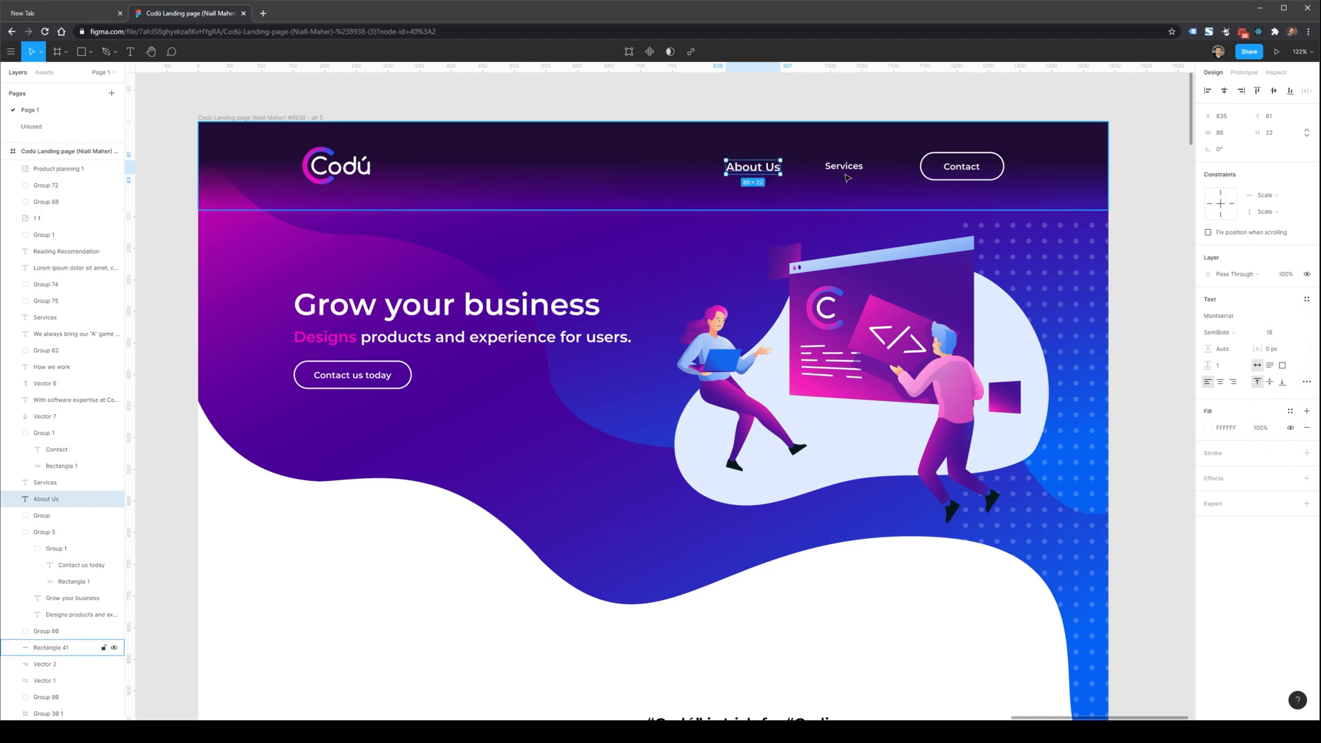
Enlarge the Services link and shift both links right toward the Contact button.
click(845, 167)
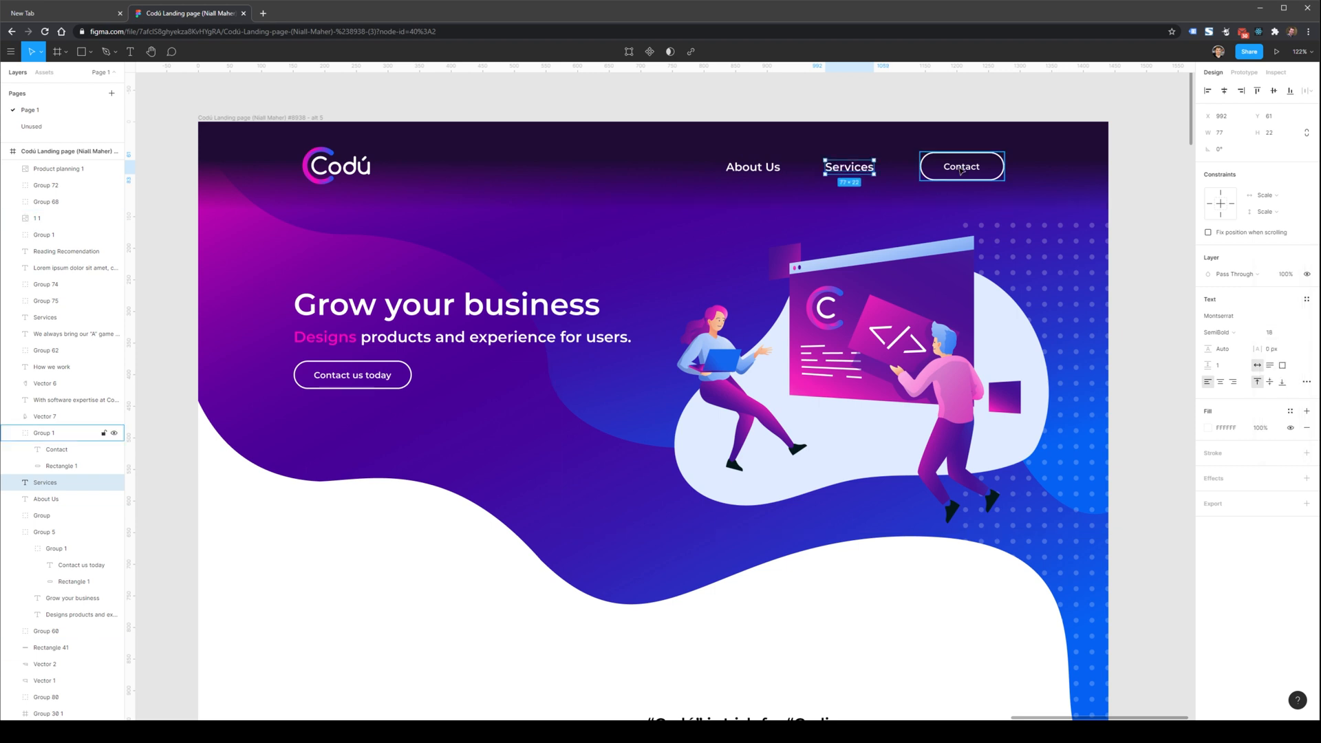
click(1266, 332)
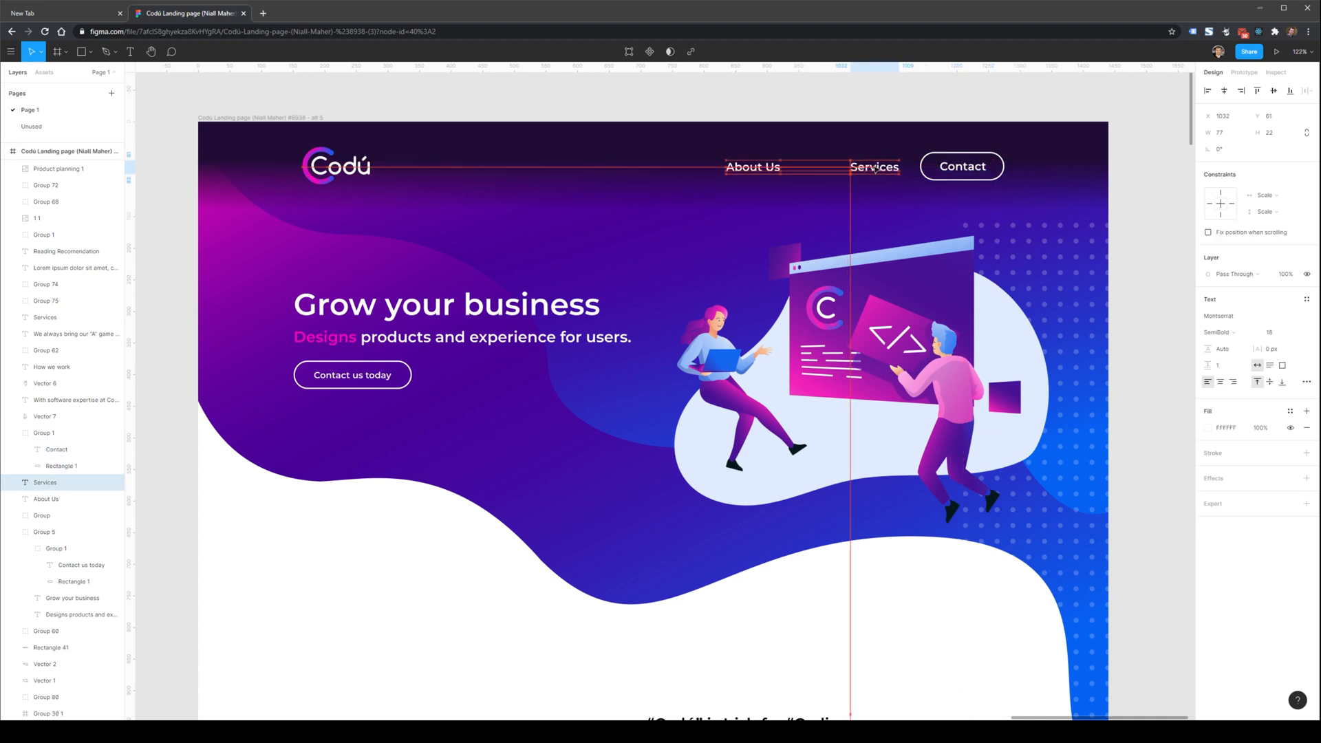
click(786, 166)
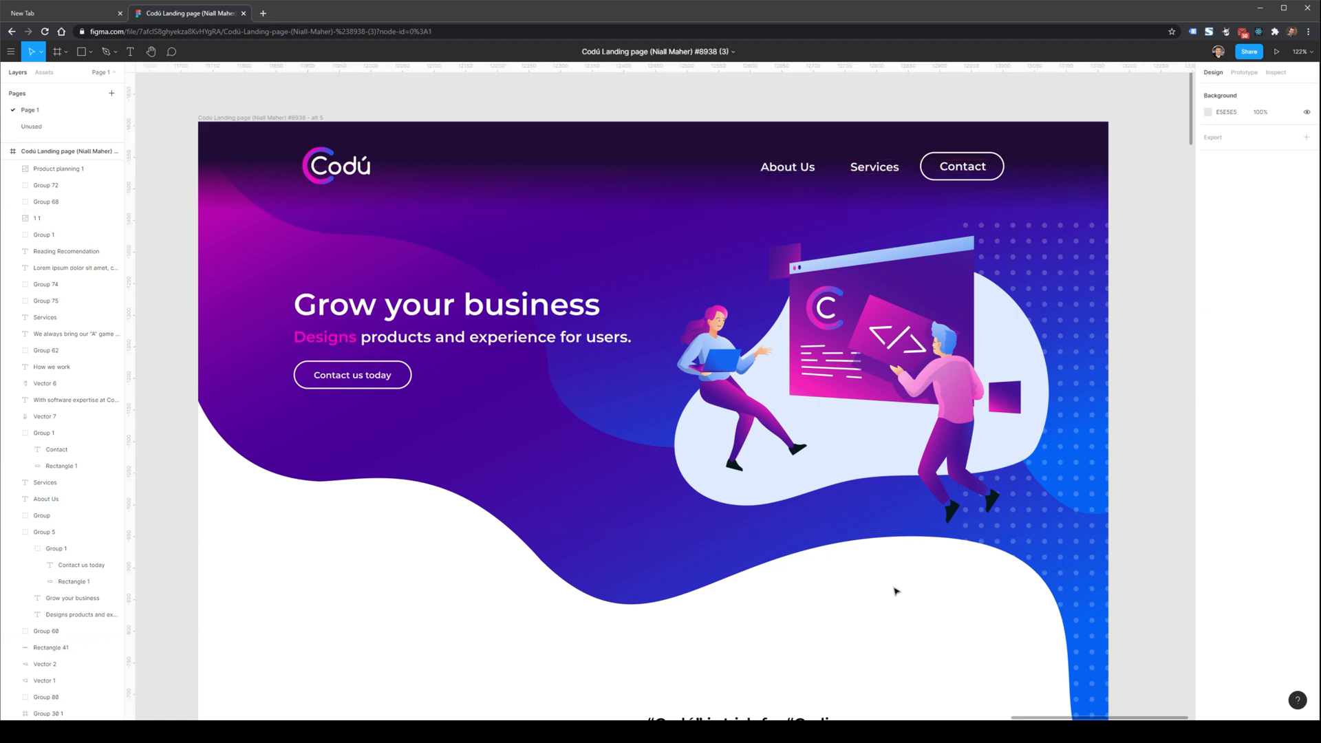
click(787, 166)
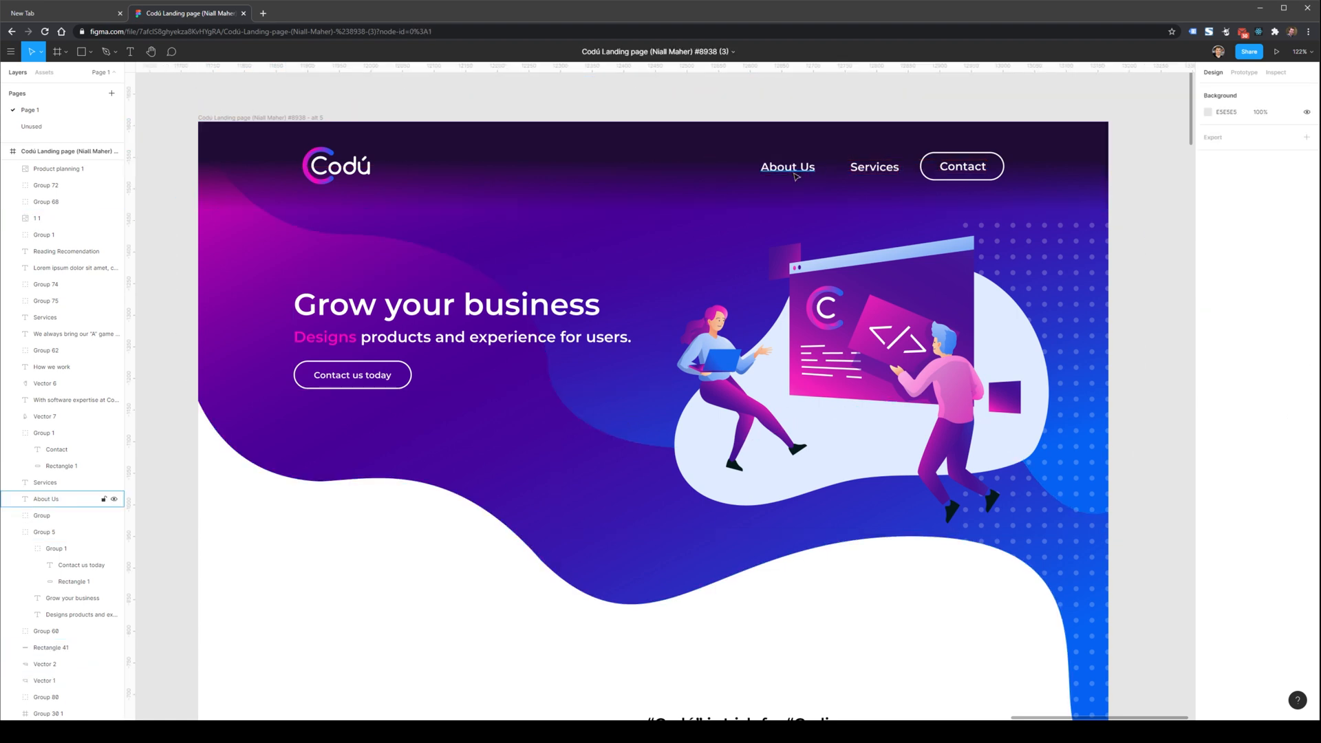
Shift the Codú logo left to align with the Grow your business heading.
click(336, 168)
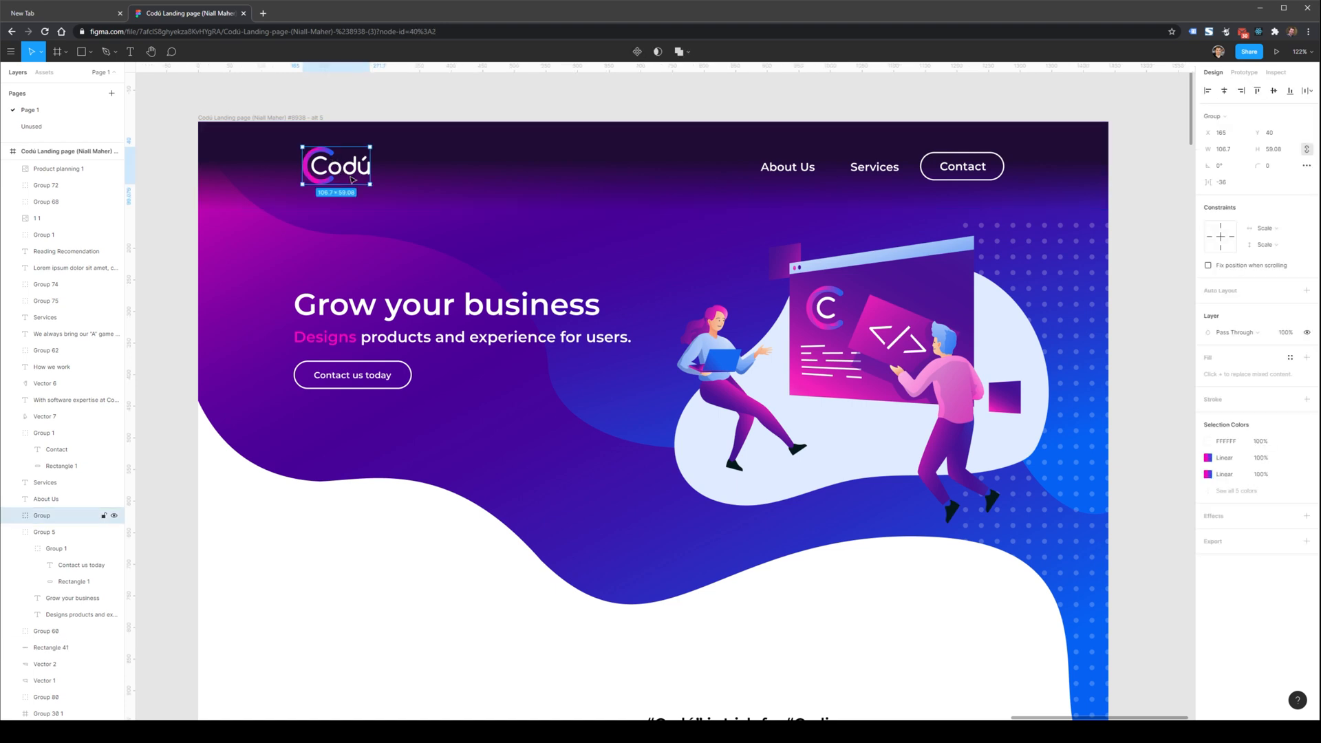
drag(370, 185, 385, 194)
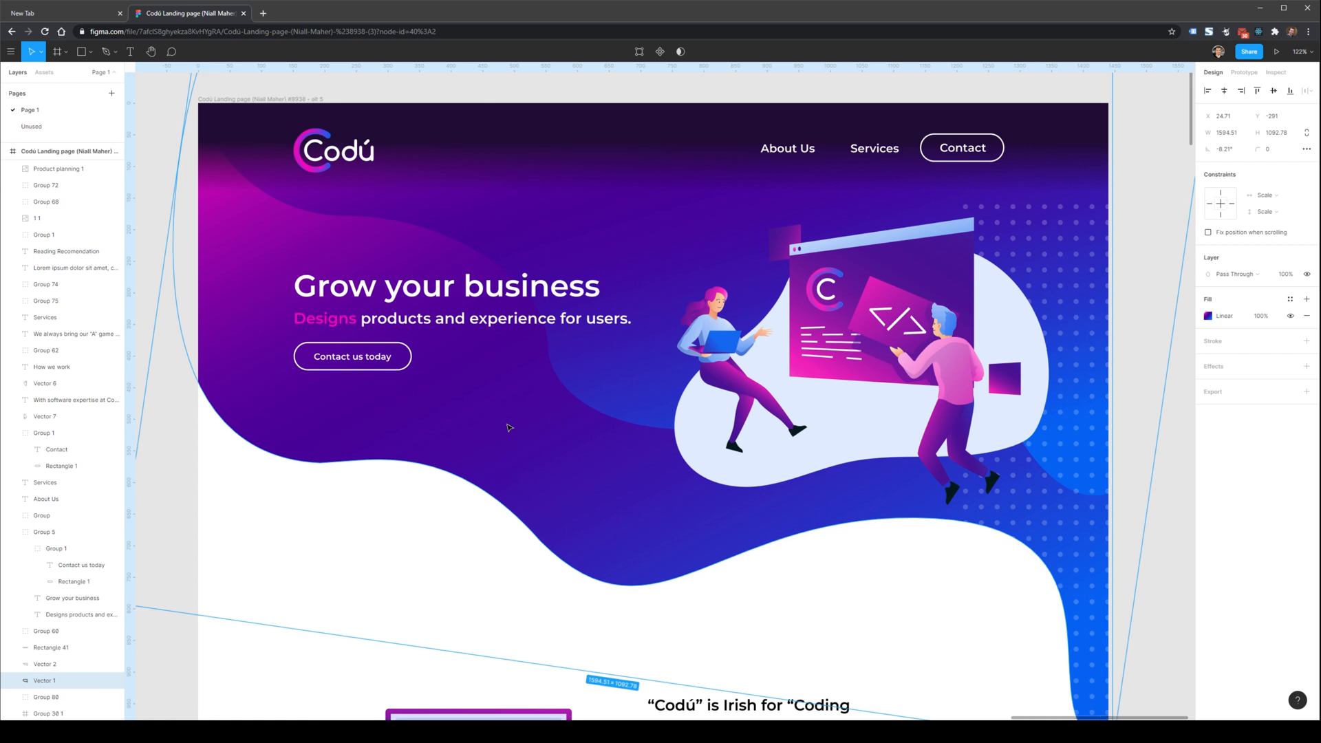
Reshape the lower curve of the purple hero background wave in vector edit mode.
scroll(down, 3)
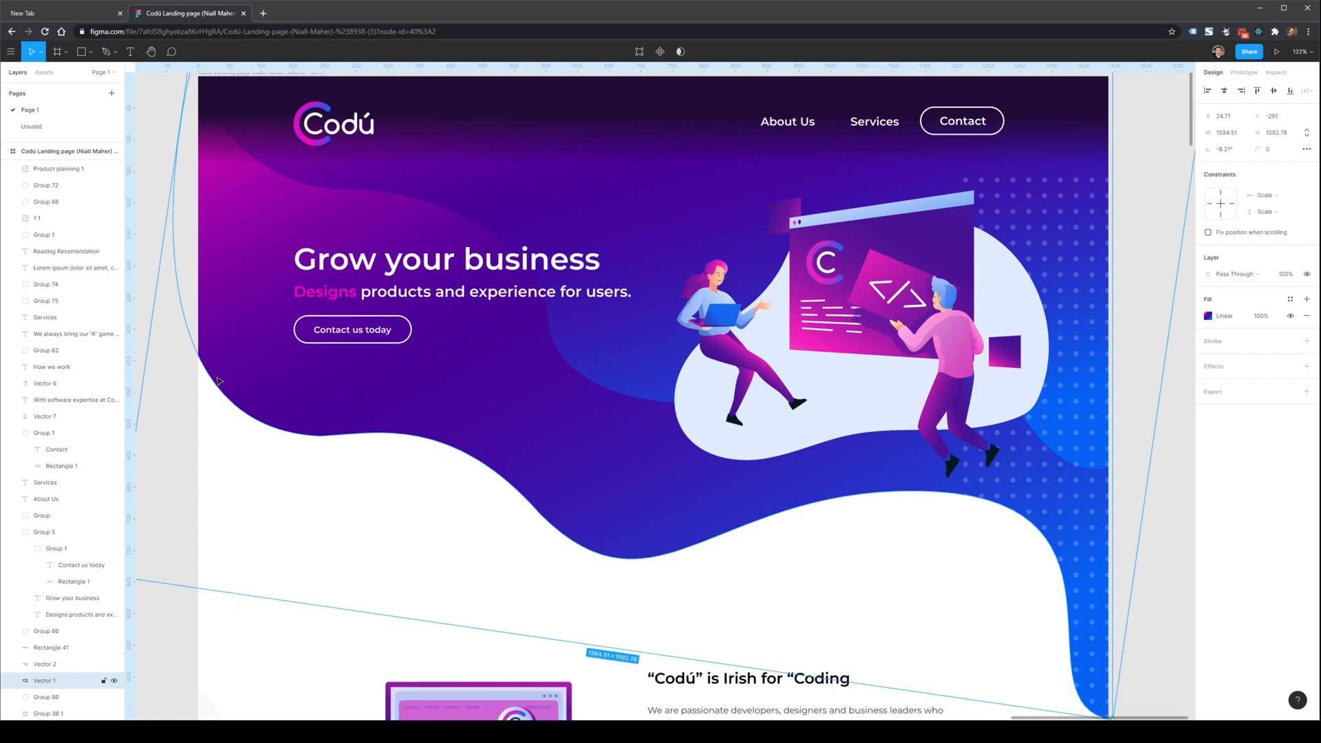
mouse_move(194, 399)
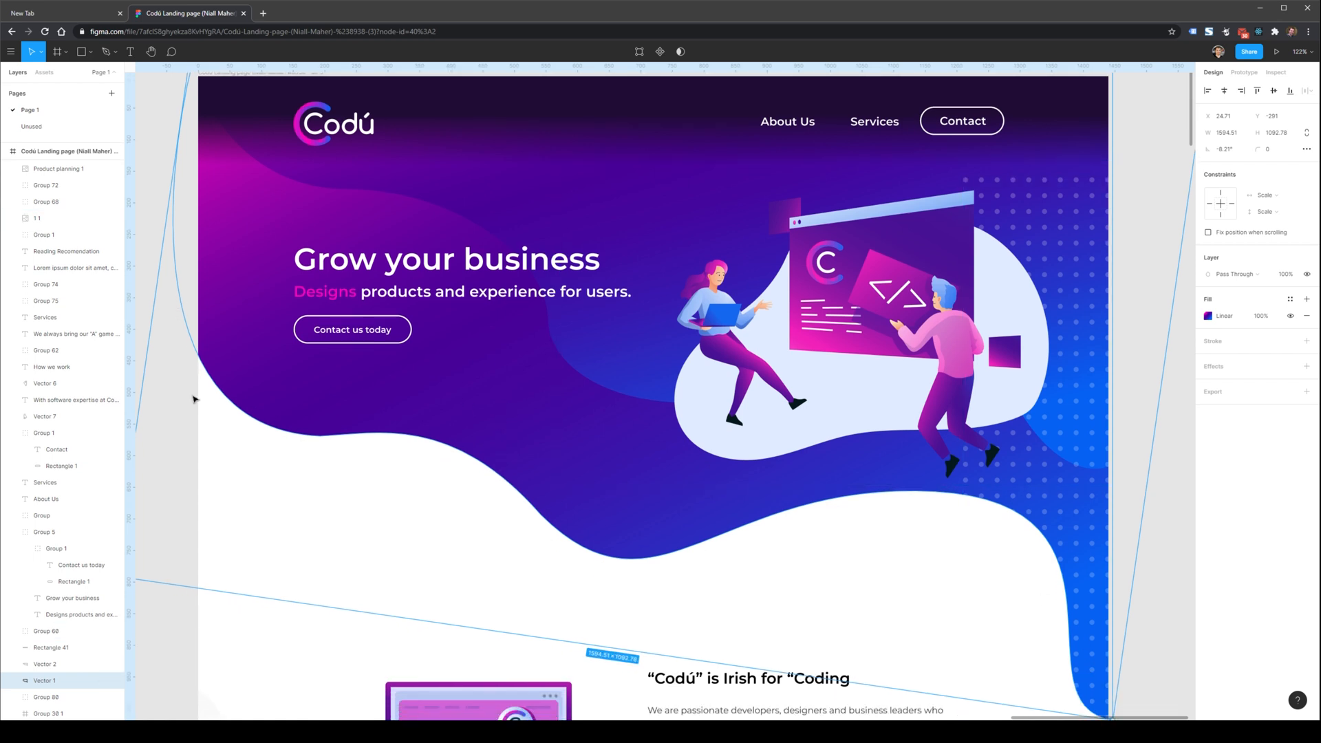
mouse_move(726, 551)
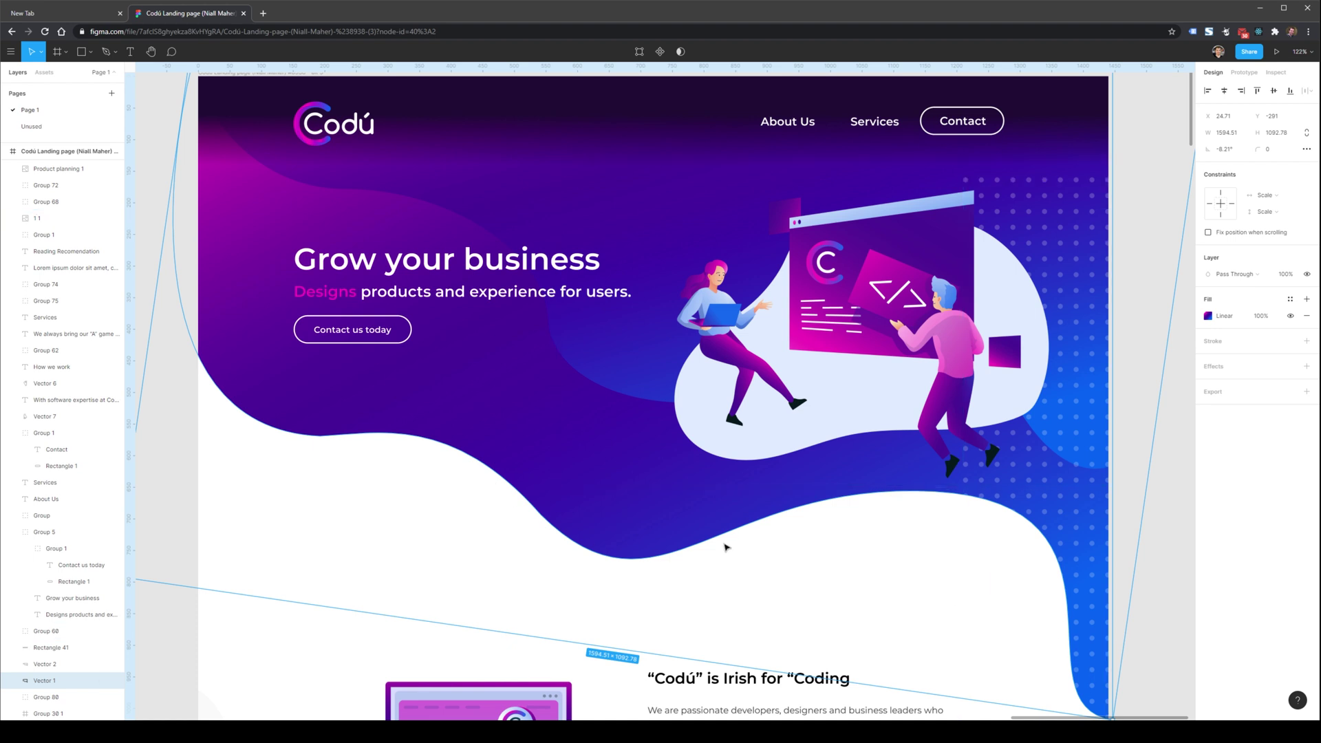
mouse_move(793, 566)
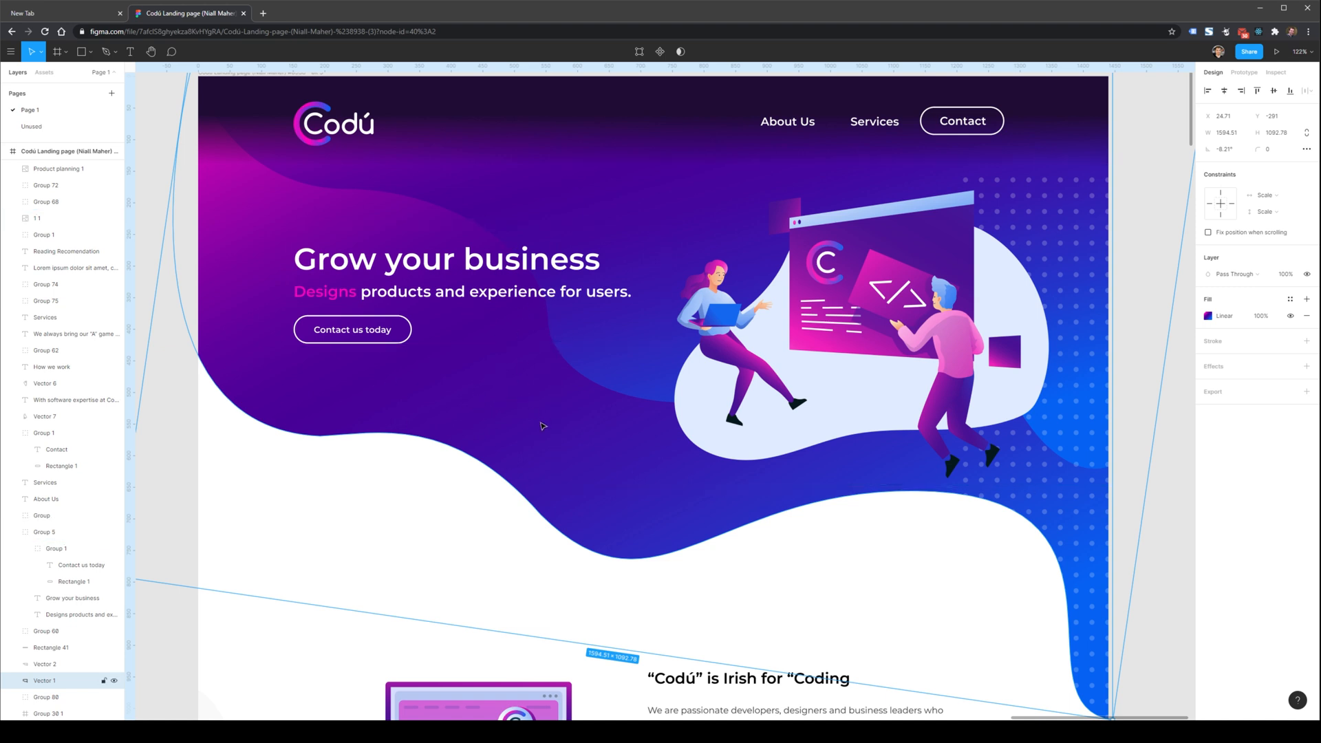
mouse_move(539, 361)
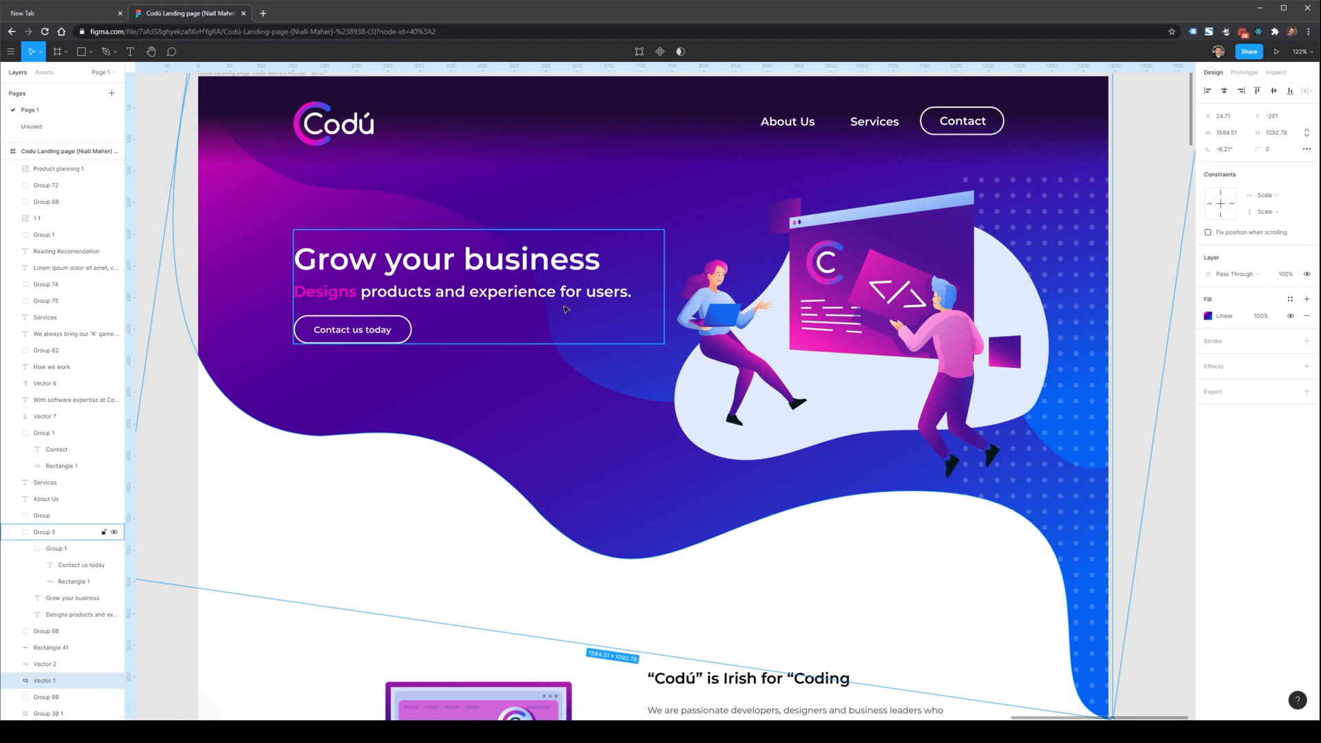
mouse_move(440, 304)
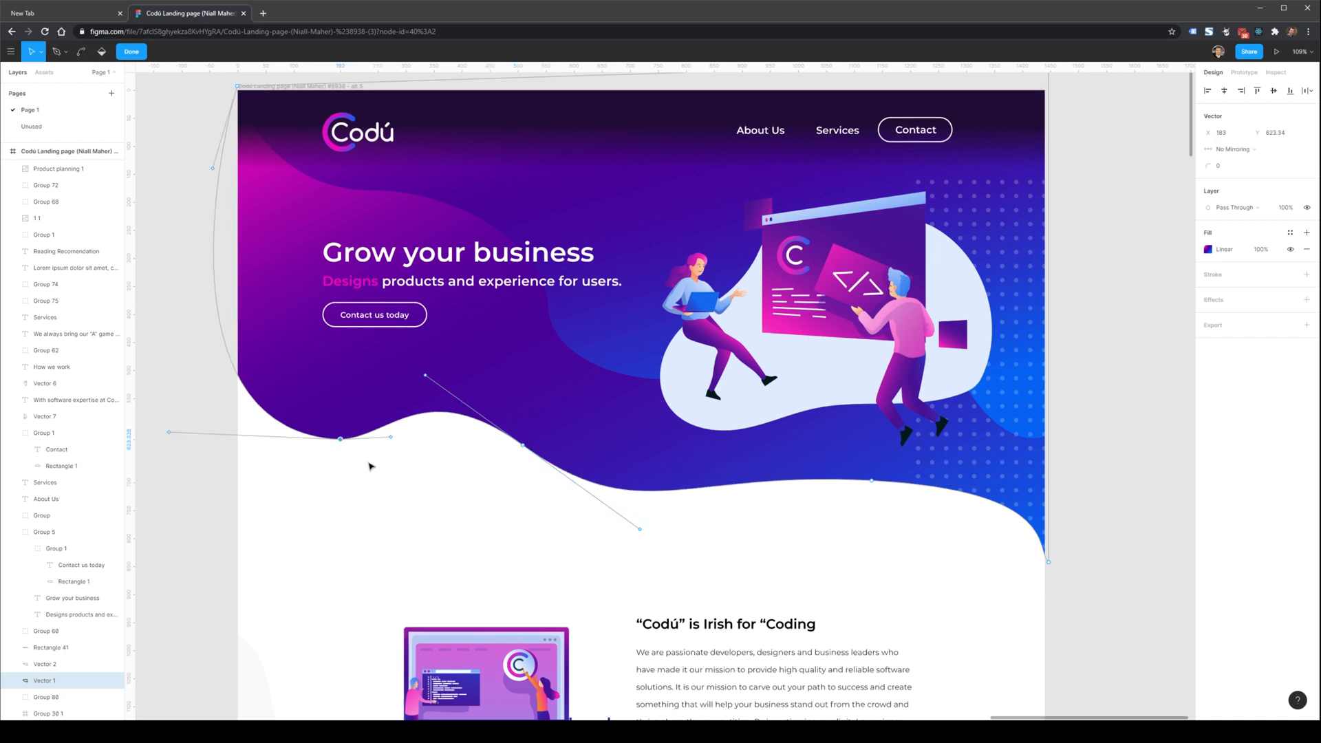
drag(340, 437, 323, 410)
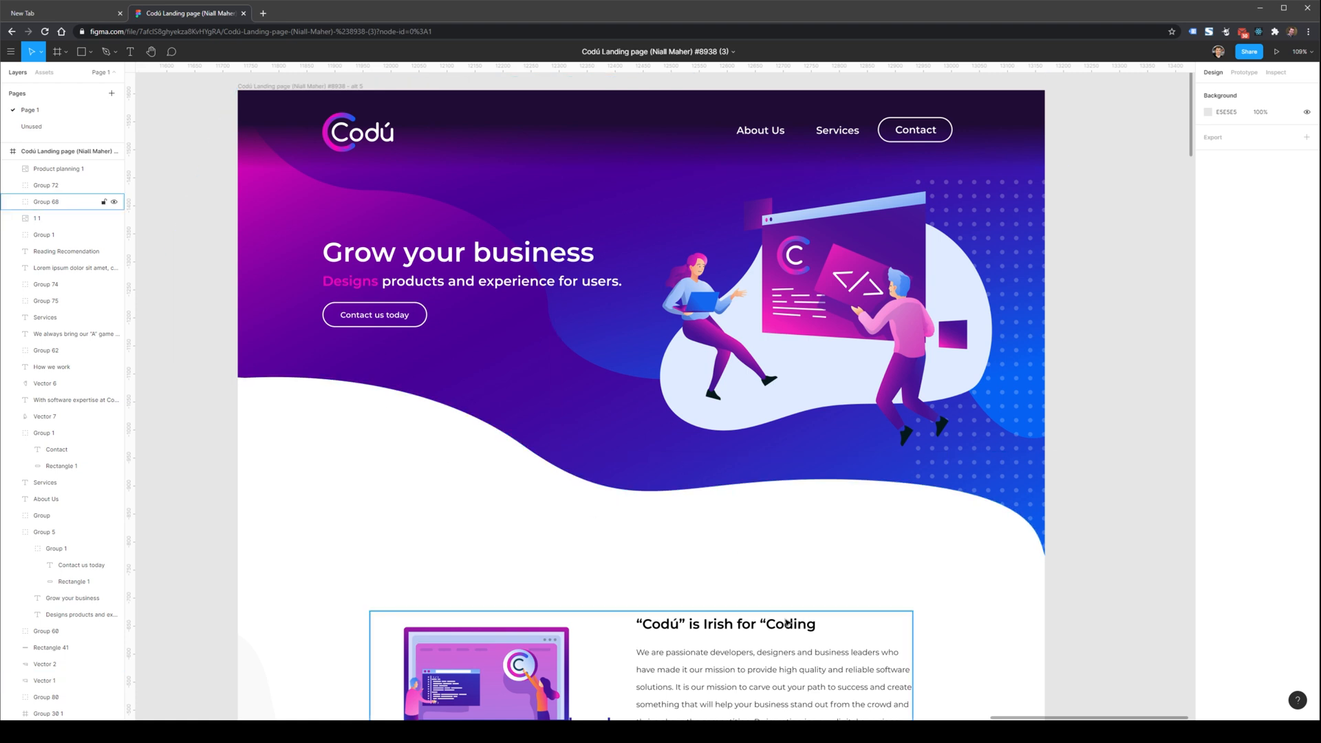
click(31, 218)
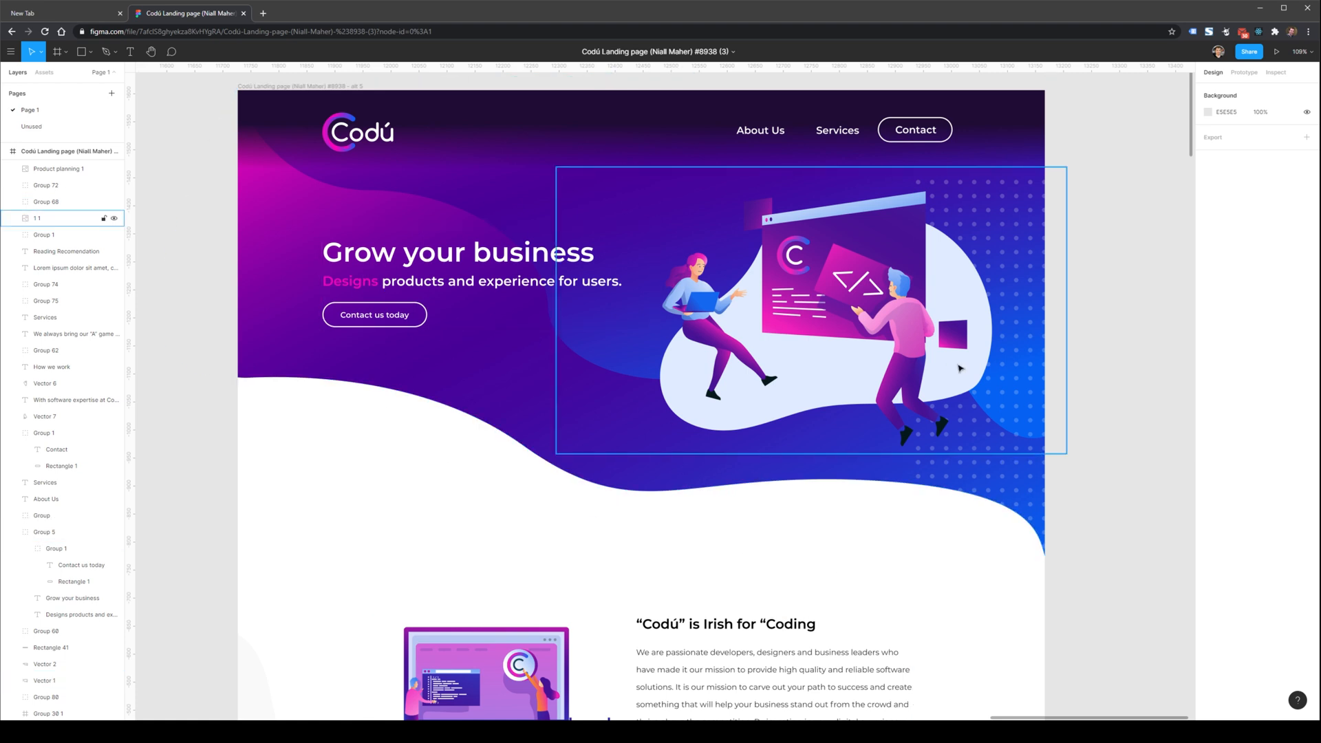
mouse_move(874, 413)
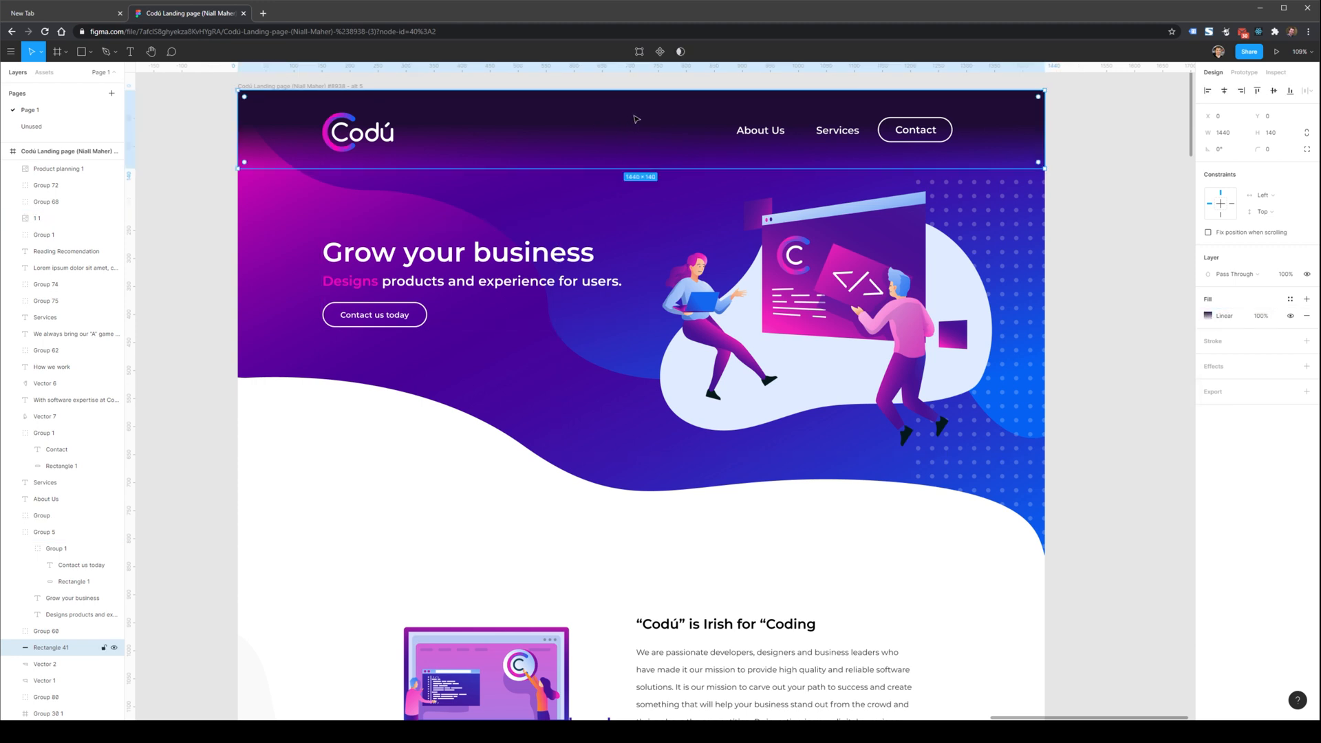
click(1206, 316)
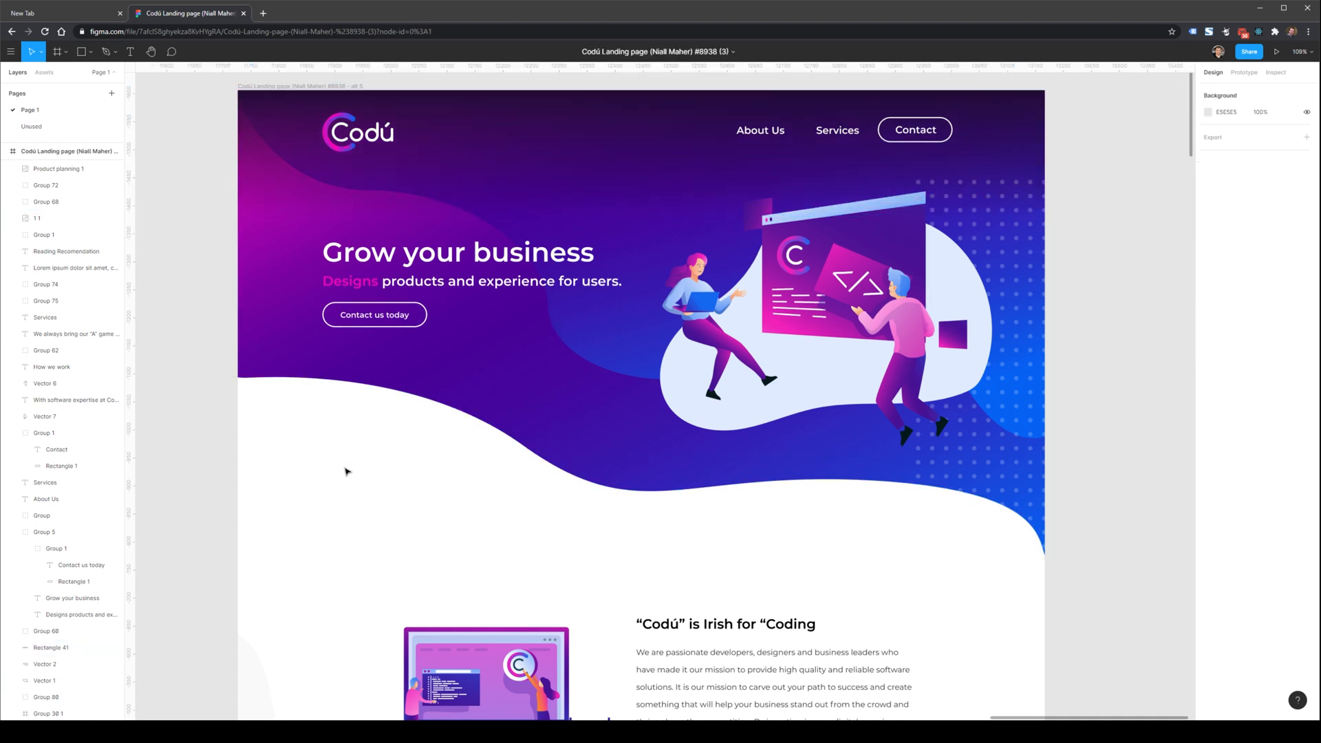
mouse_move(1149, 176)
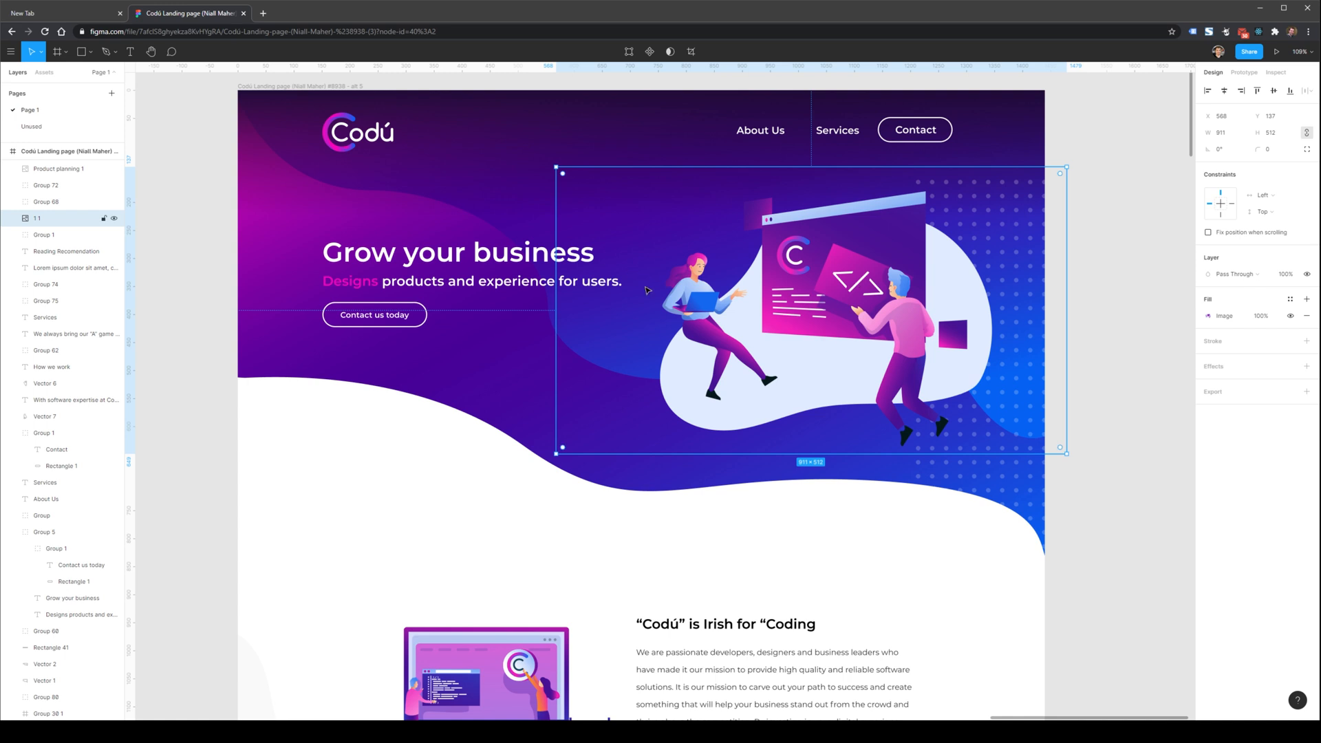
mouse_move(473, 545)
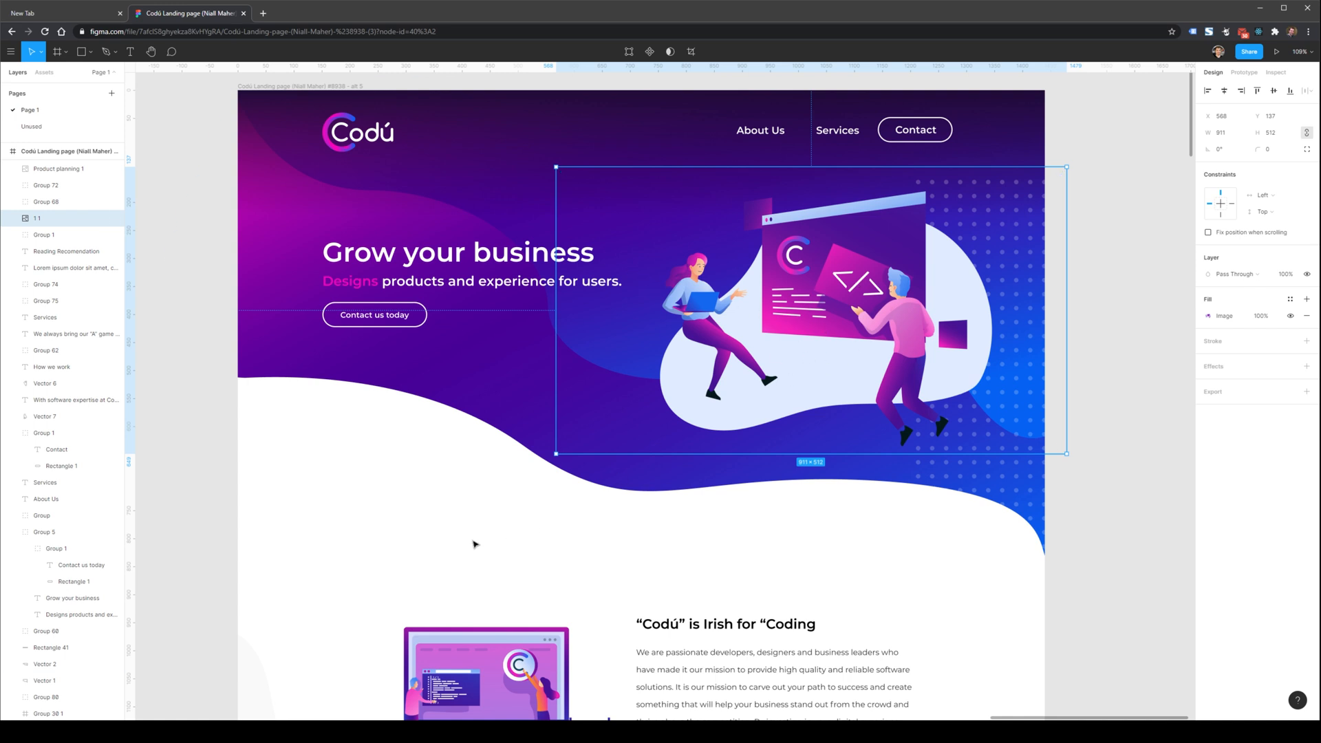
Set the hero illustration's image fill opacity to 75% and deselect it.
click(1211, 317)
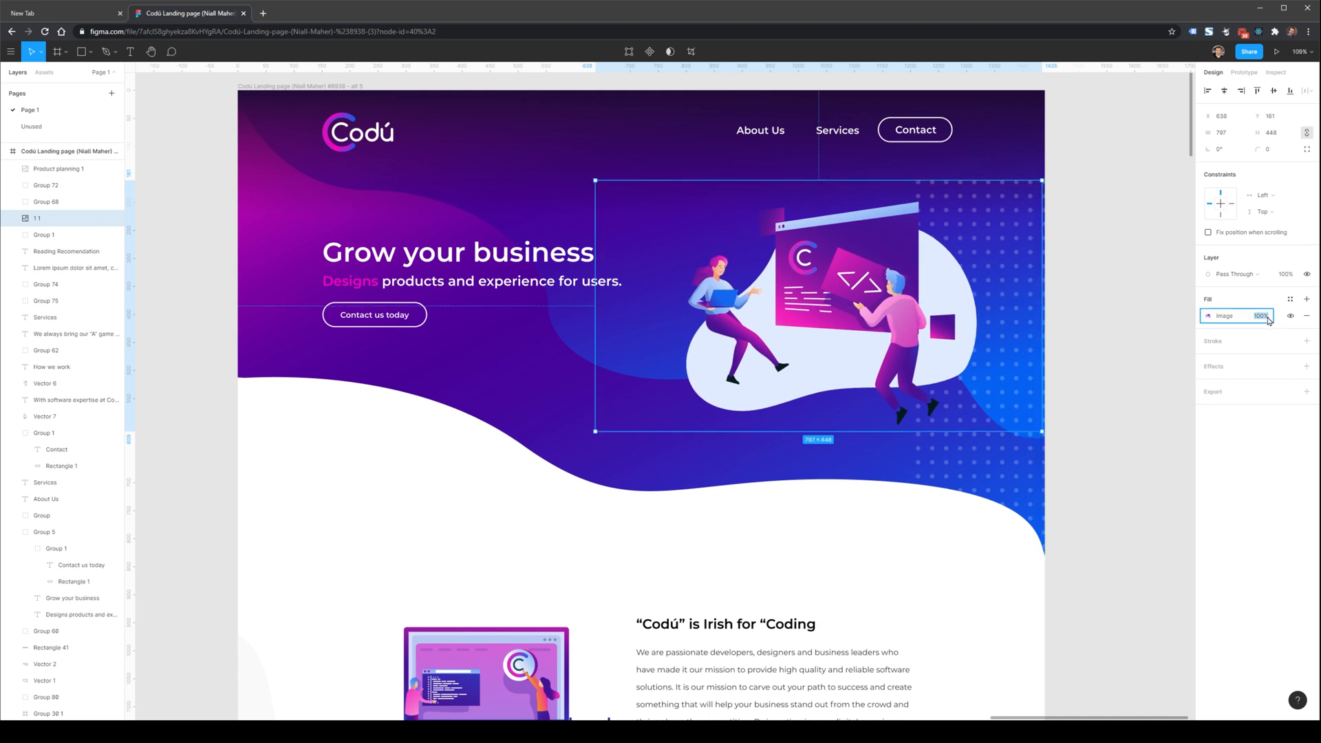
text(75)
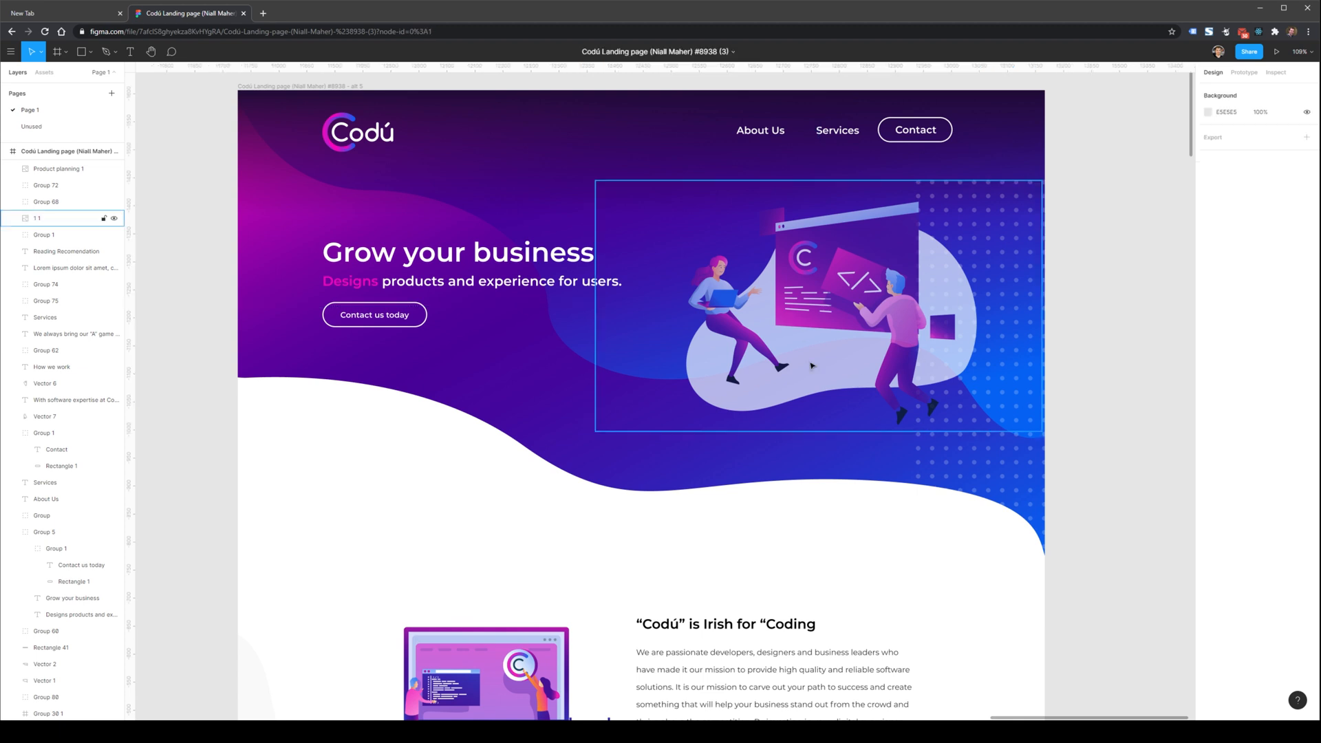
mouse_move(743, 390)
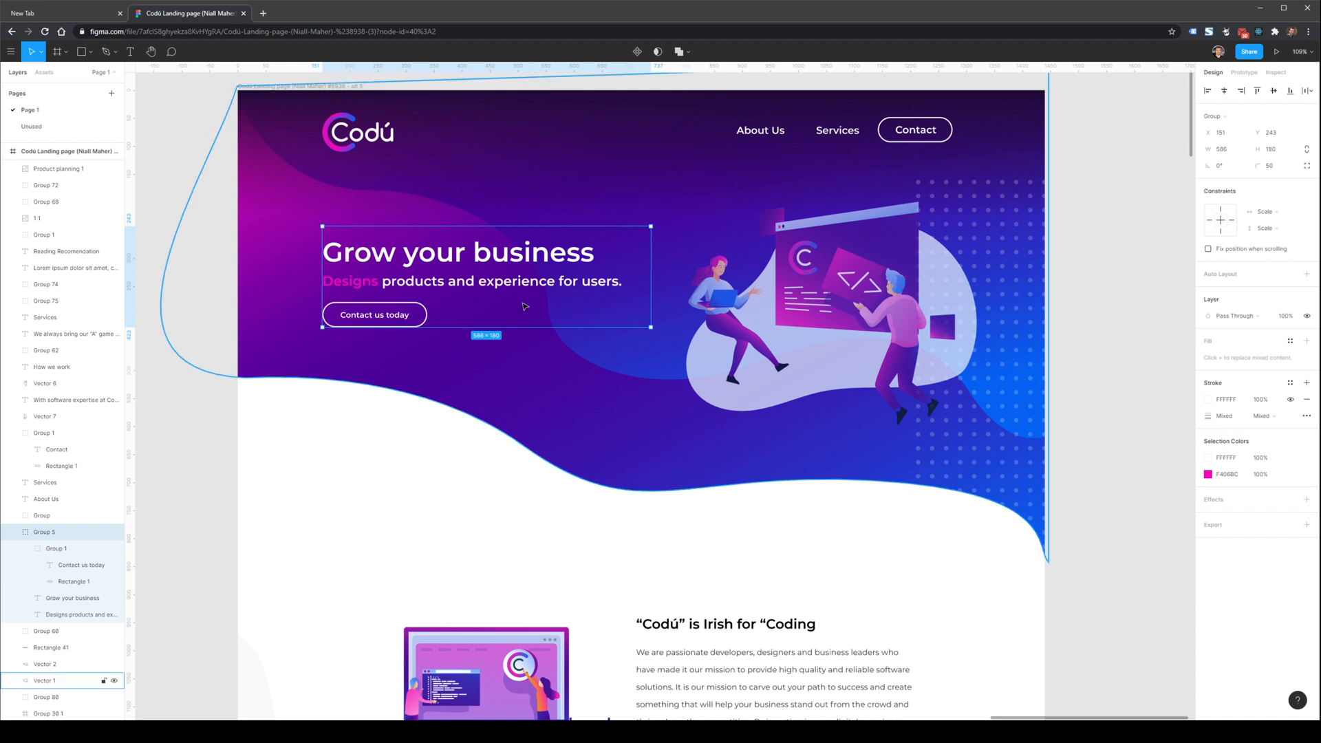
click(30, 219)
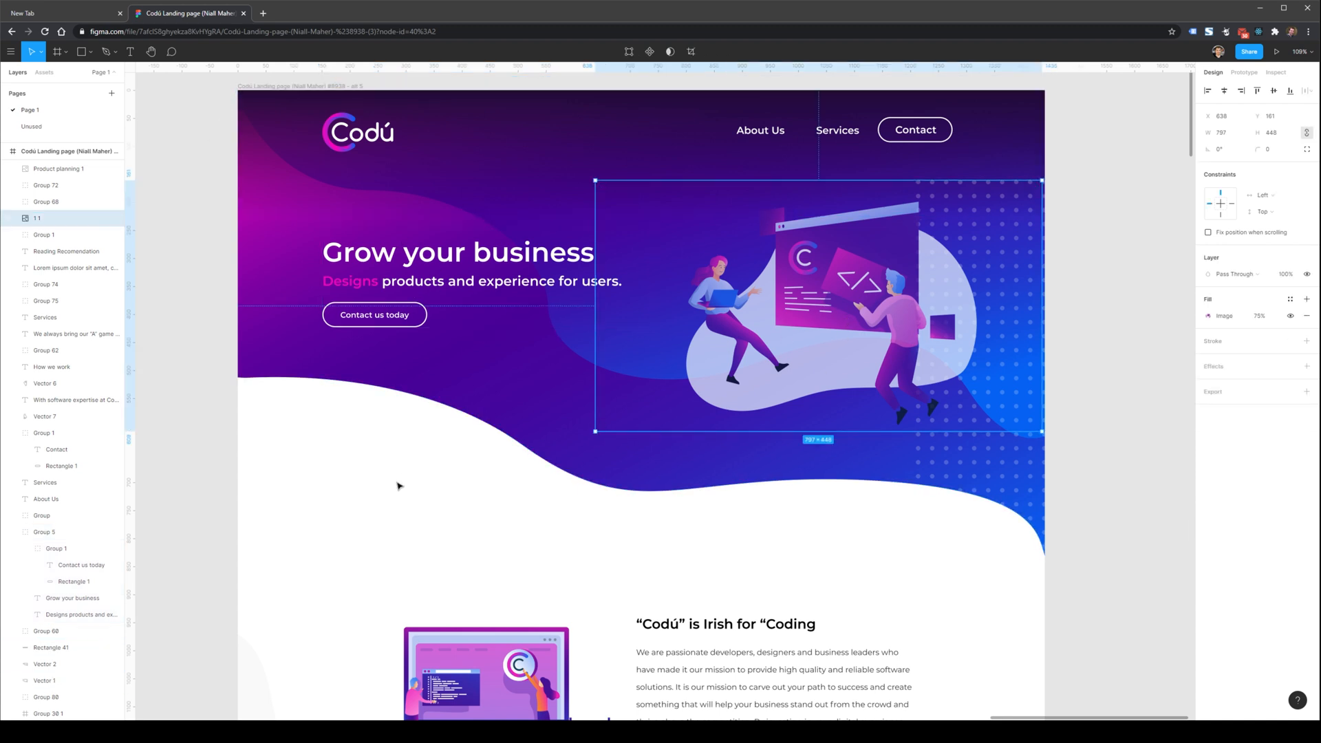
click(401, 487)
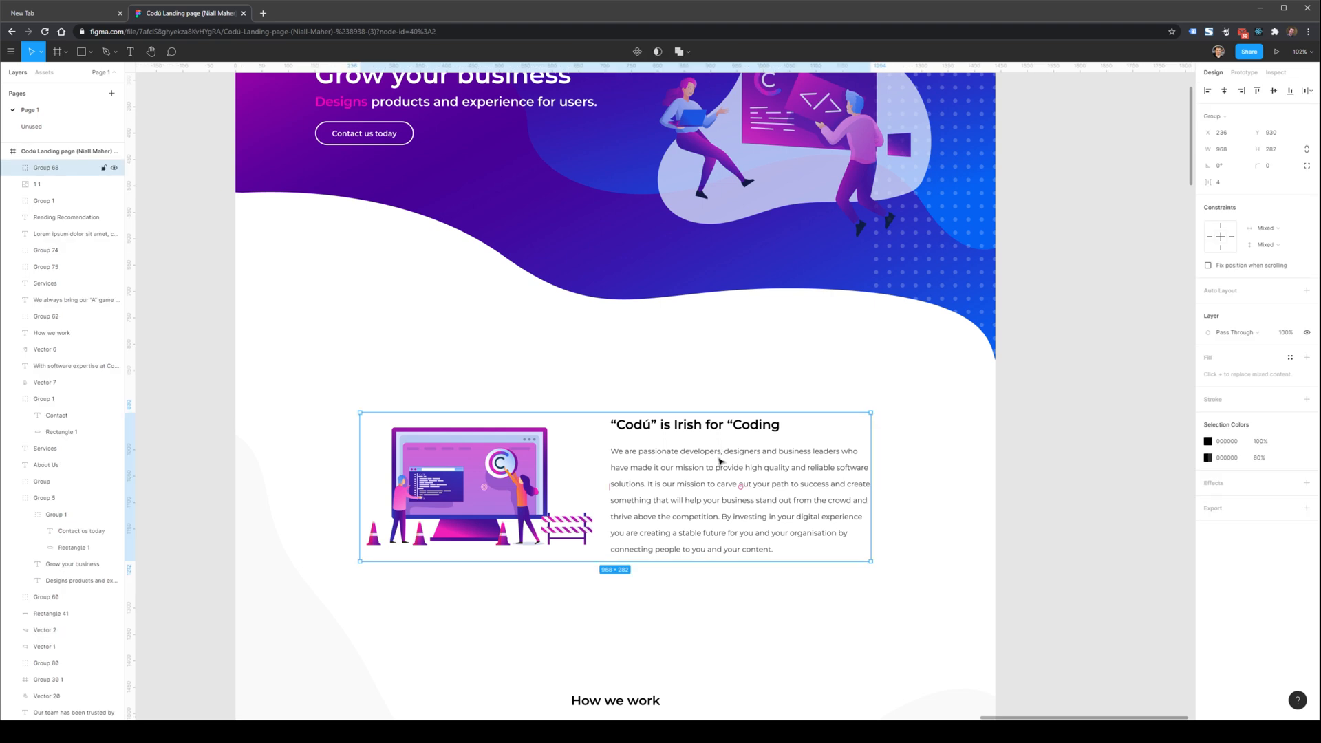
mouse_move(707, 435)
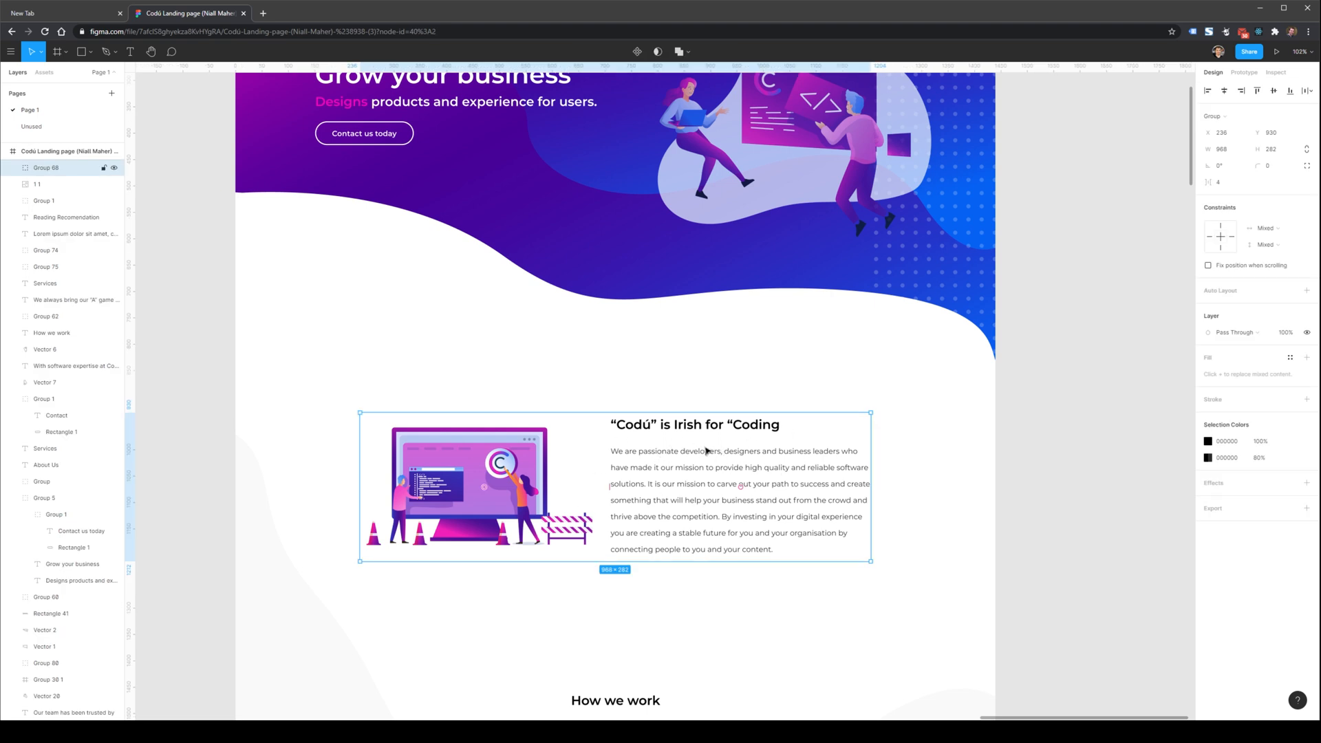
mouse_move(684, 507)
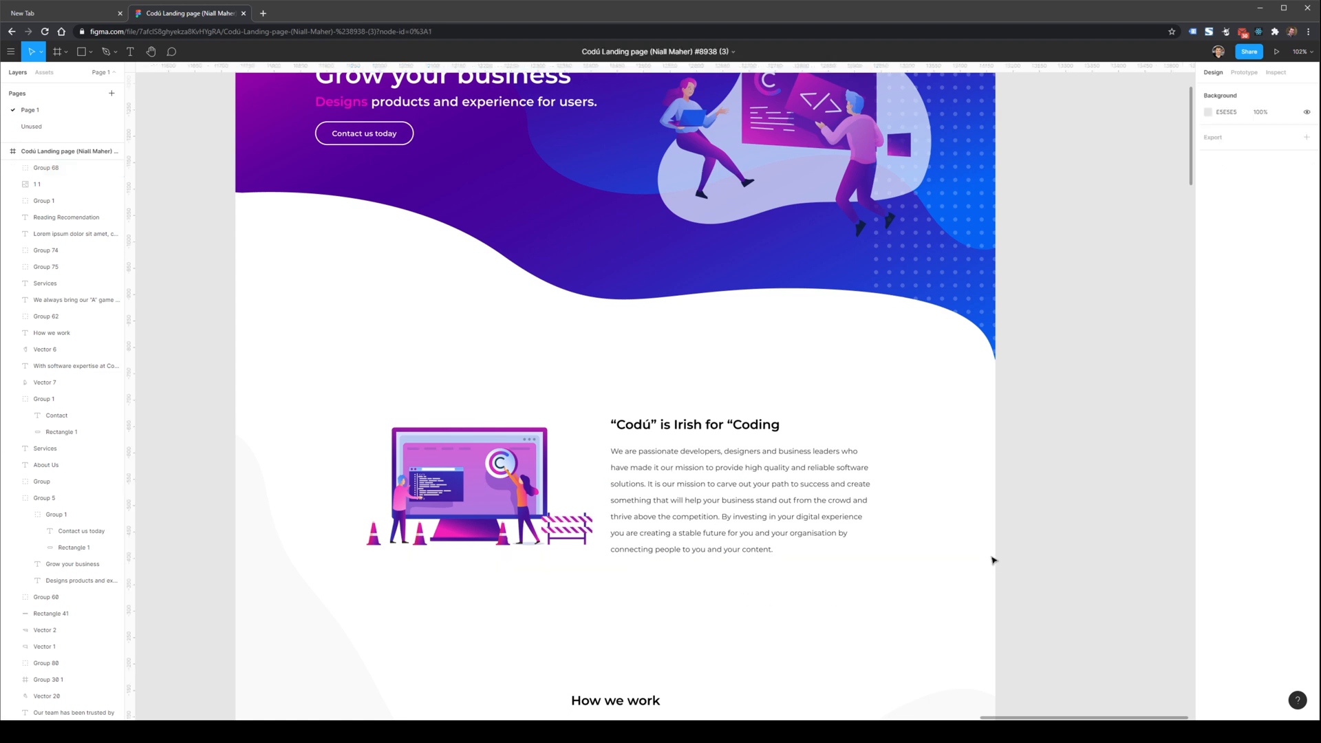
mouse_move(777, 410)
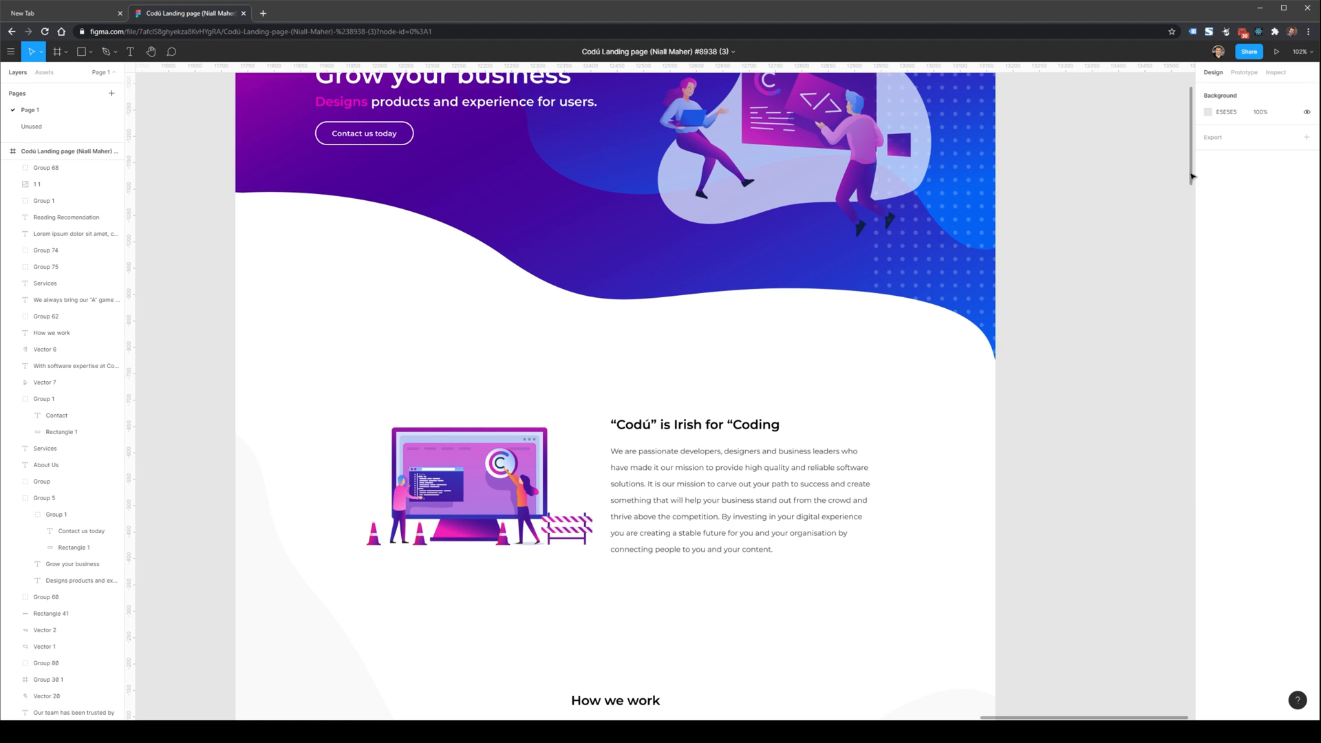
Move the trusted-by block up under the hero with the logo row above the "Our team has been trusted by" heading.
scroll(down, 3)
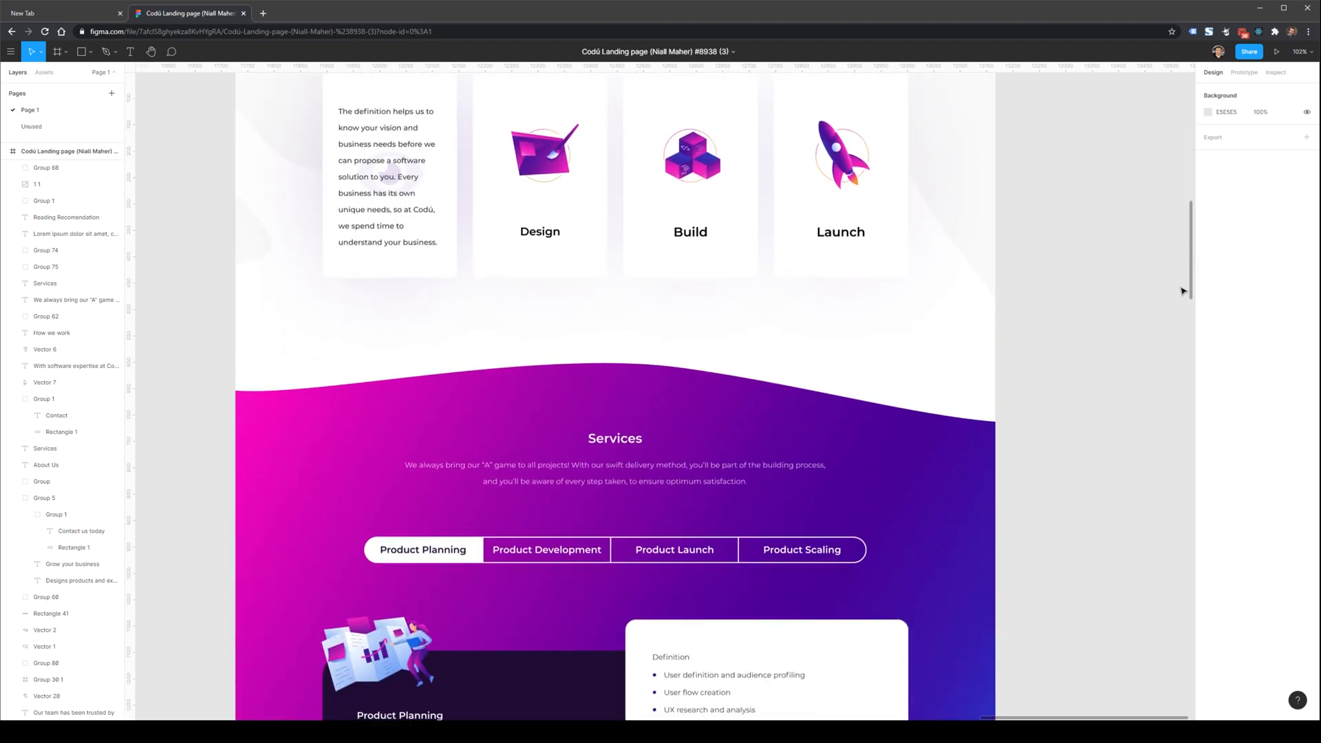
scroll(down, 3)
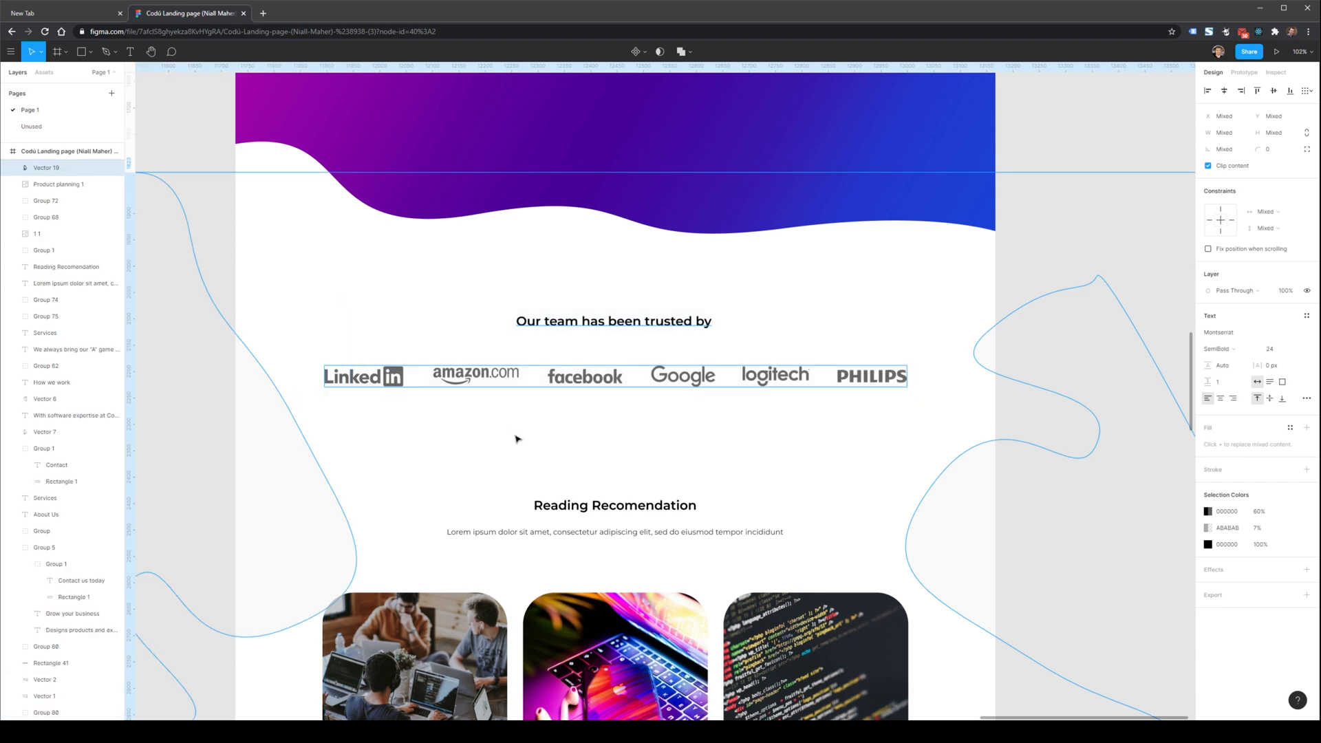
click(614, 320)
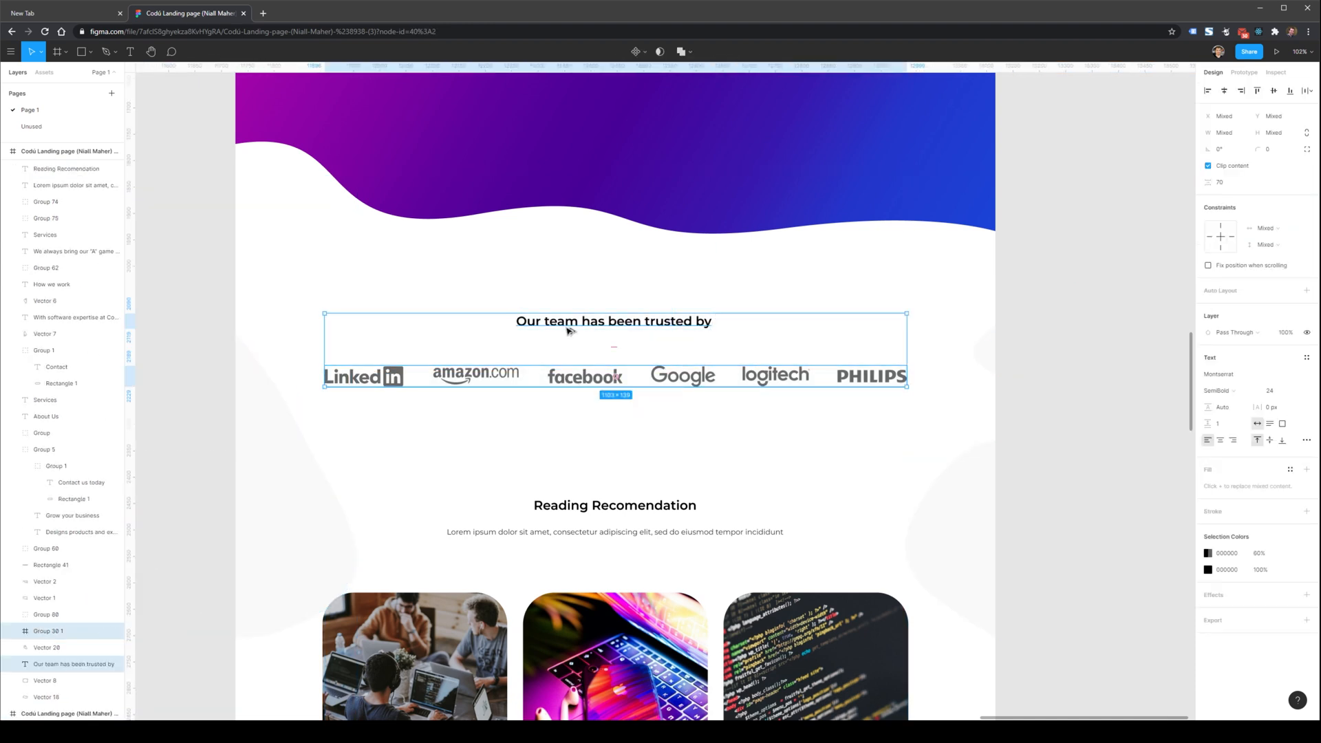
scroll(down, 3)
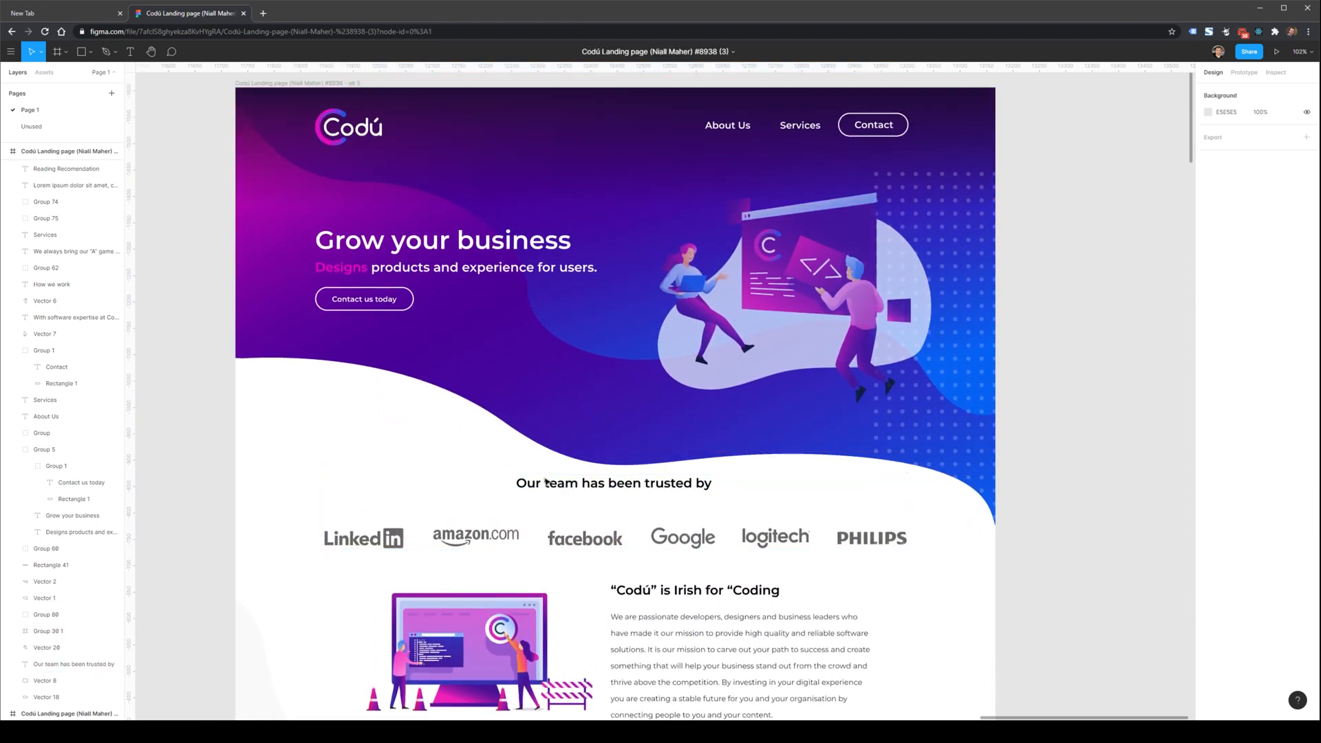
click(614, 483)
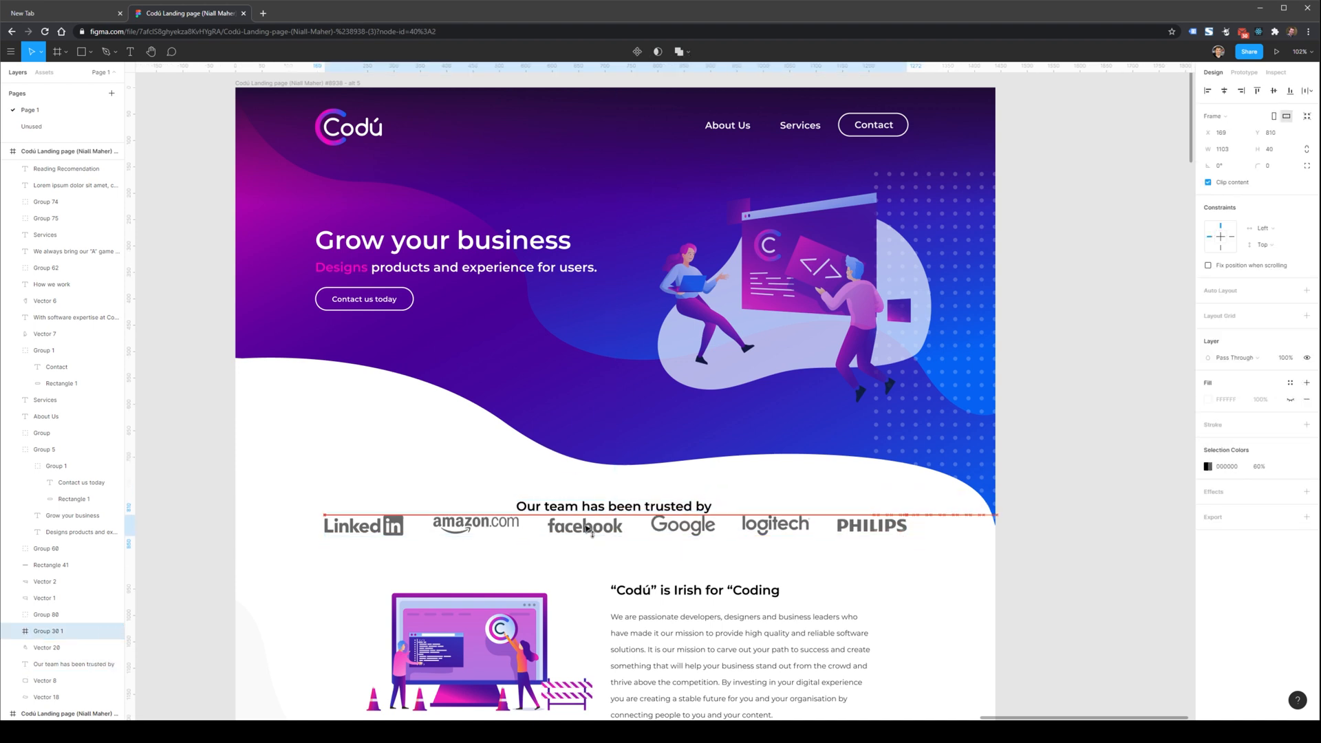
click(614, 507)
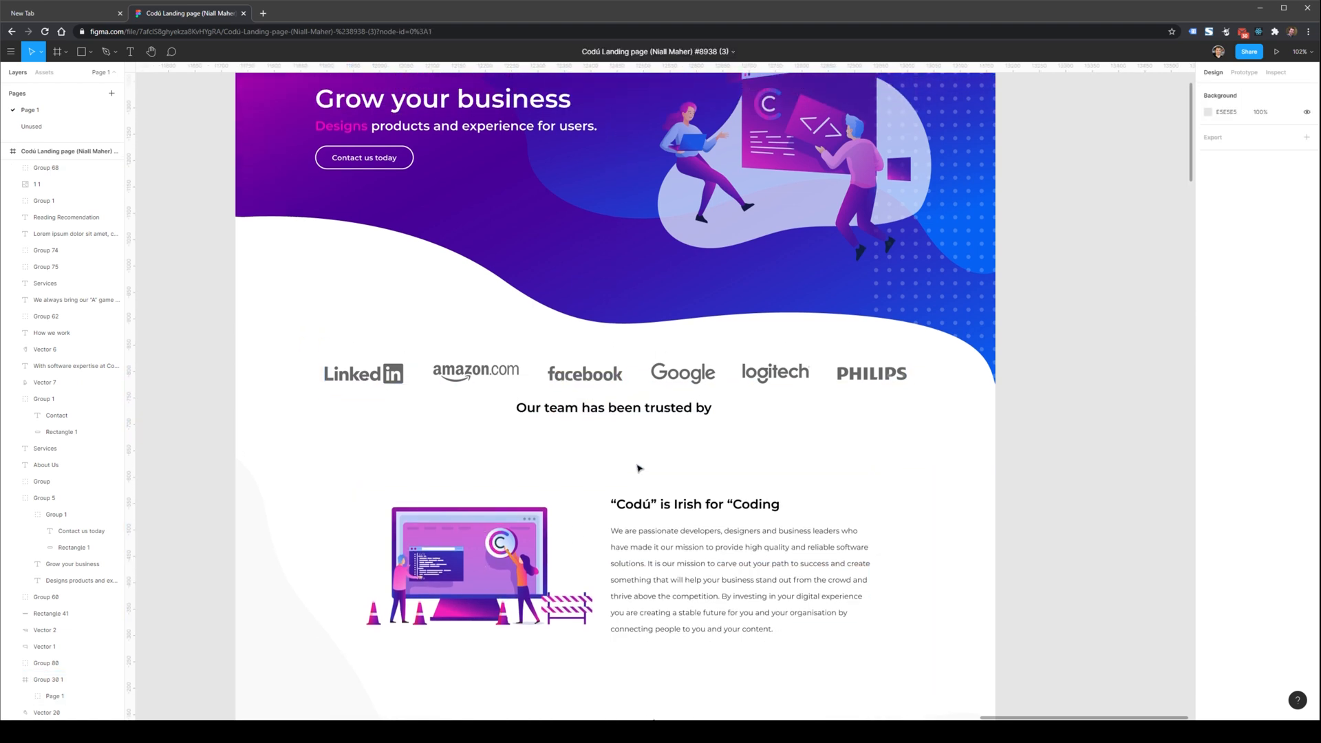
click(622, 419)
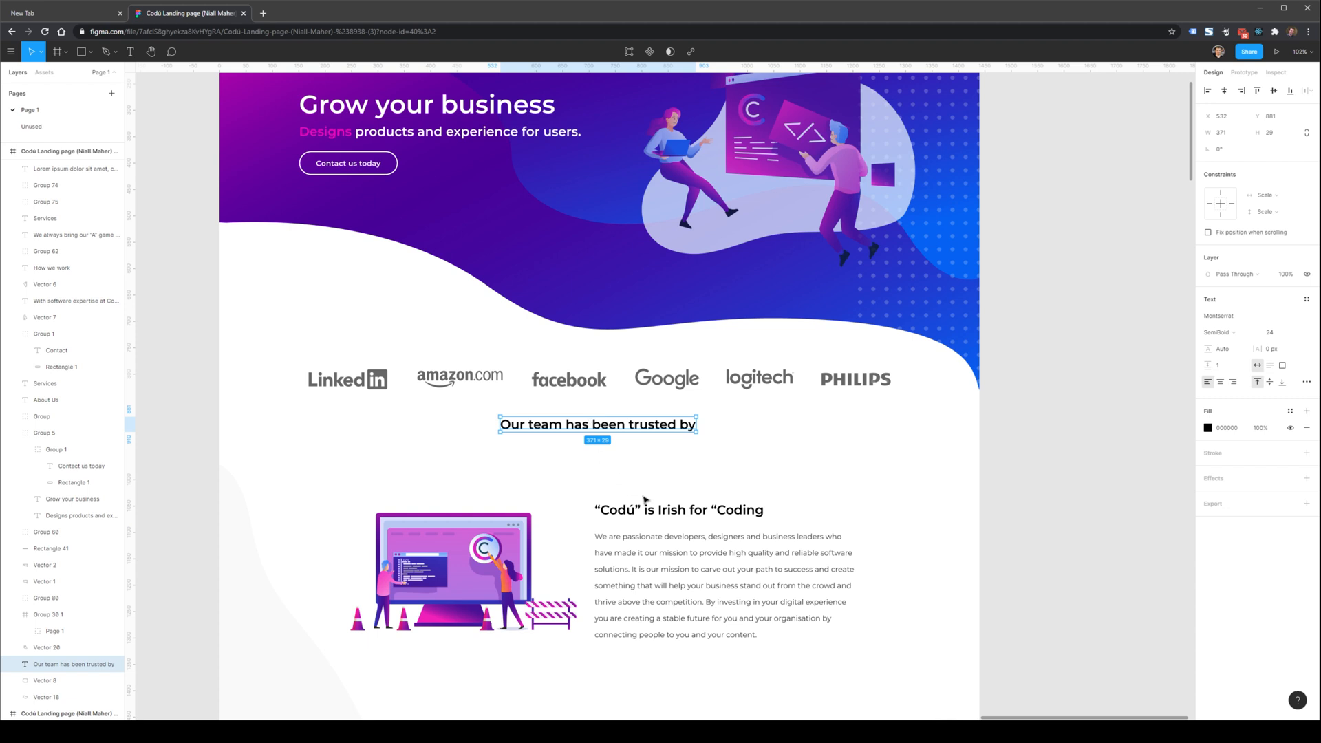
Enlarge the intro paragraph text and set the "Codú is Irish for Coding" heading to size 36.
click(677, 509)
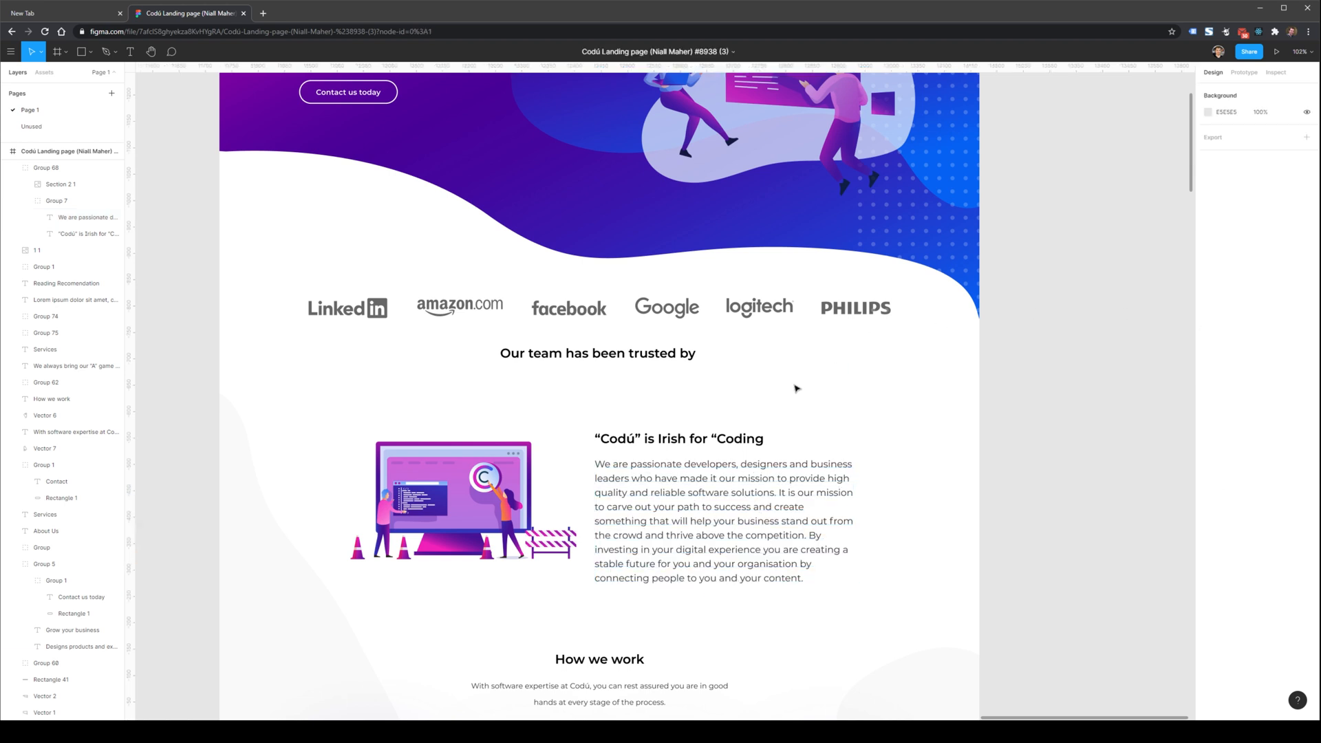
click(680, 439)
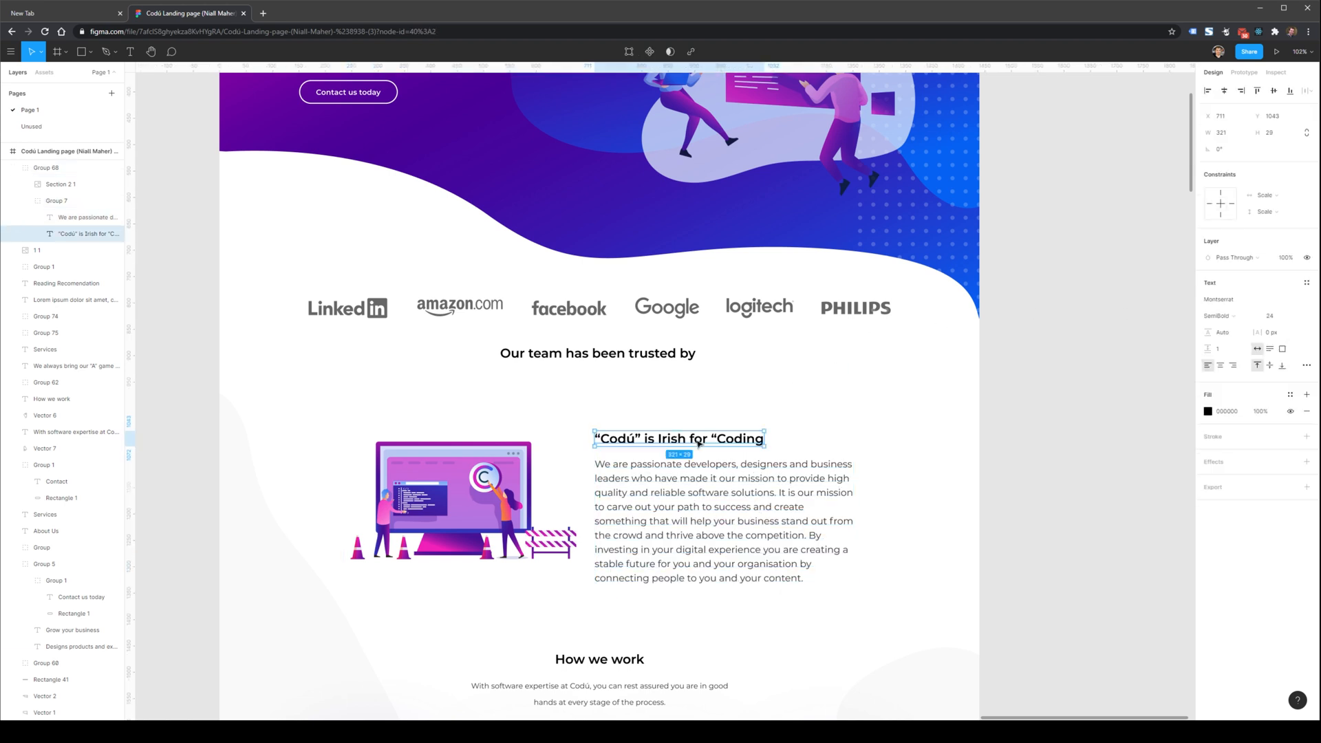
click(1268, 315)
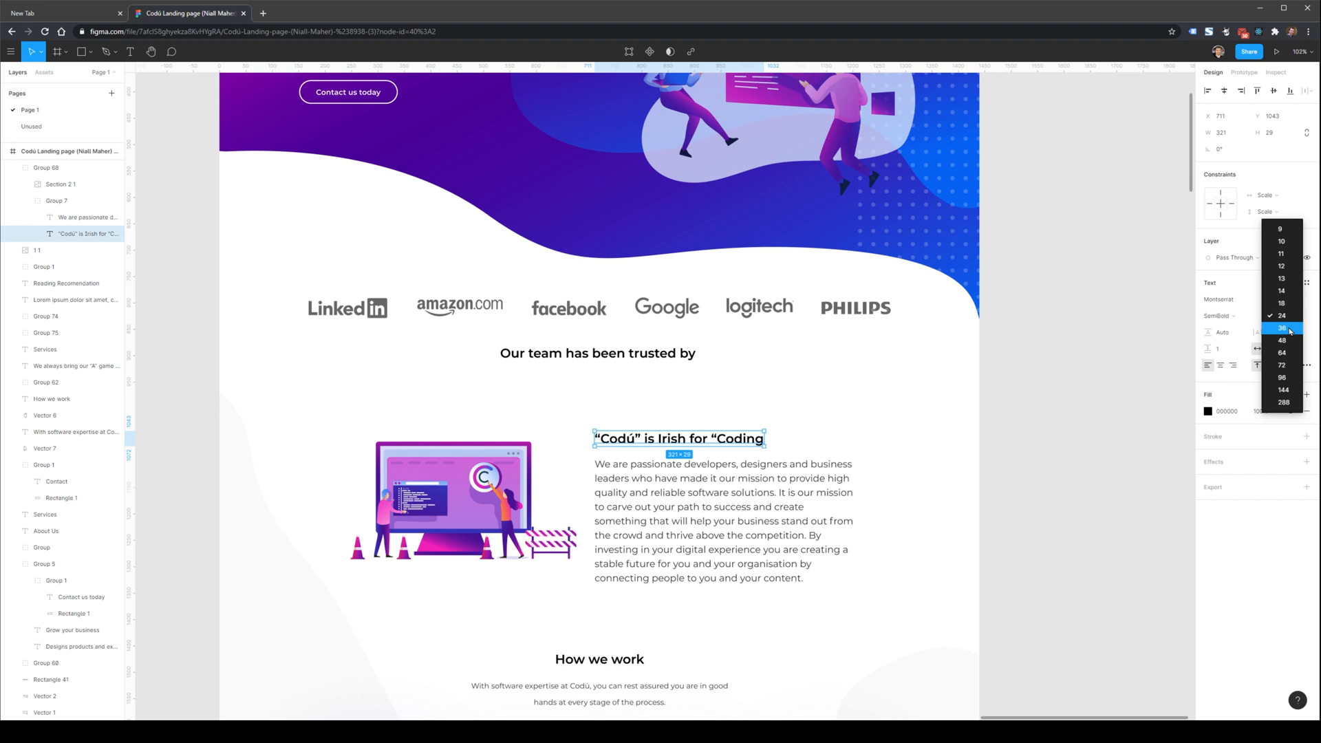
click(1283, 328)
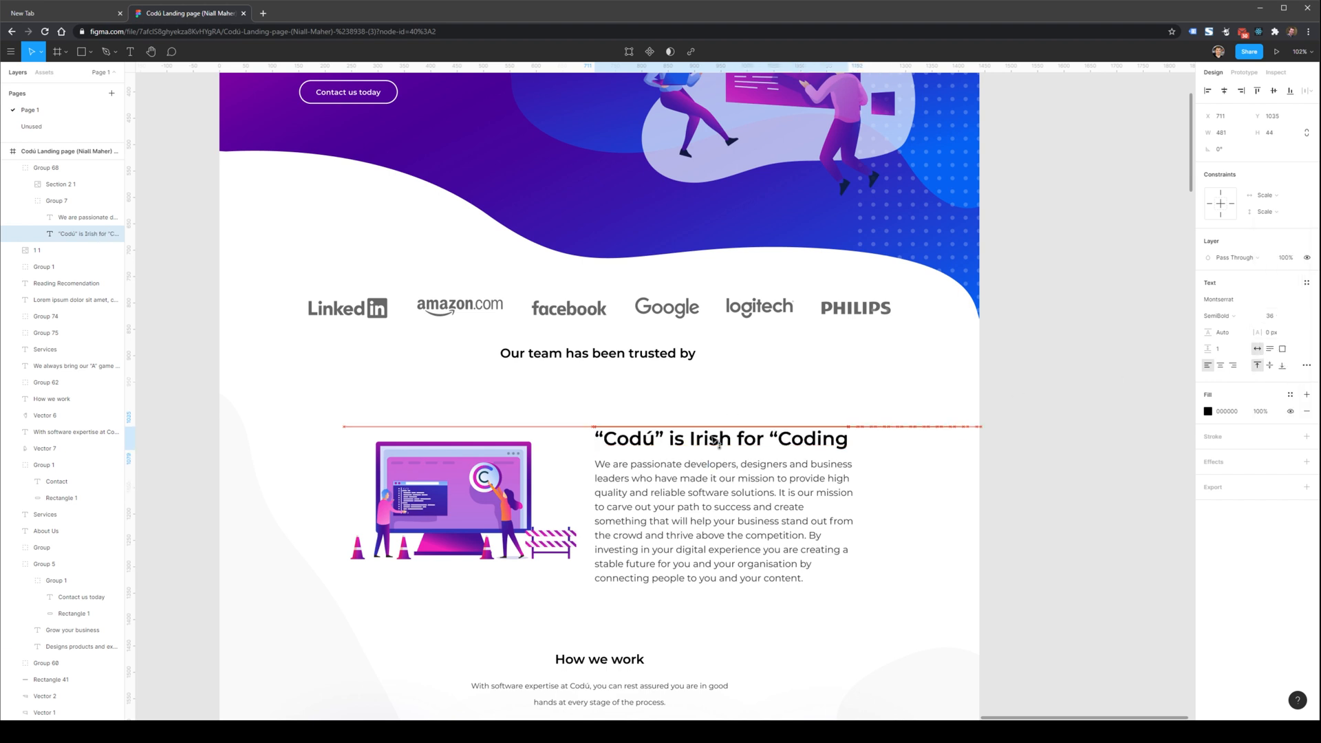
click(721, 439)
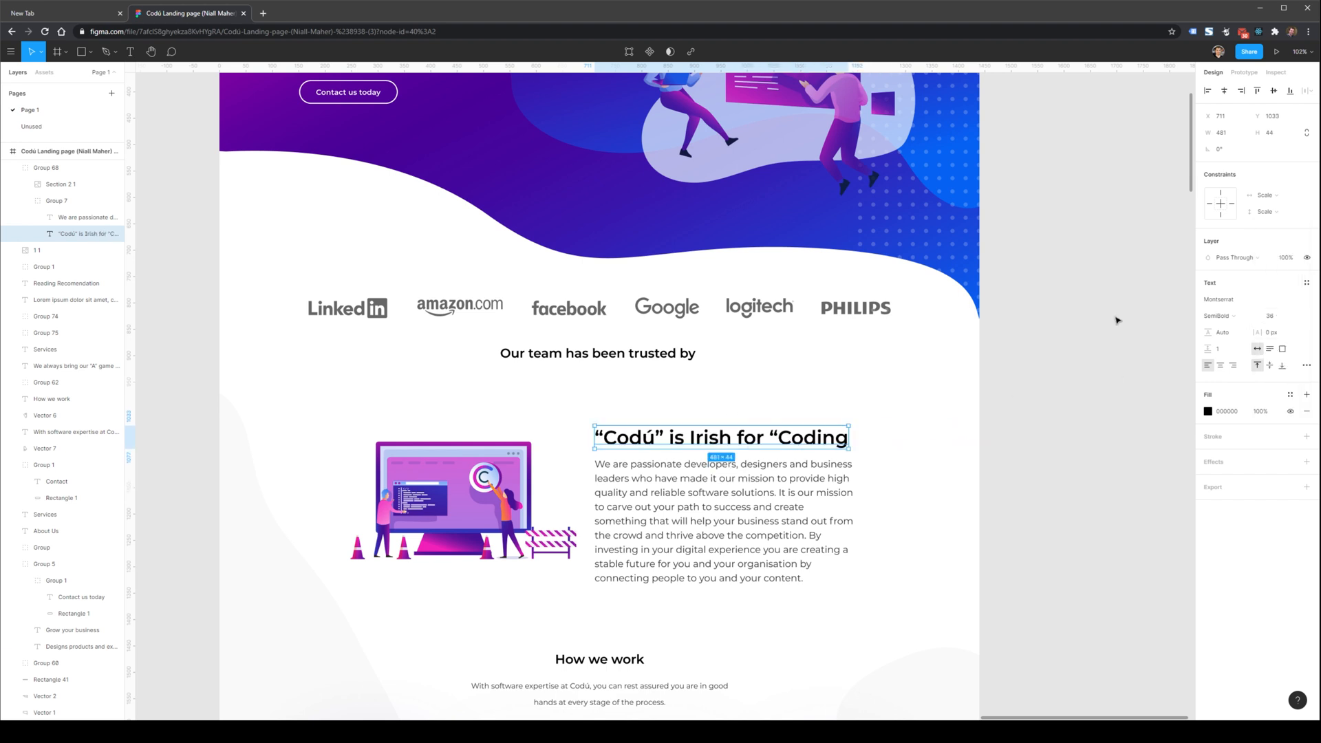
click(1208, 411)
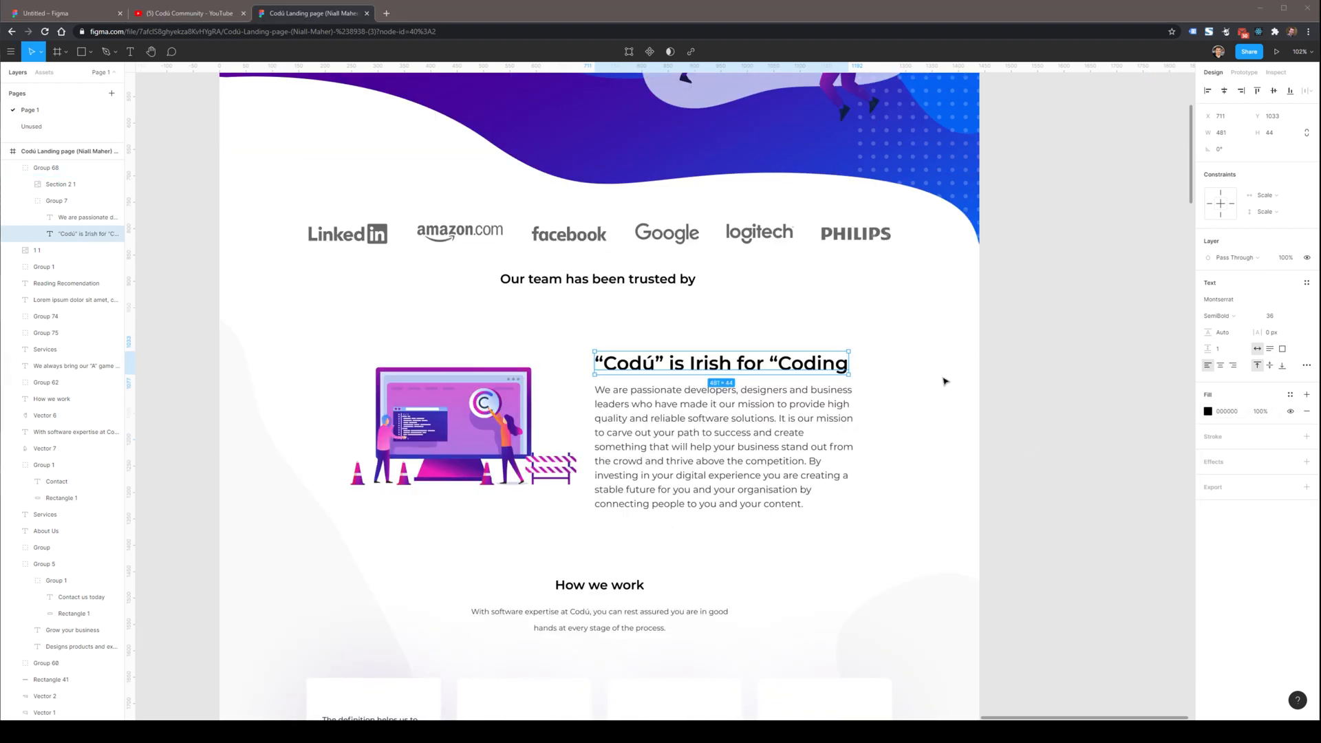
click(1209, 411)
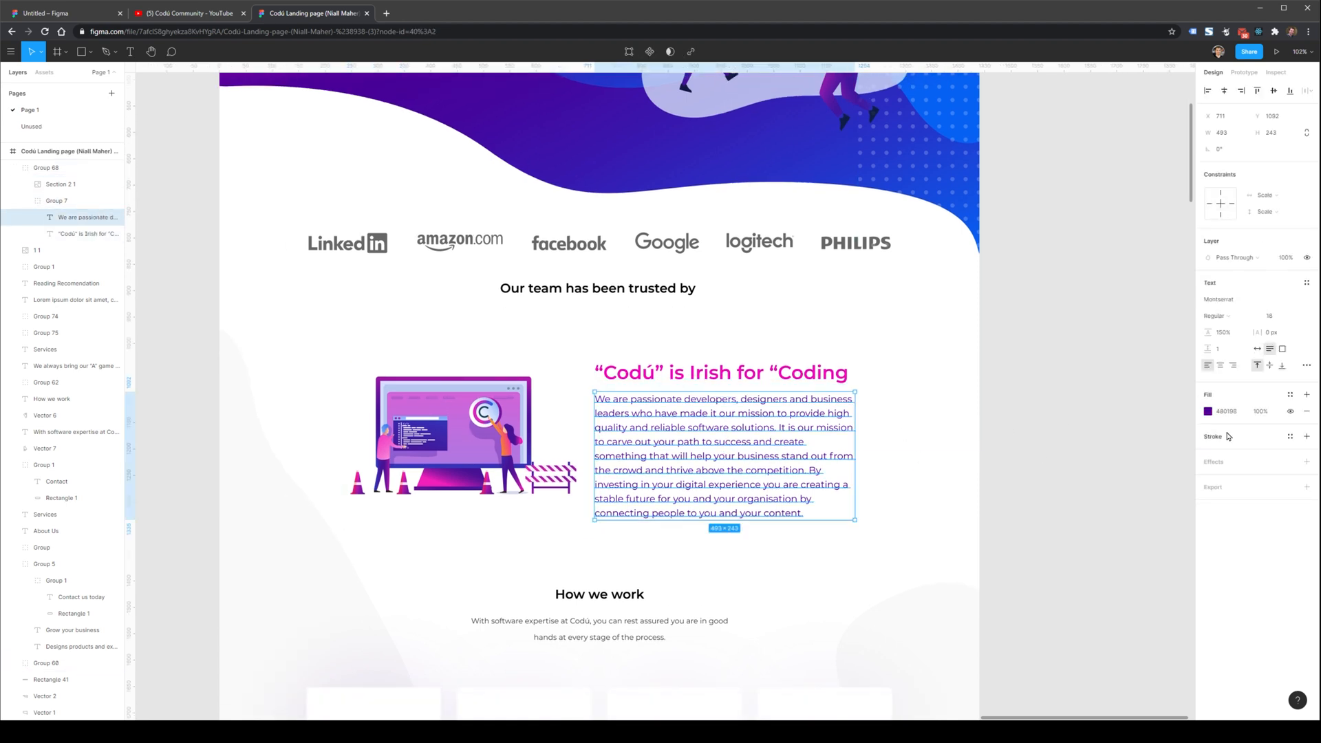
click(1208, 410)
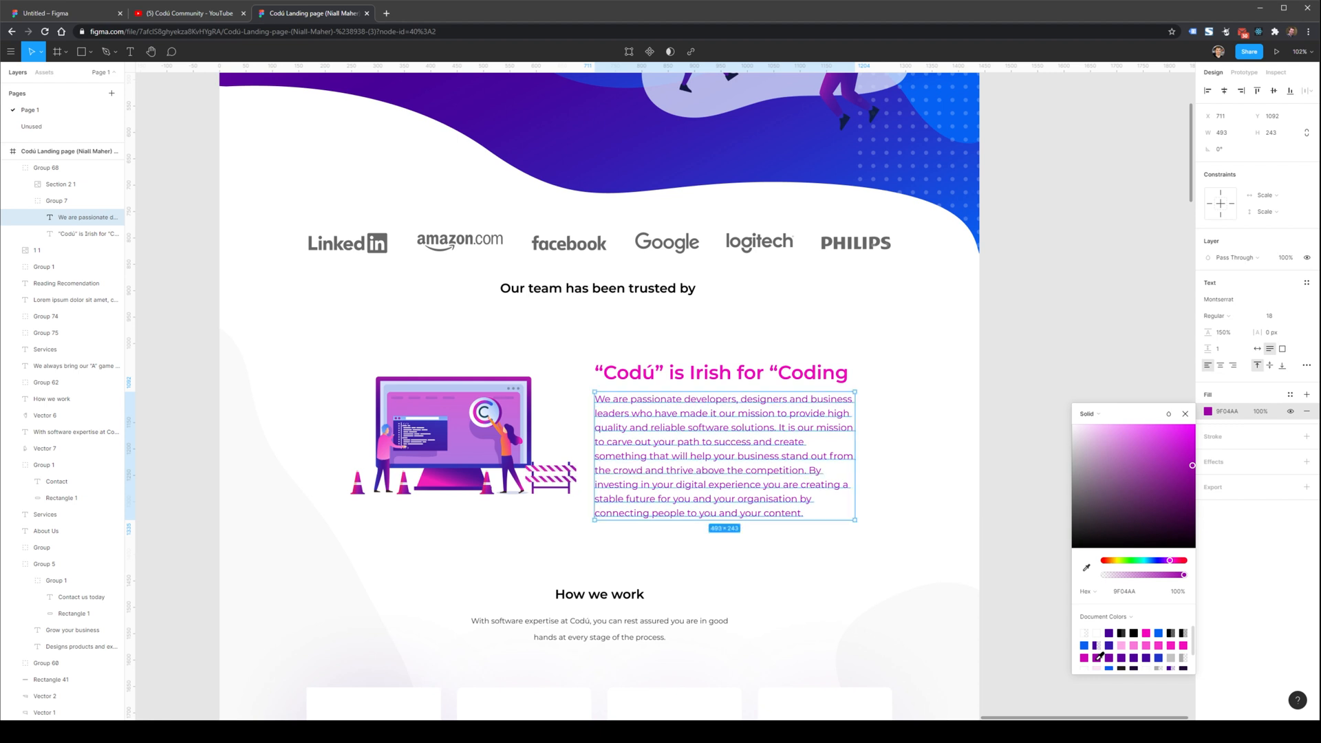
click(869, 607)
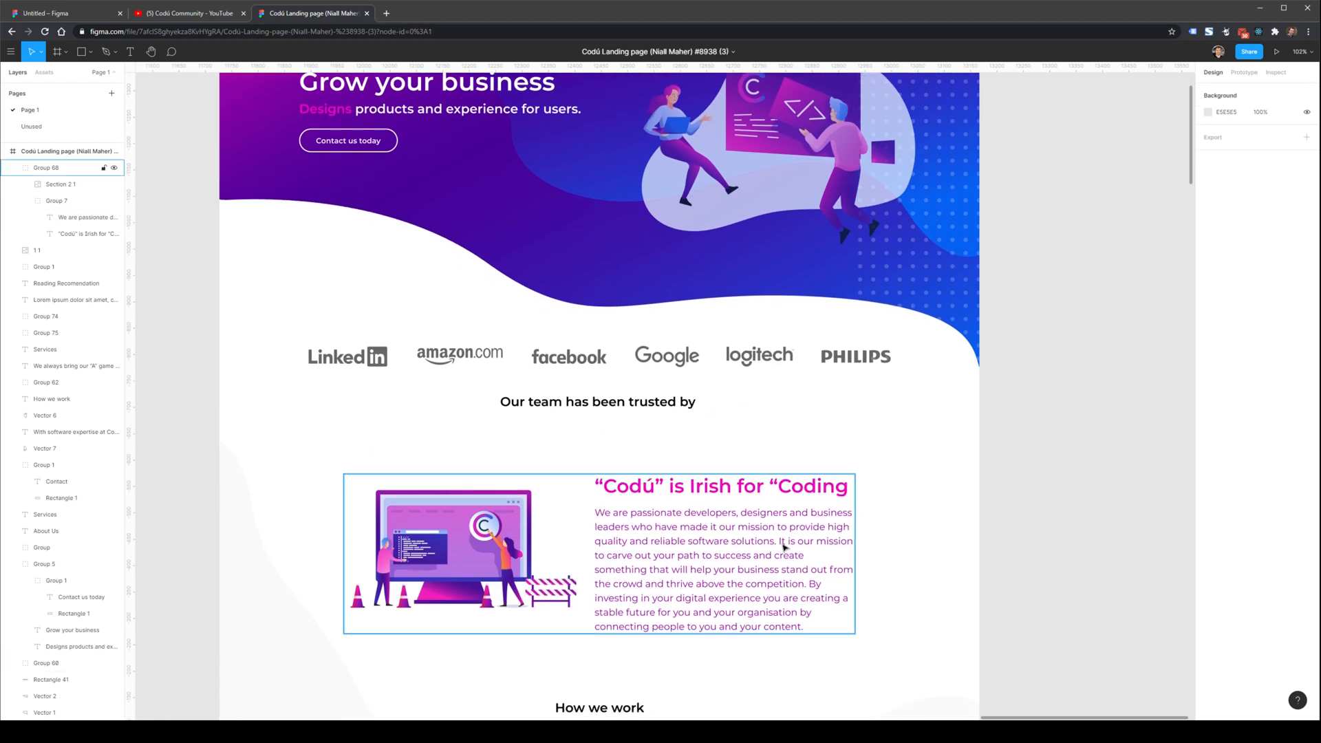
scroll(down, 3)
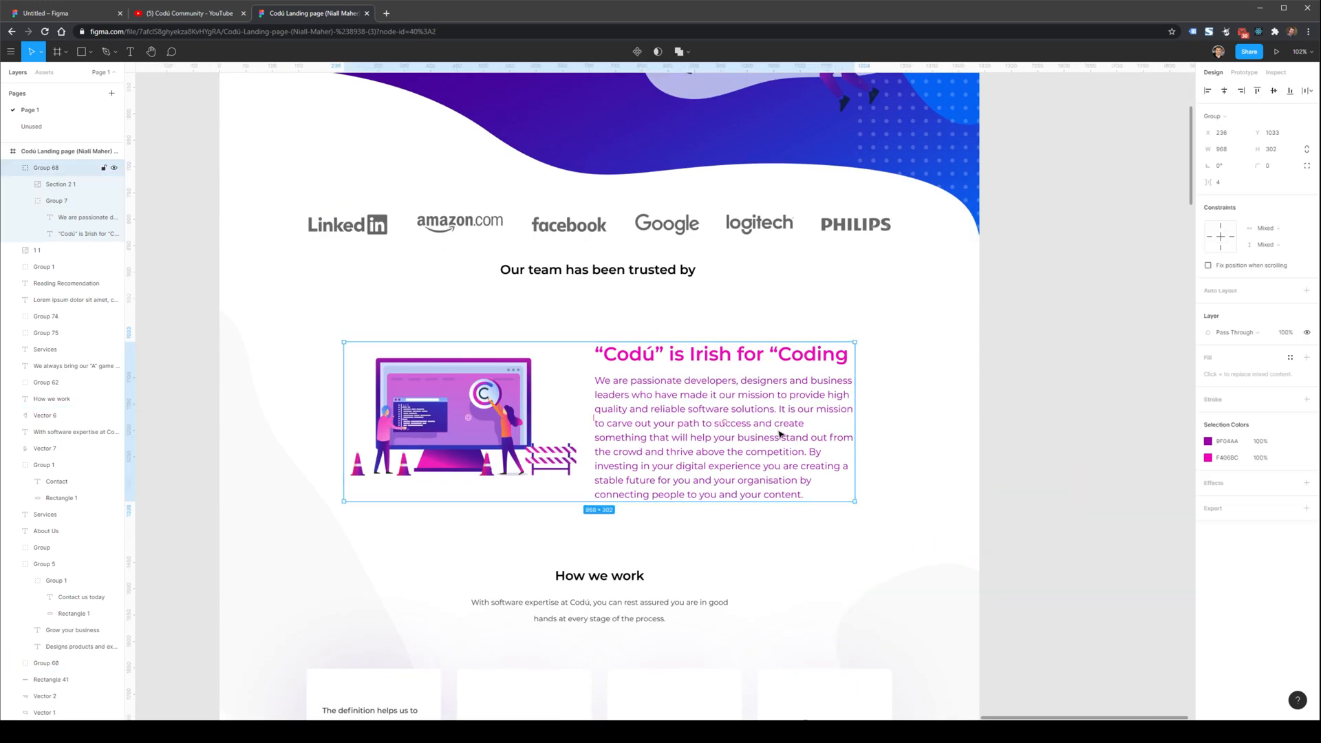
mouse_move(700, 429)
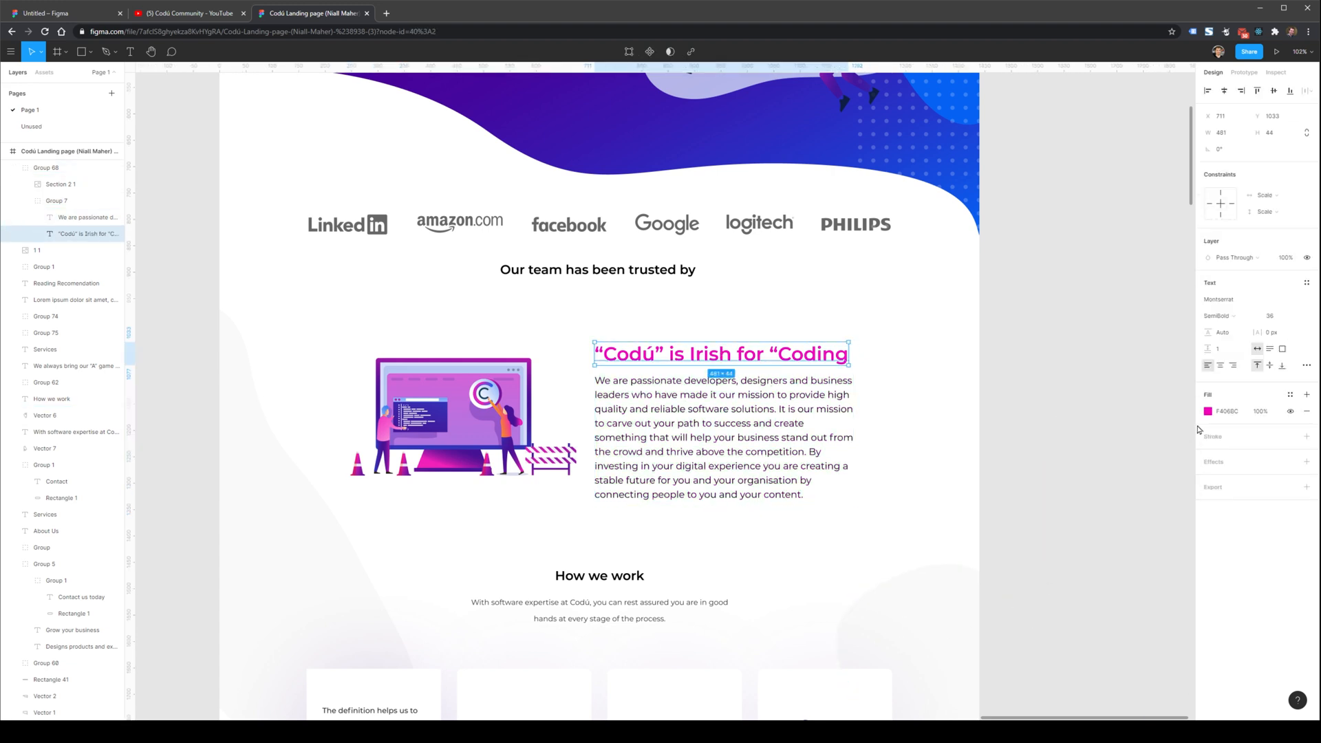
click(723, 438)
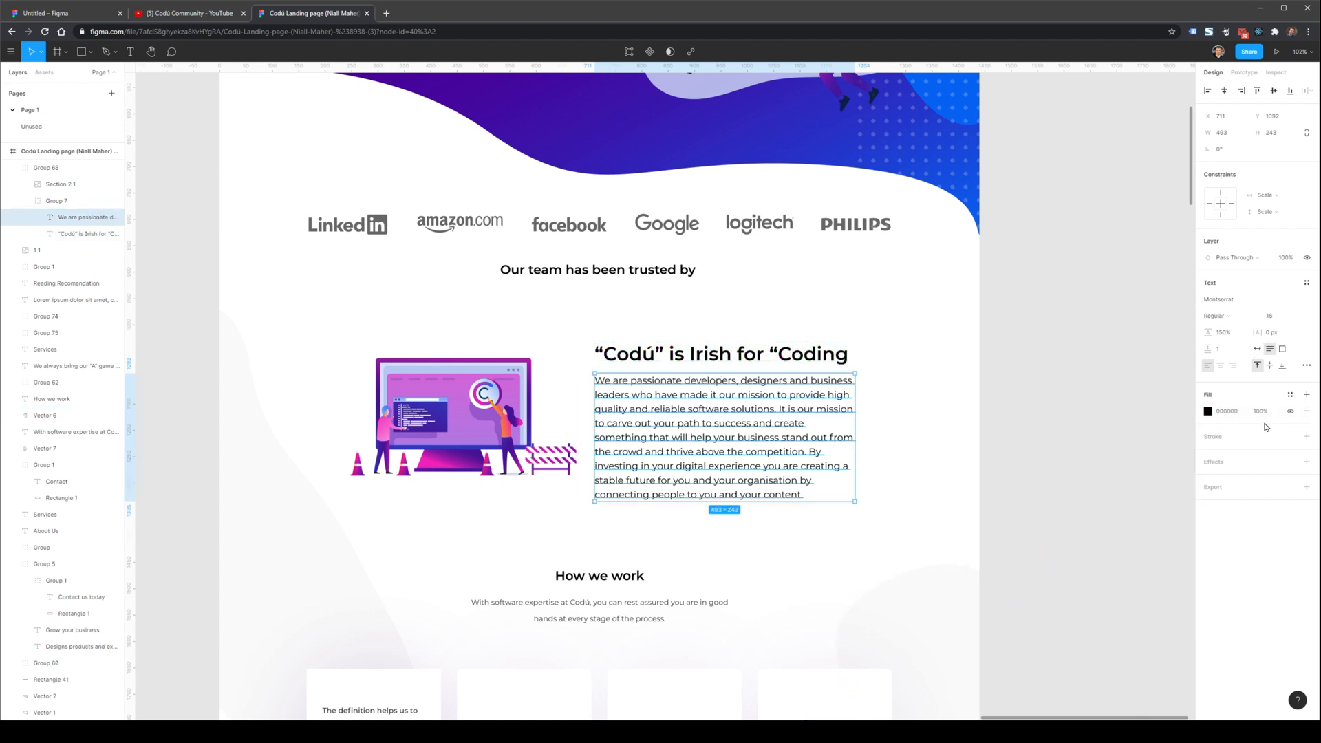
click(1258, 411)
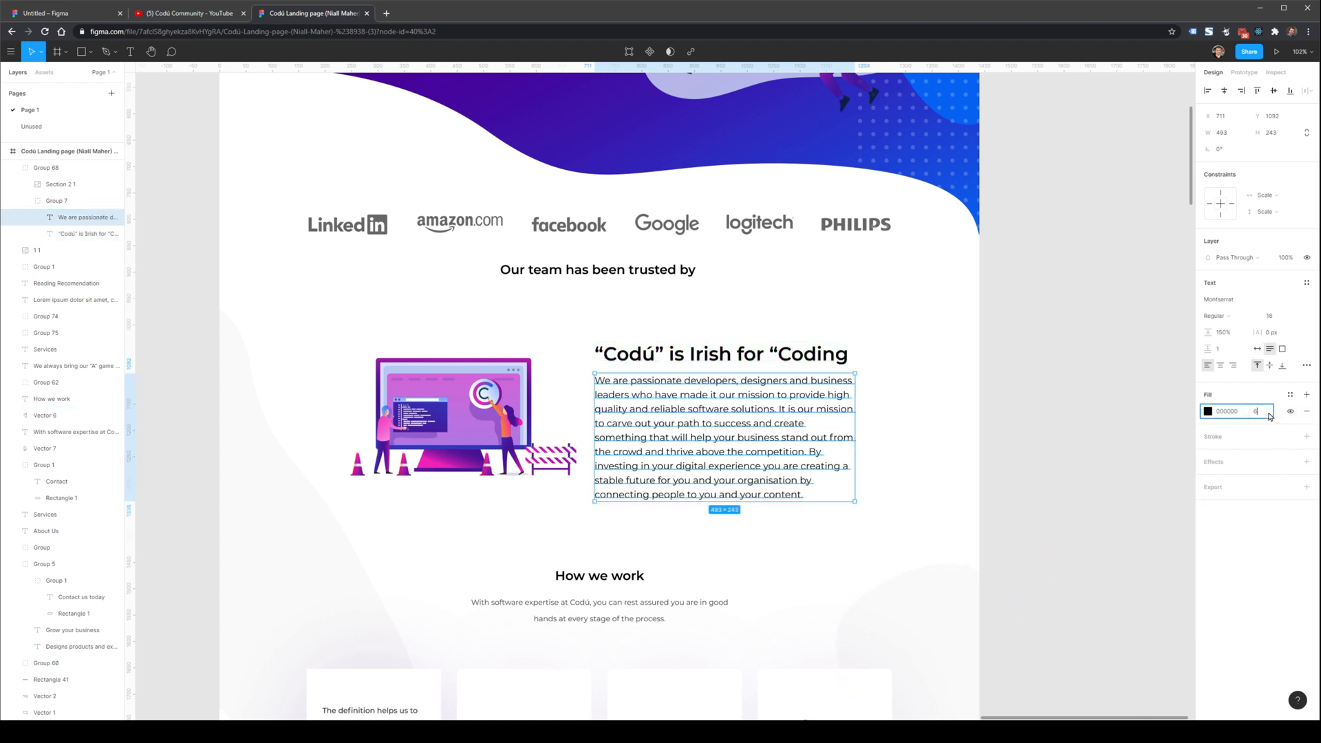
click(949, 475)
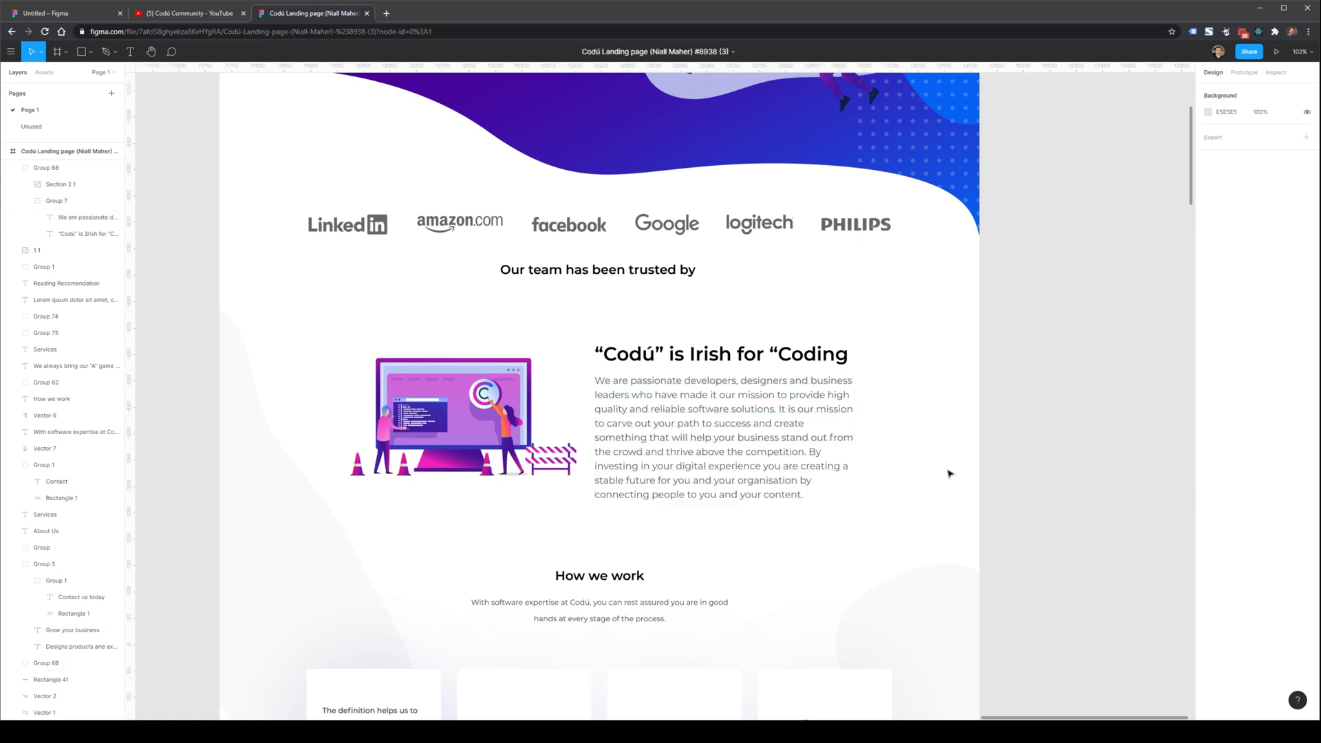
Move the intro illustration partly off the left page edge beside the centred Codú intro text.
click(721, 428)
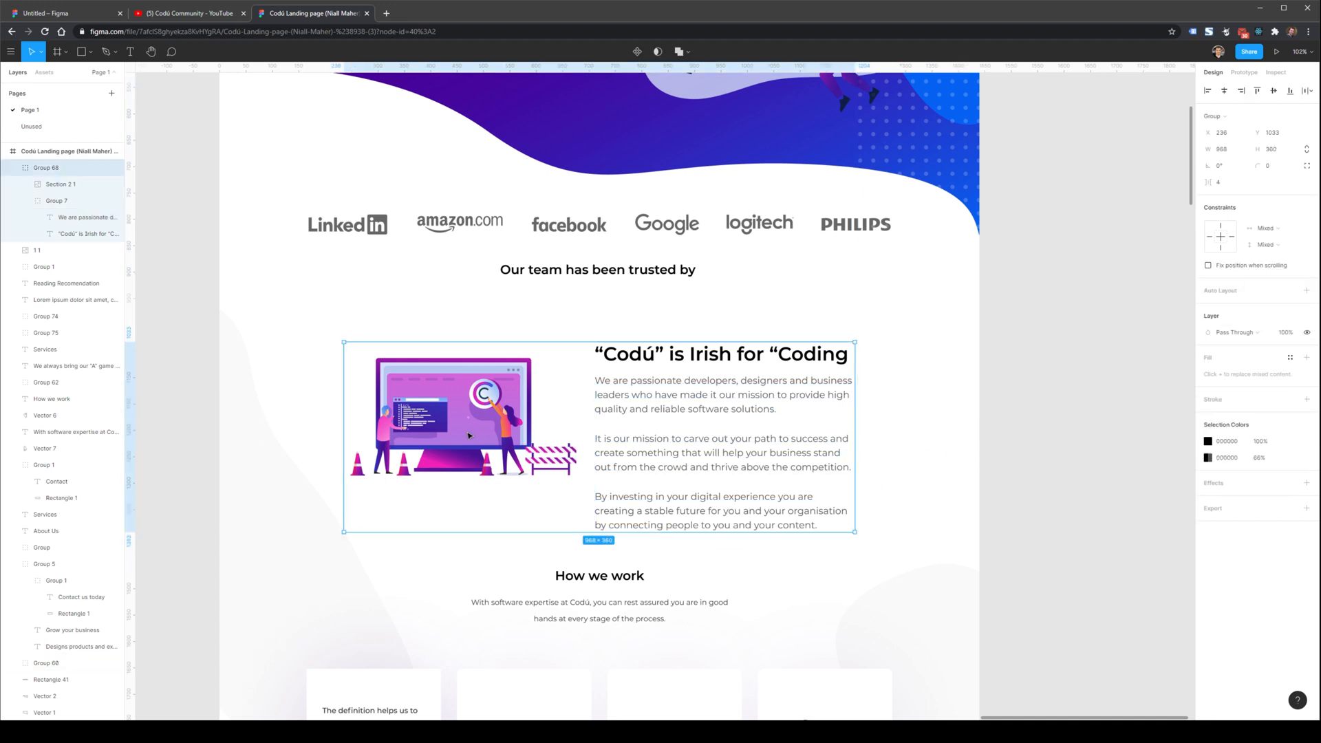
click(463, 434)
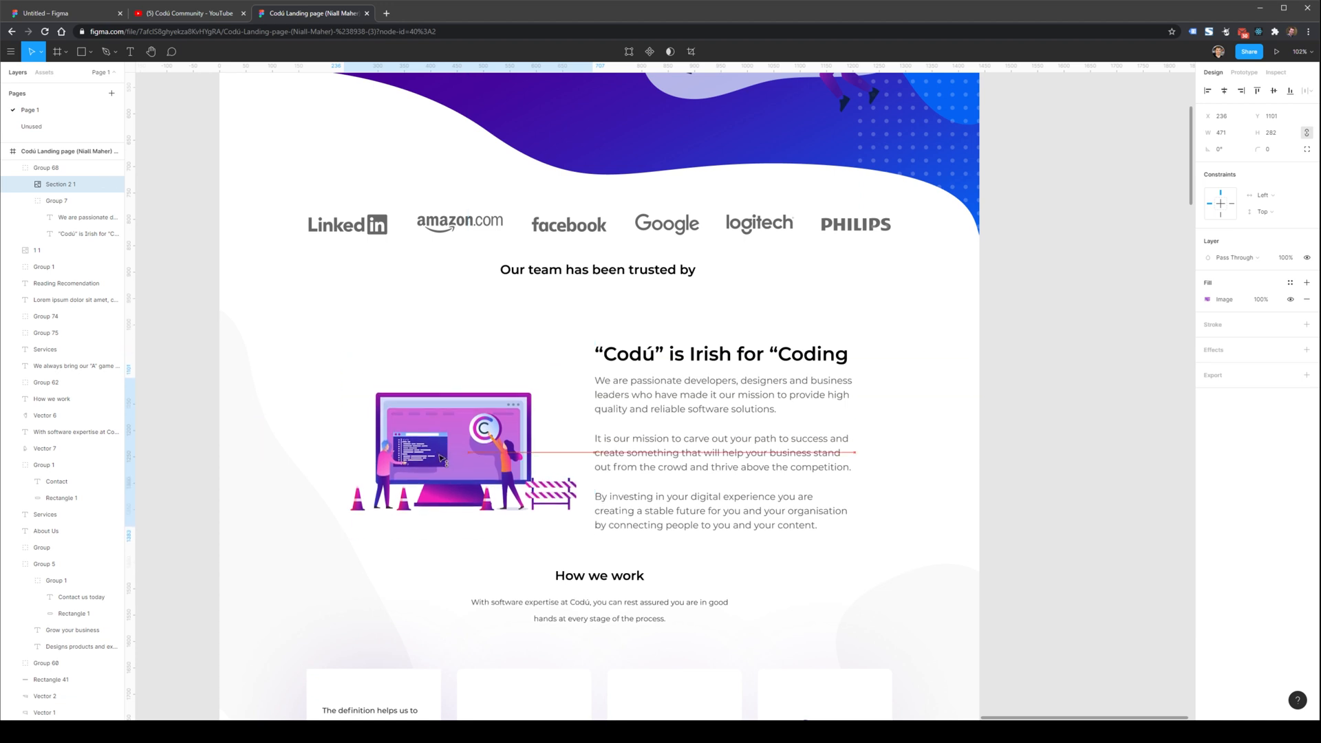
drag(452, 448, 453, 412)
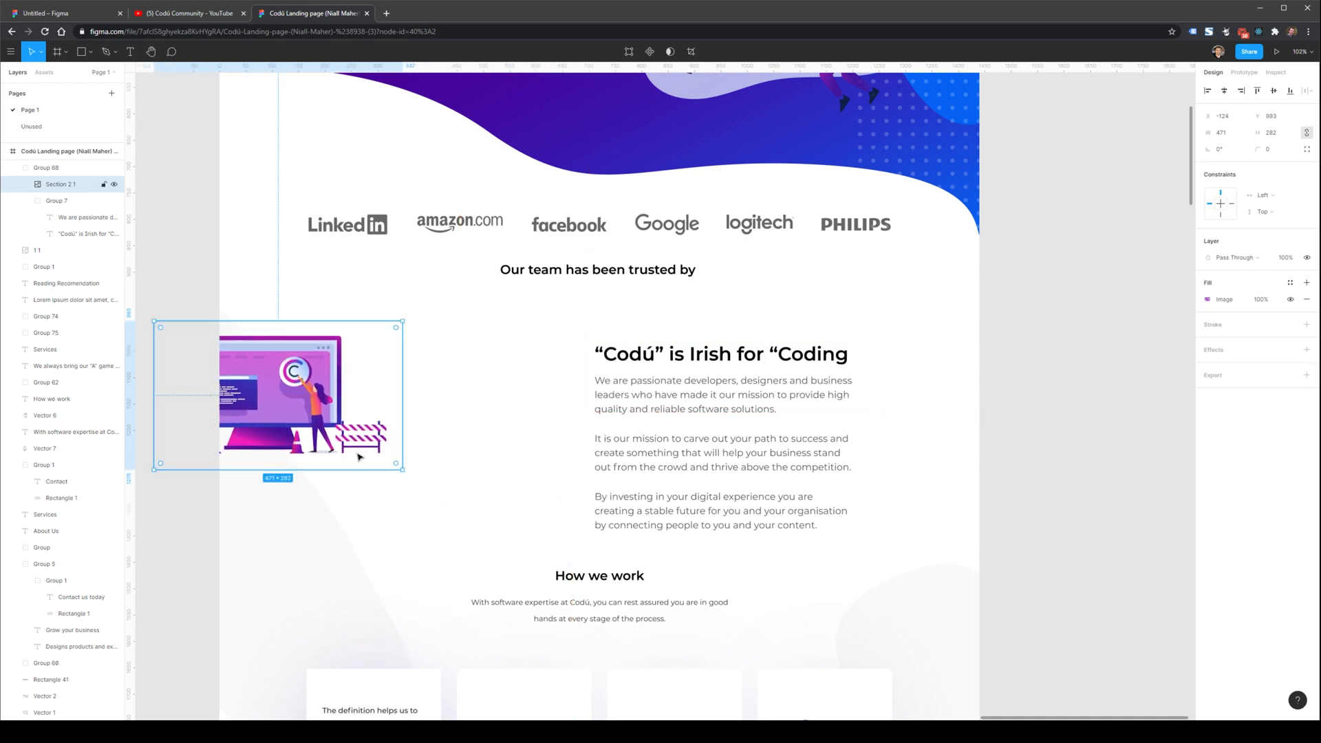
drag(402, 469, 555, 558)
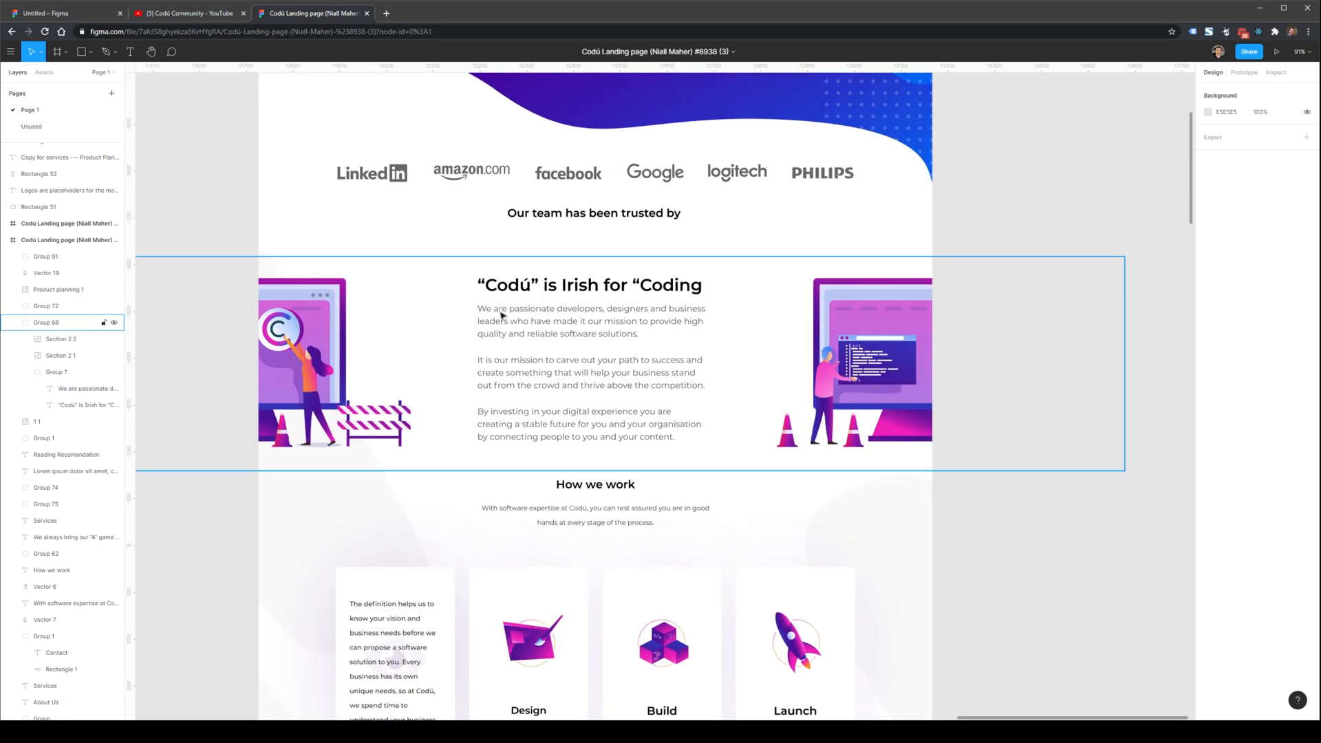
Set the How we work heading to size 36 and enlarge and widen its description text.
scroll(down, 3)
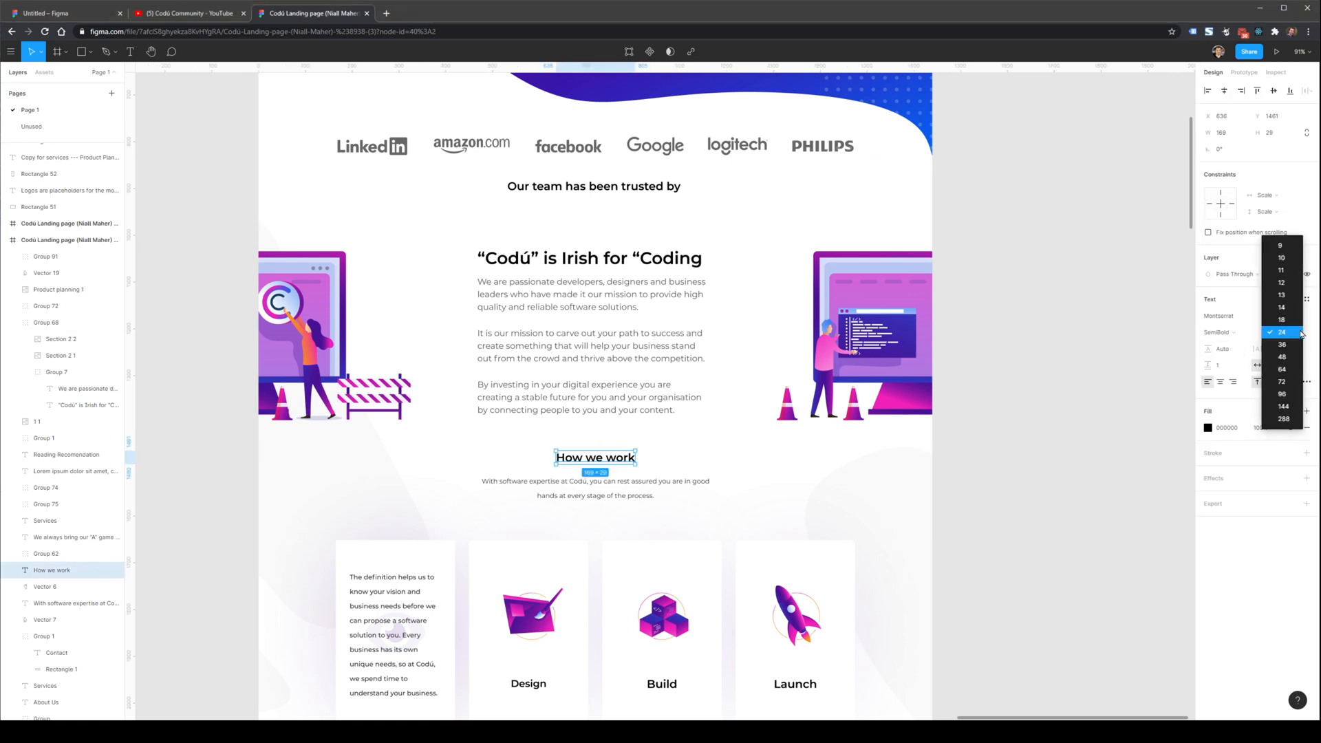
click(1280, 344)
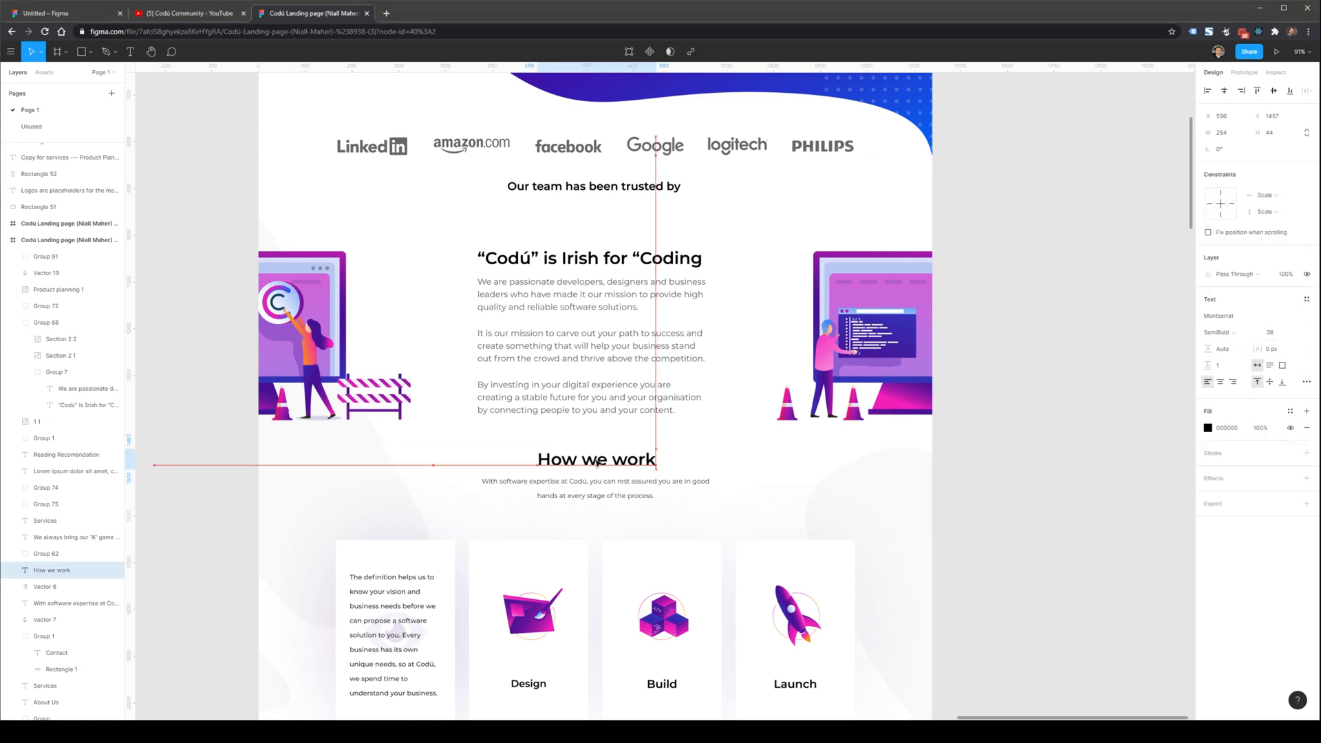
click(594, 487)
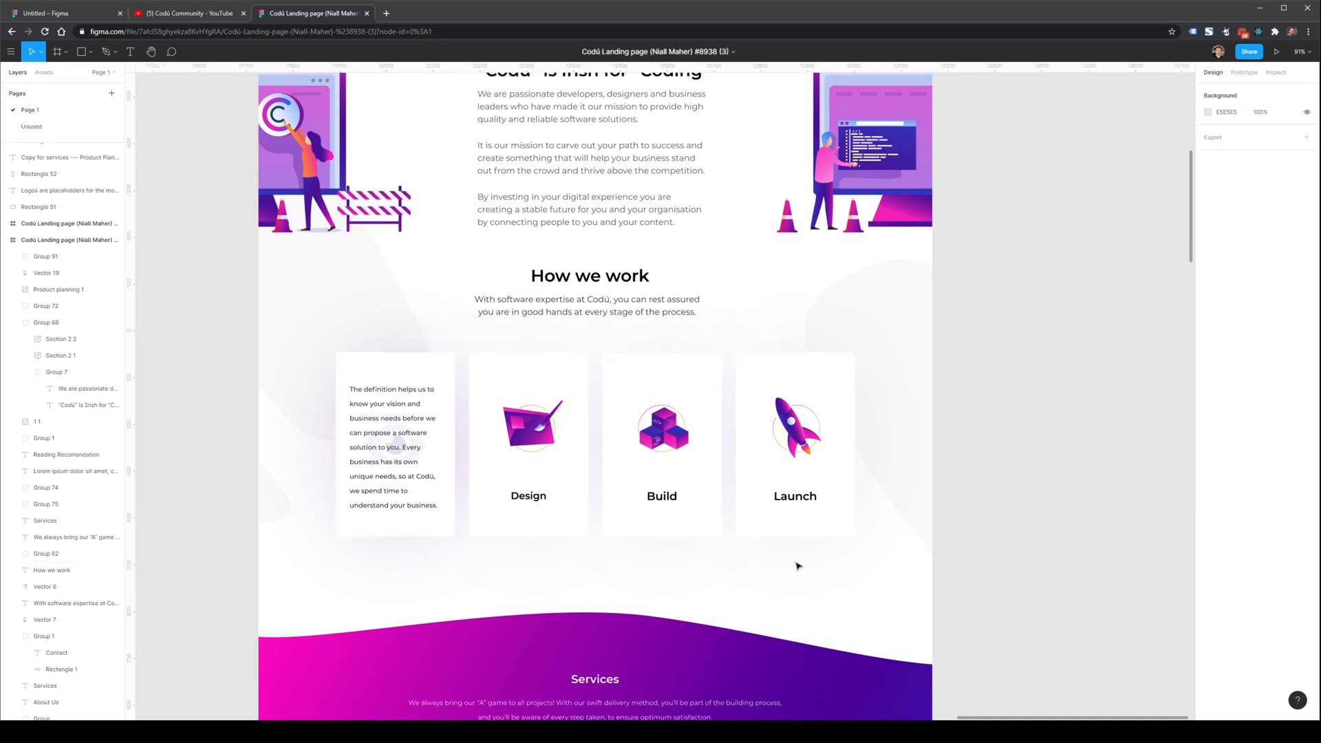
scroll(down, 3)
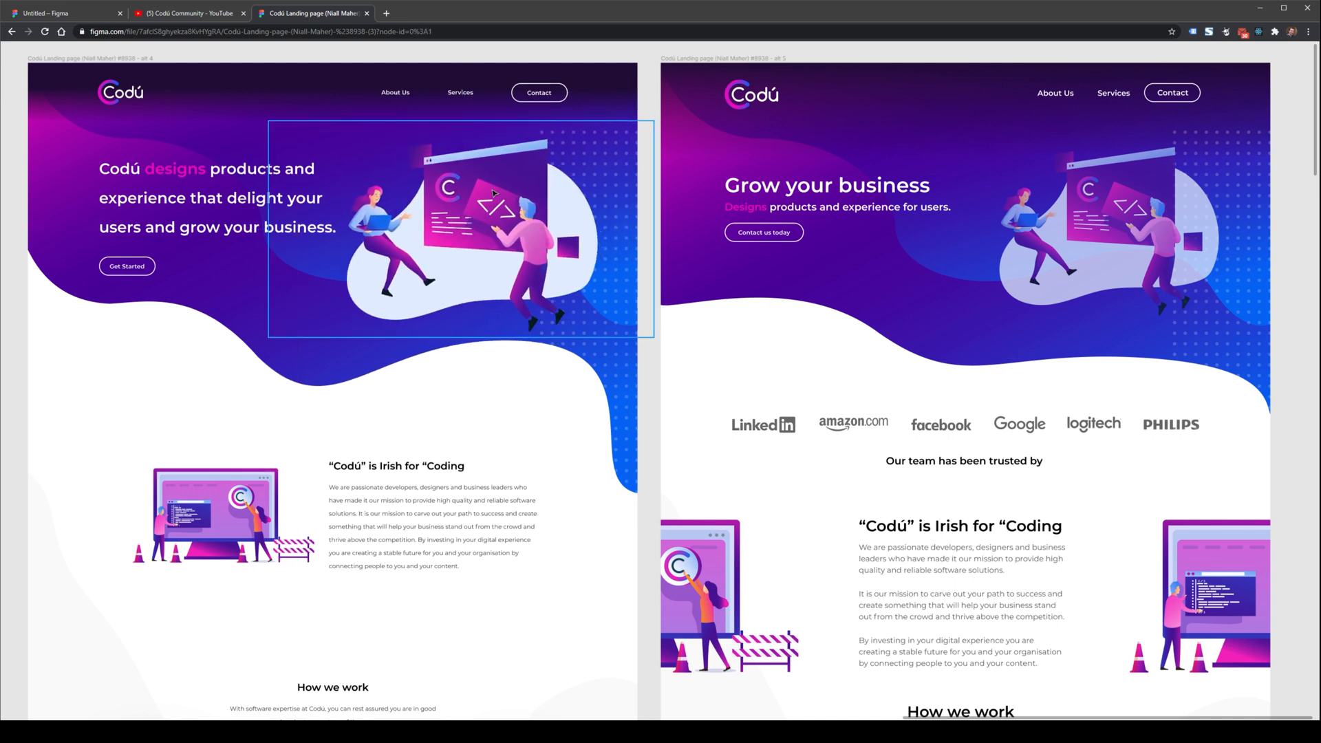
click(206, 199)
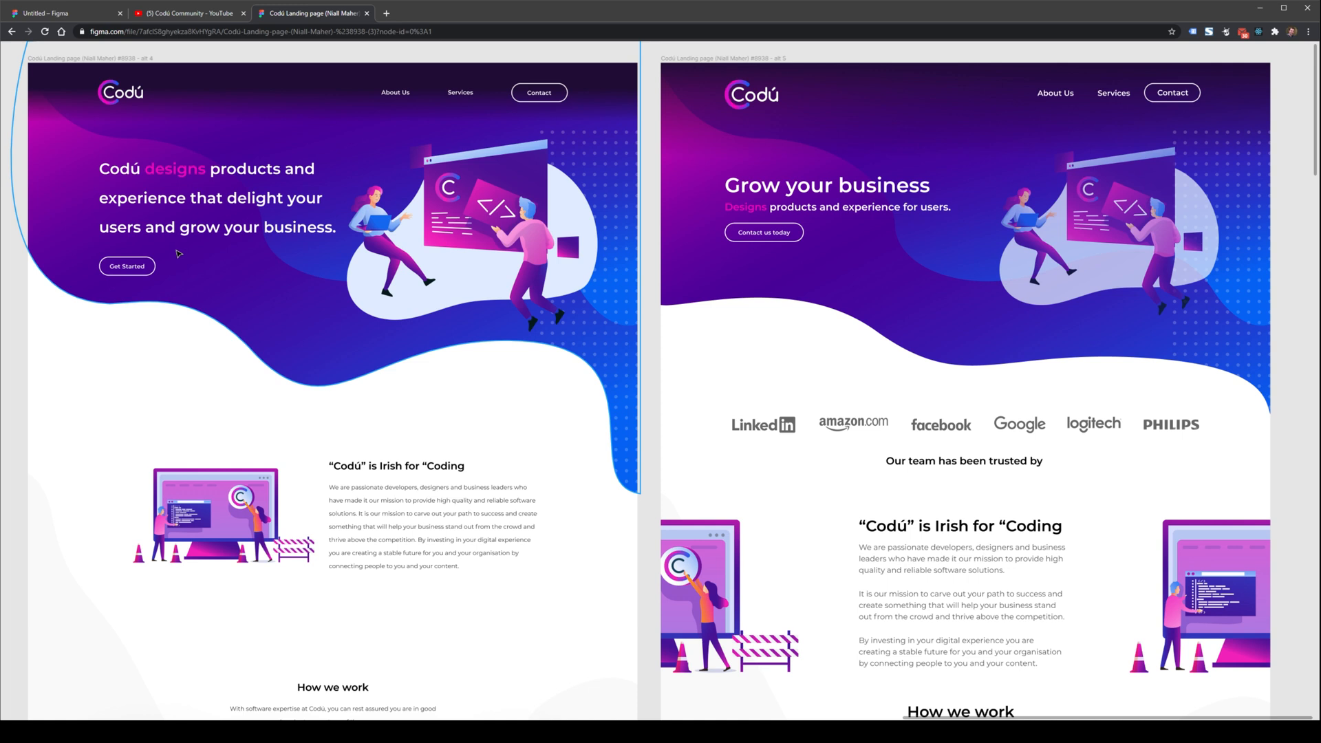
click(207, 221)
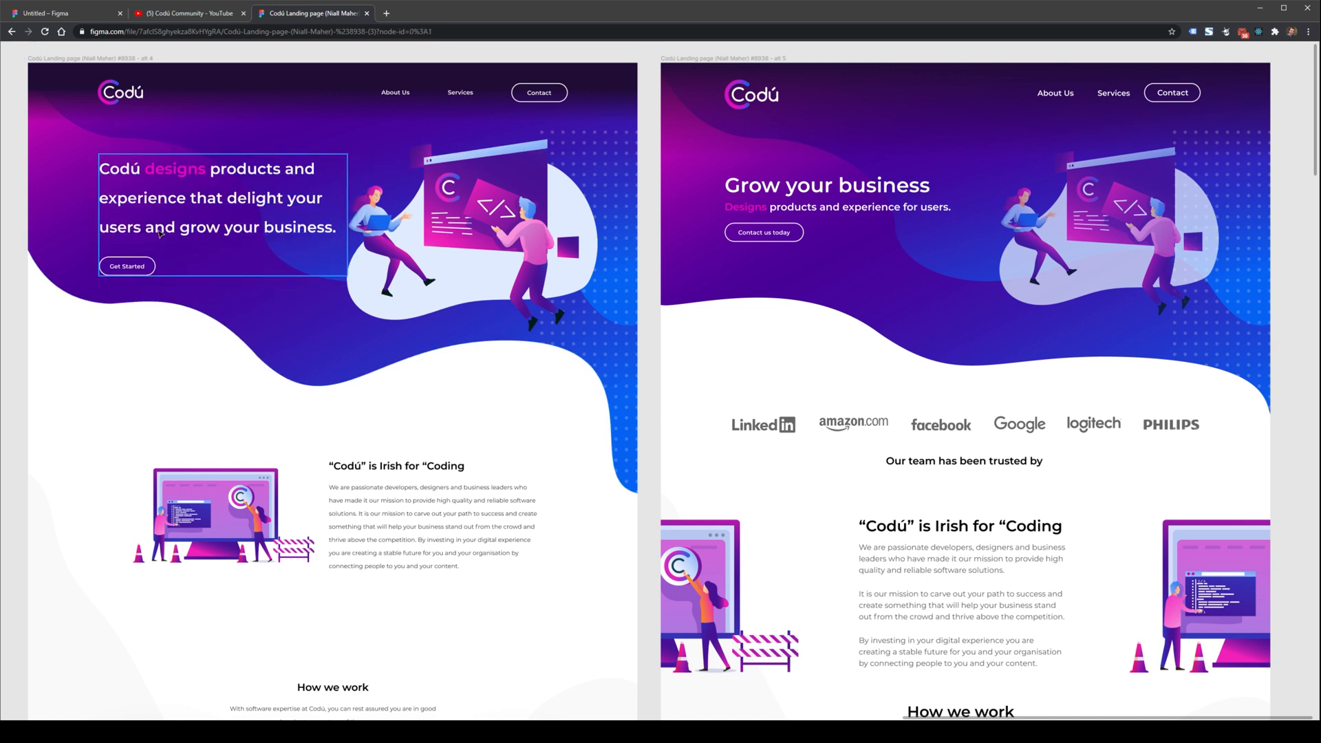
mouse_move(177, 214)
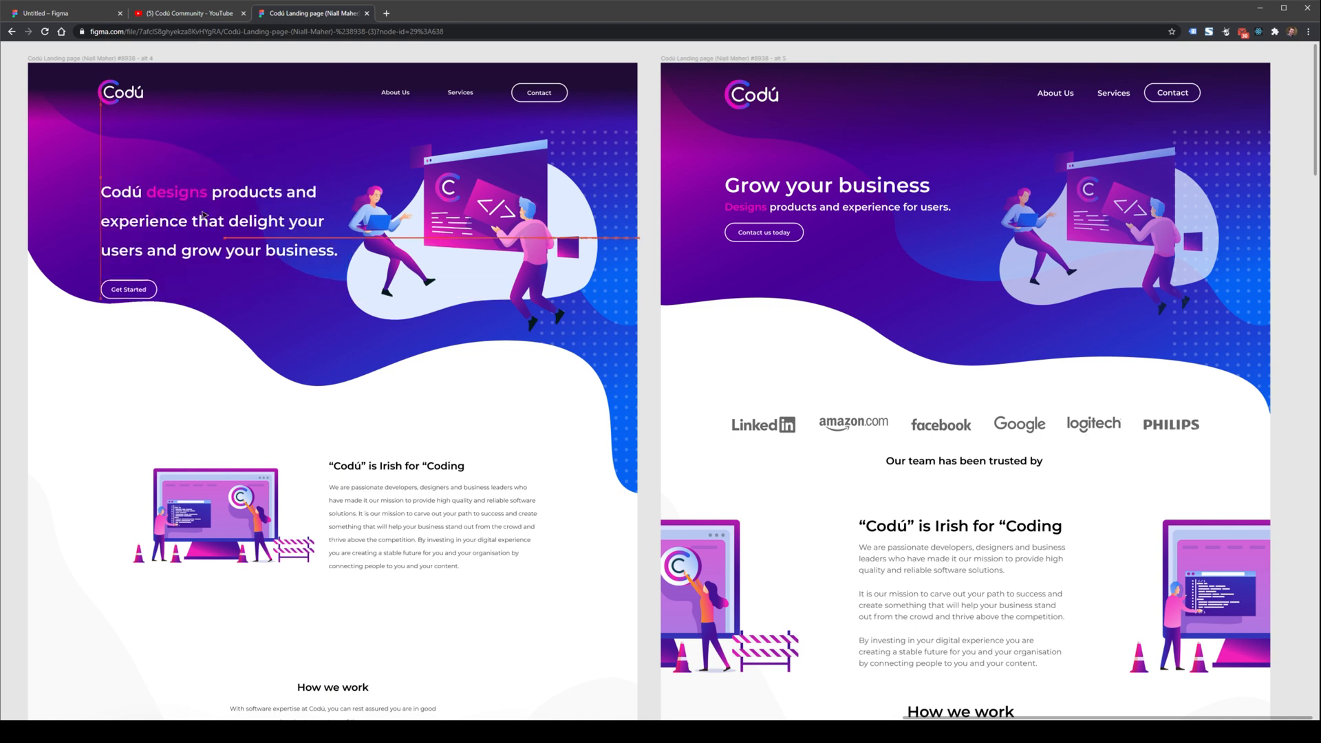
click(213, 220)
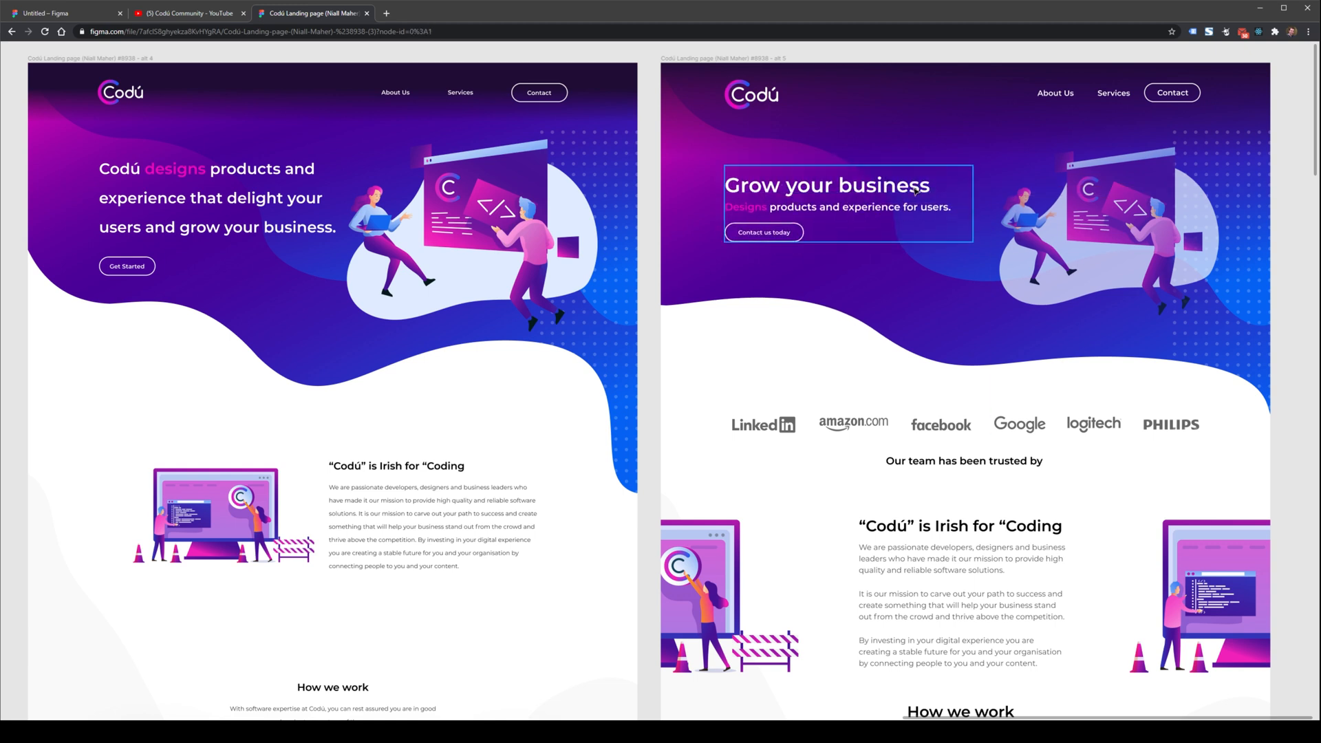
click(1101, 234)
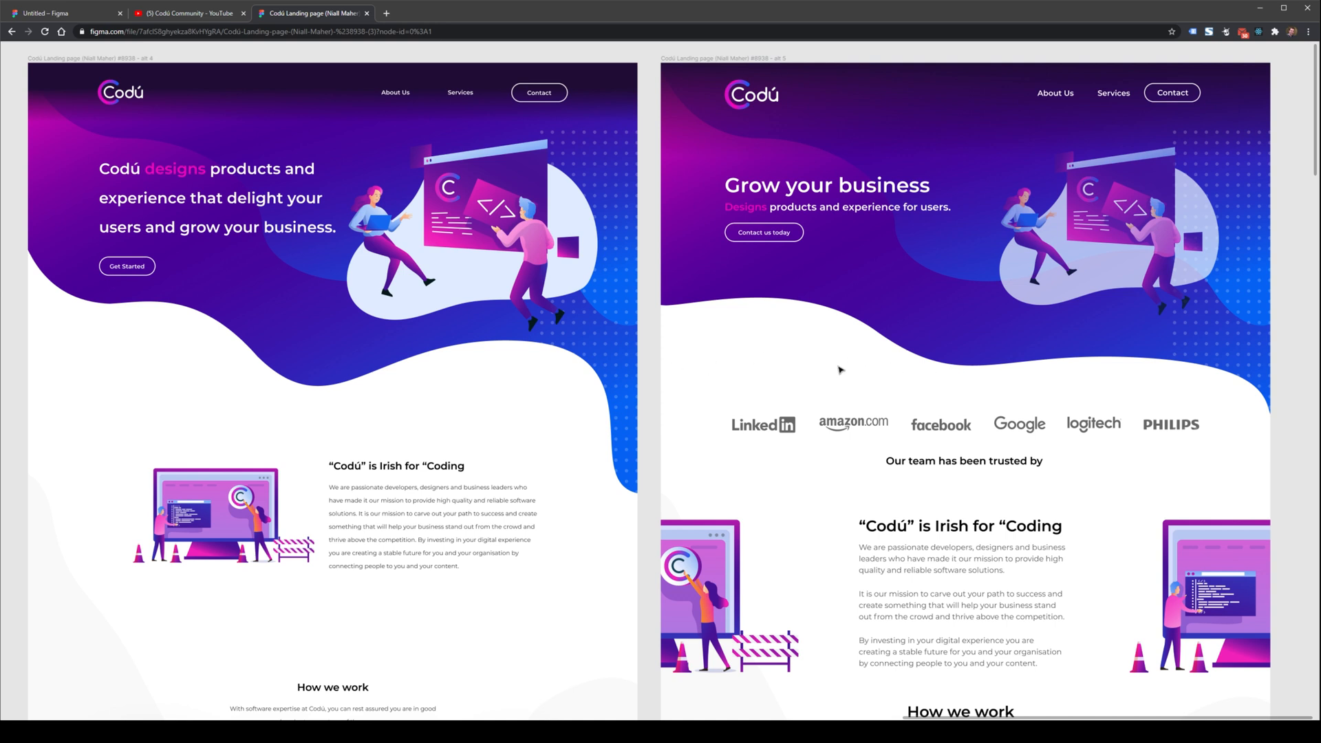
mouse_move(1040, 481)
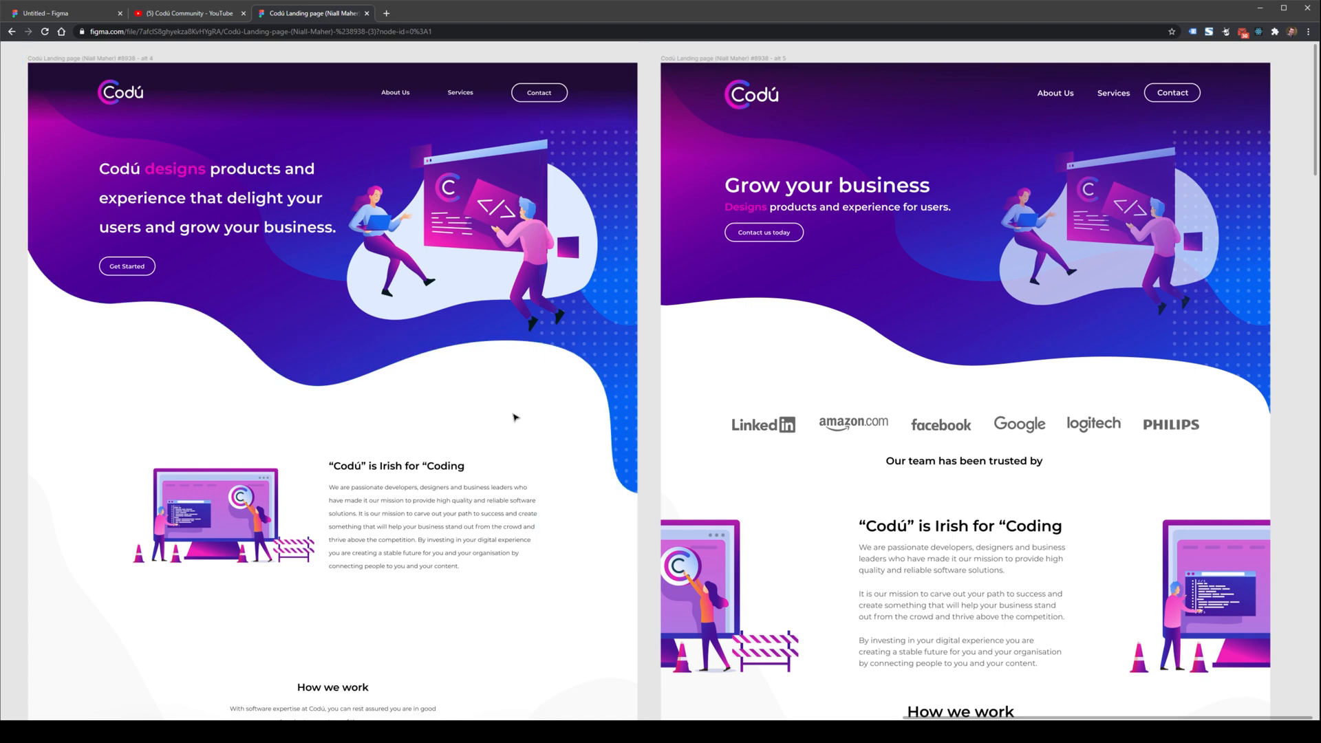
scroll(down, 3)
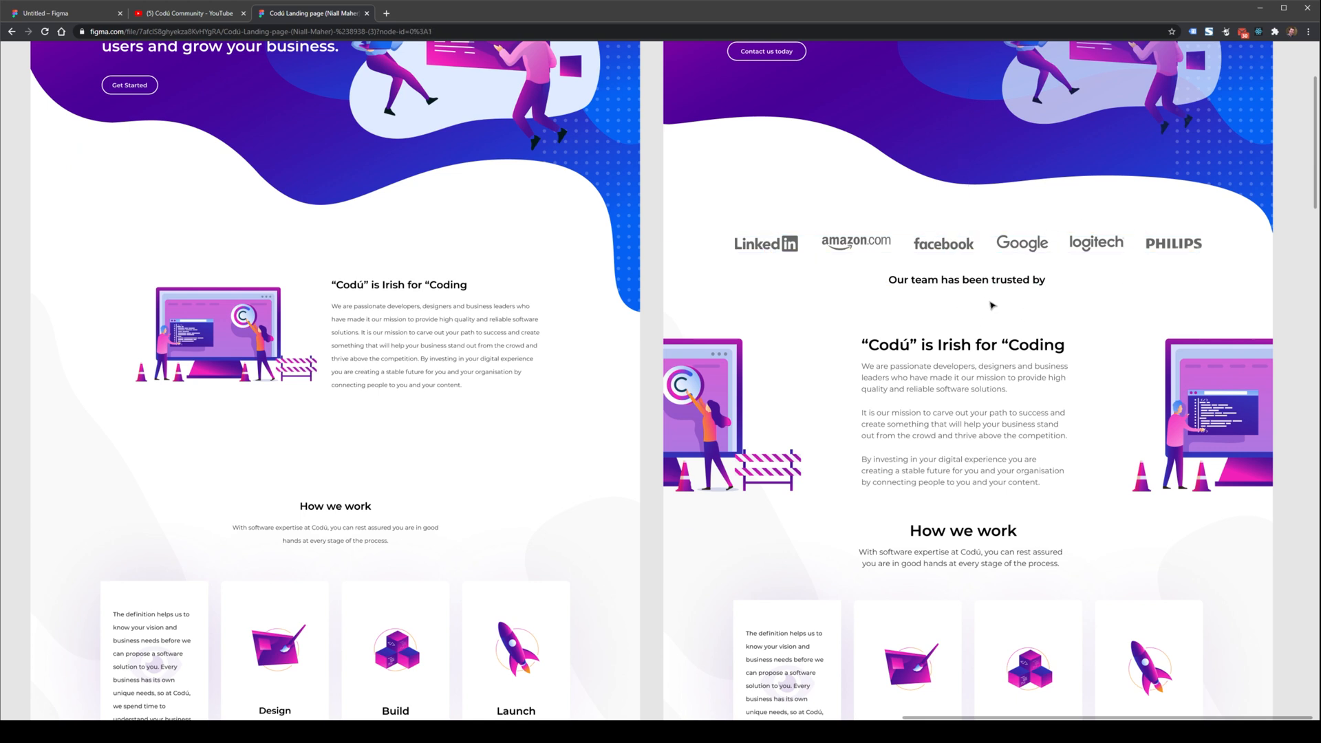
mouse_move(846, 330)
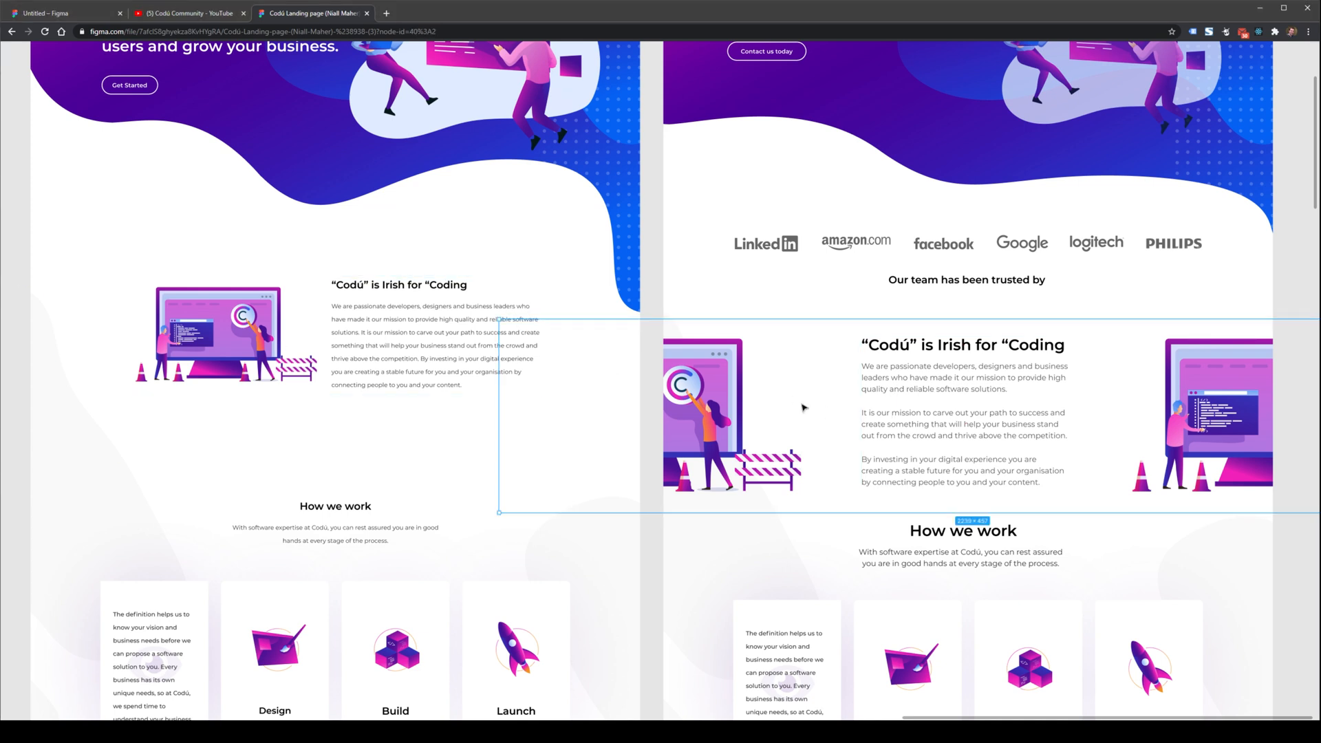
mouse_move(900, 319)
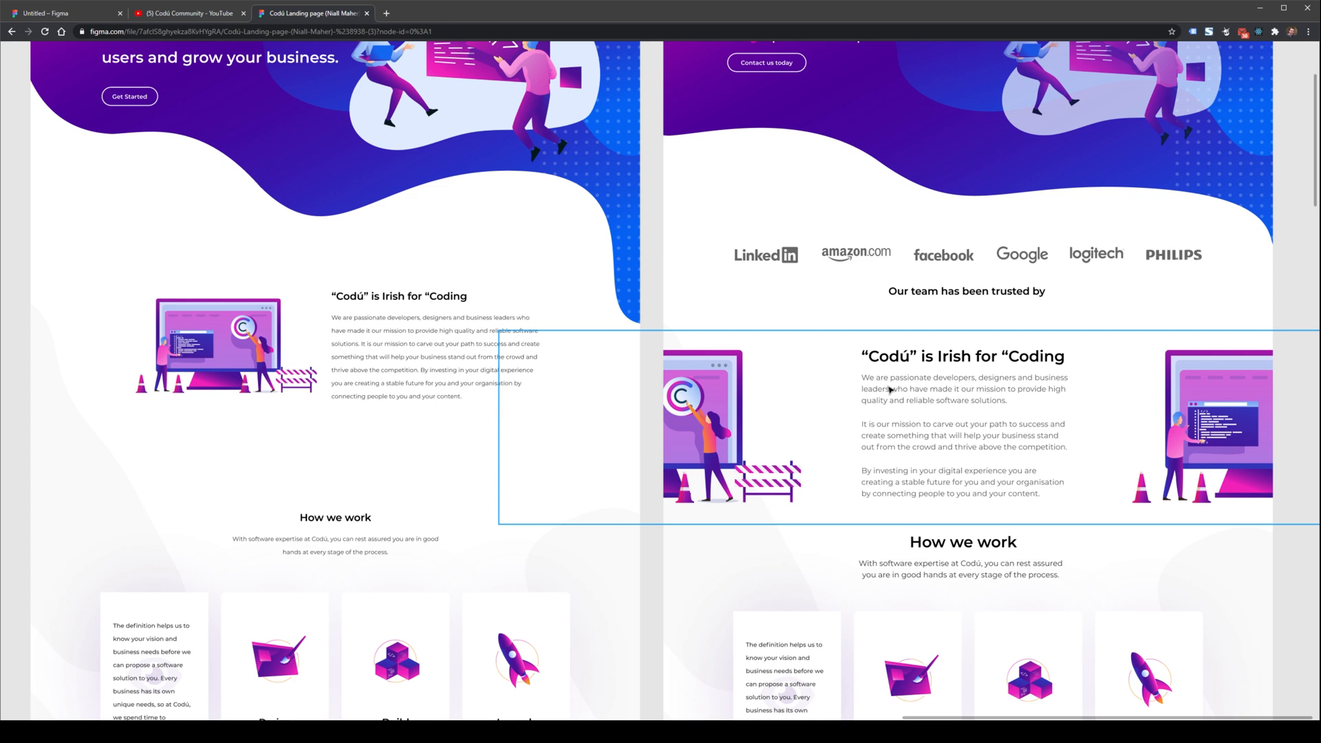
scroll(down, 3)
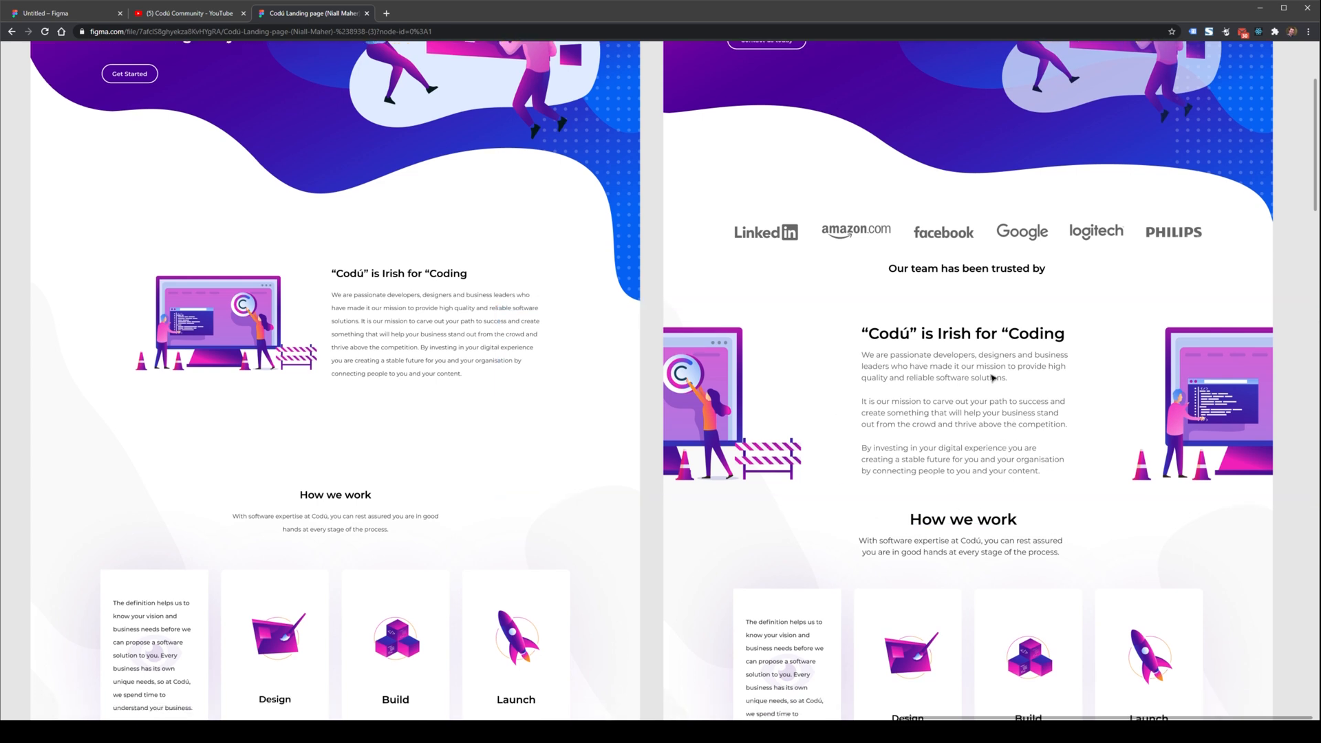
scroll(down, 3)
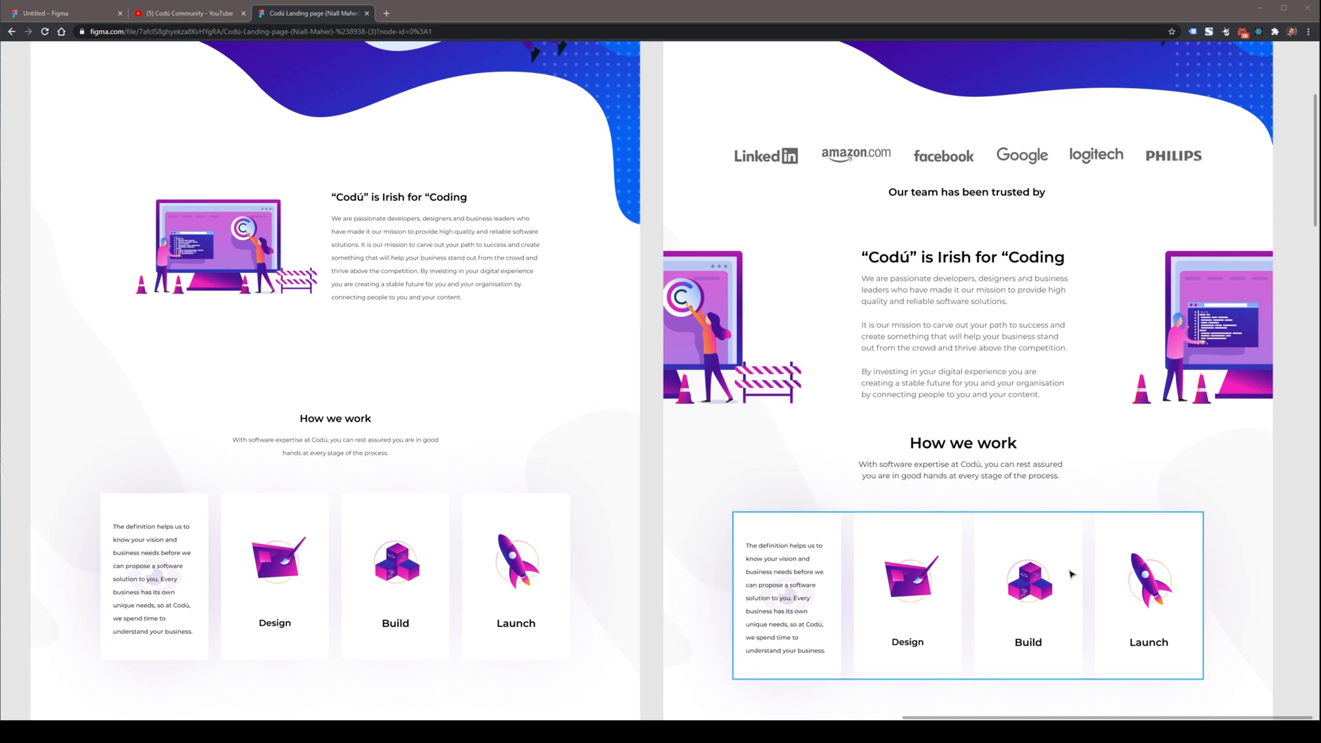
mouse_move(943, 536)
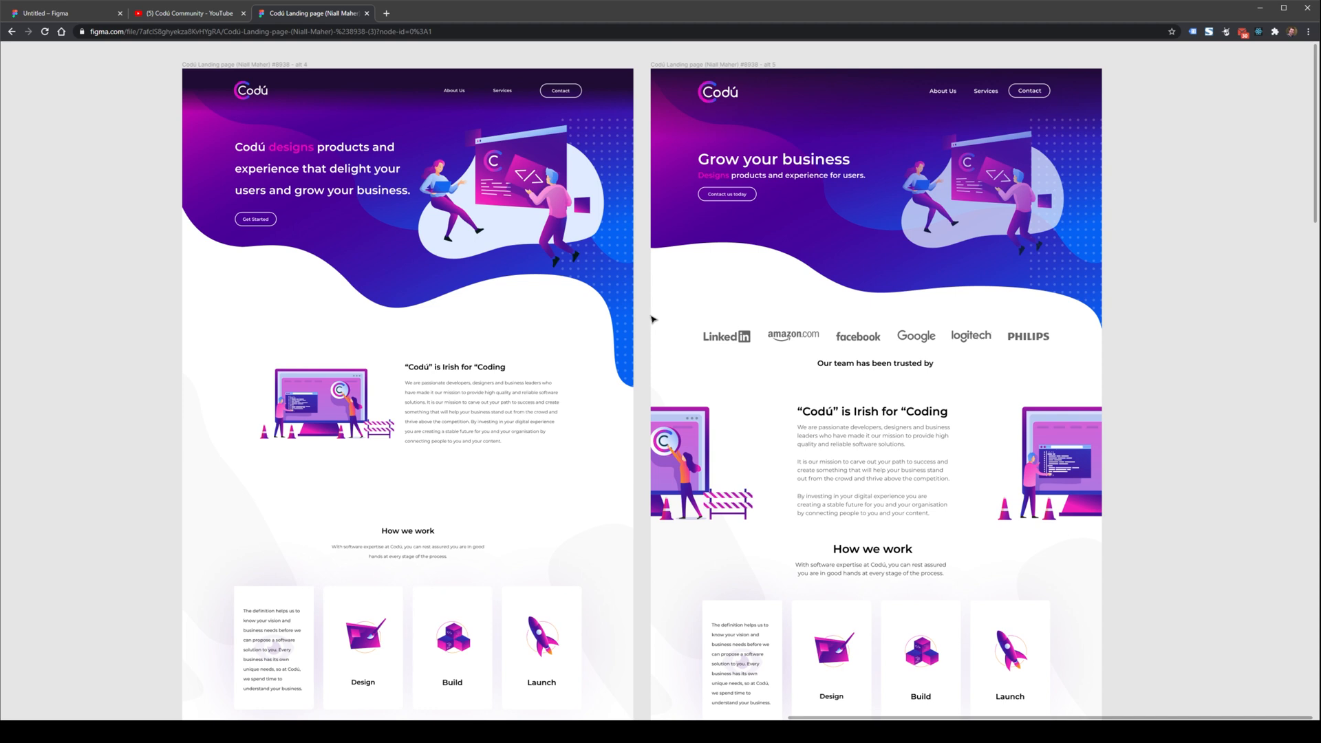
mouse_move(614, 58)
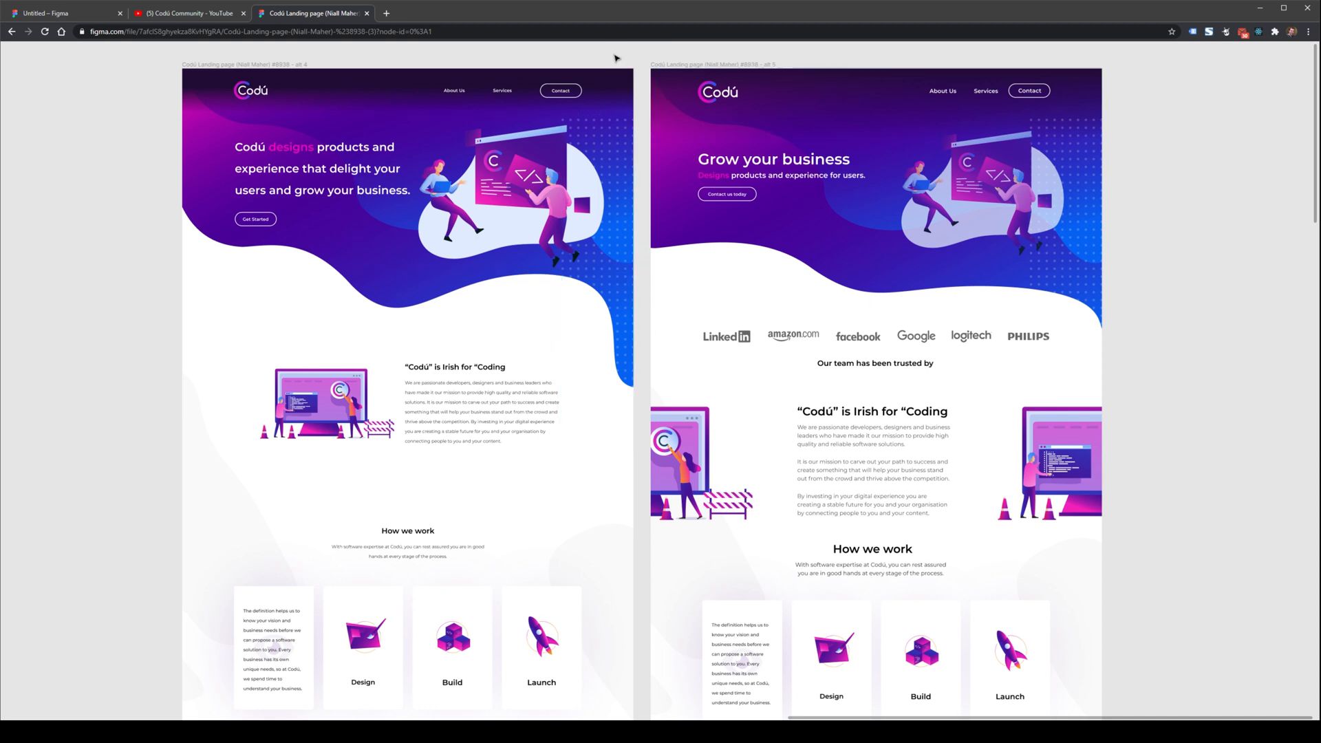
mouse_move(627, 59)
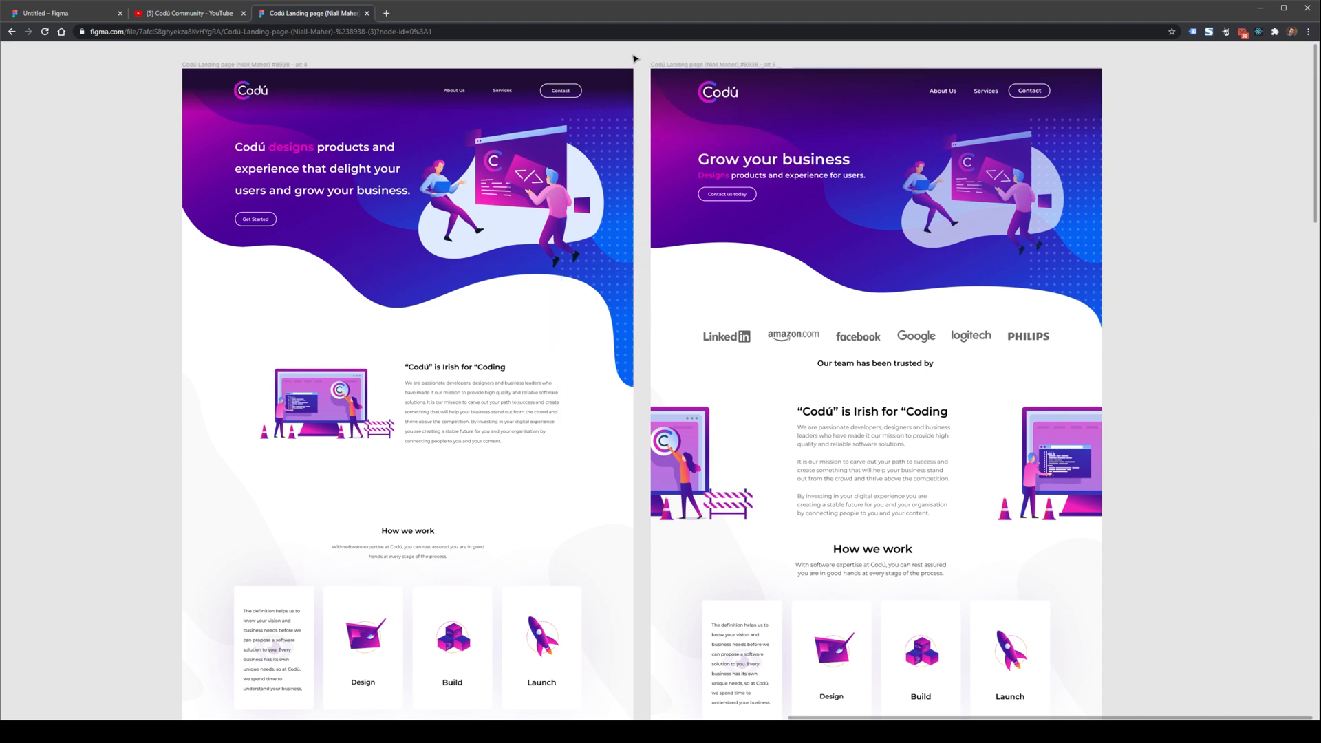
mouse_move(633, 58)
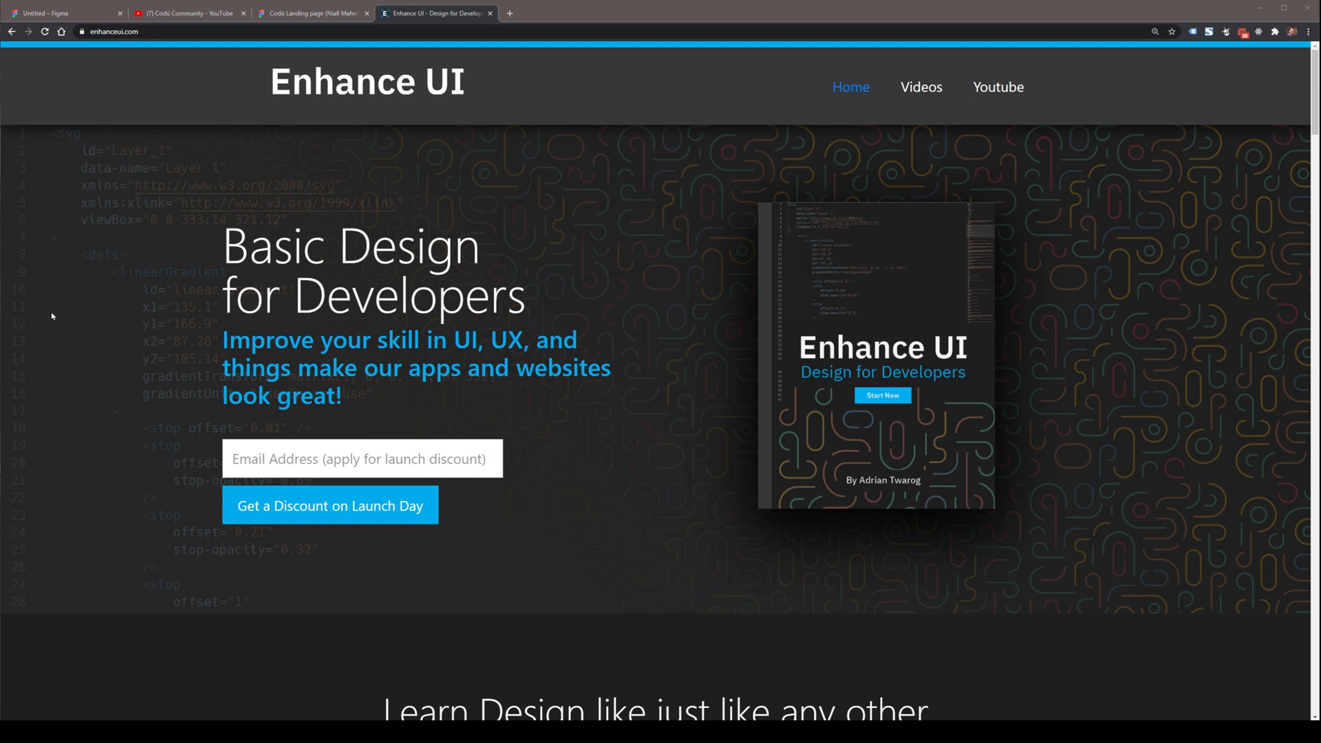
mouse_move(99, 315)
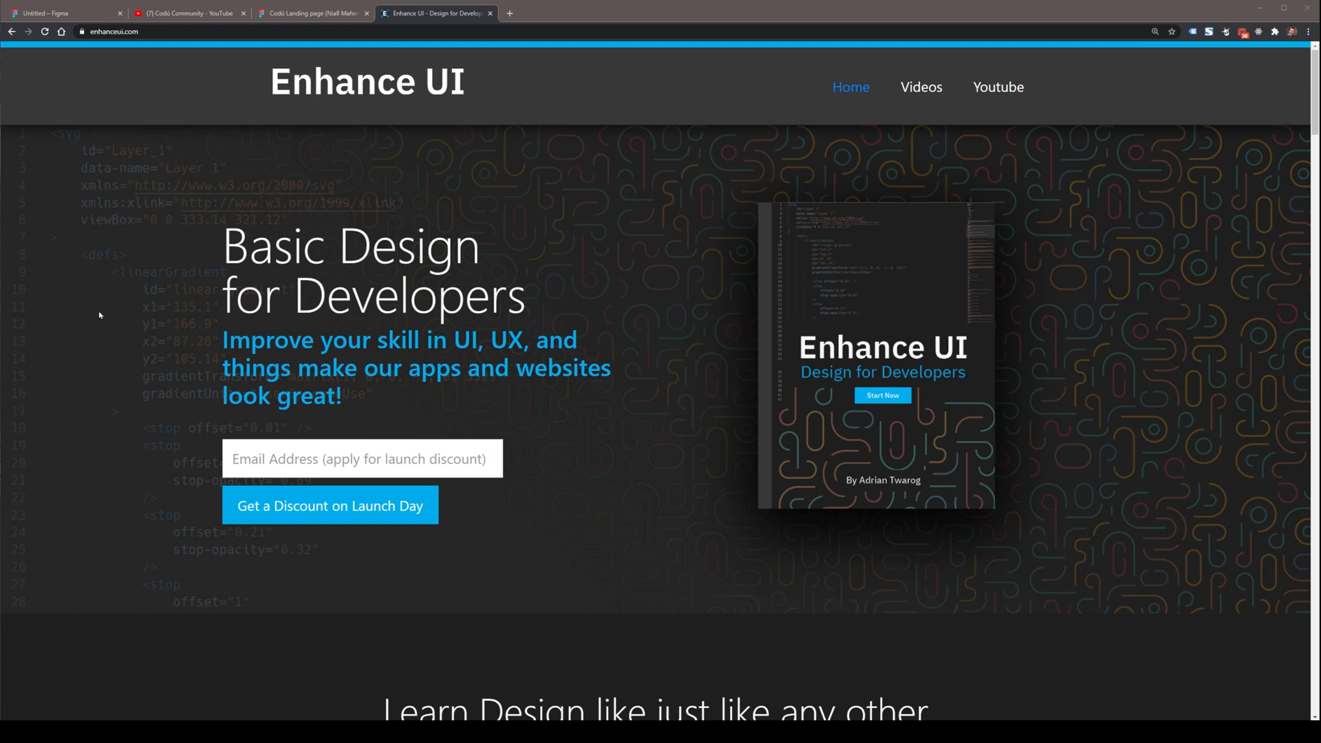
double_click(462, 340)
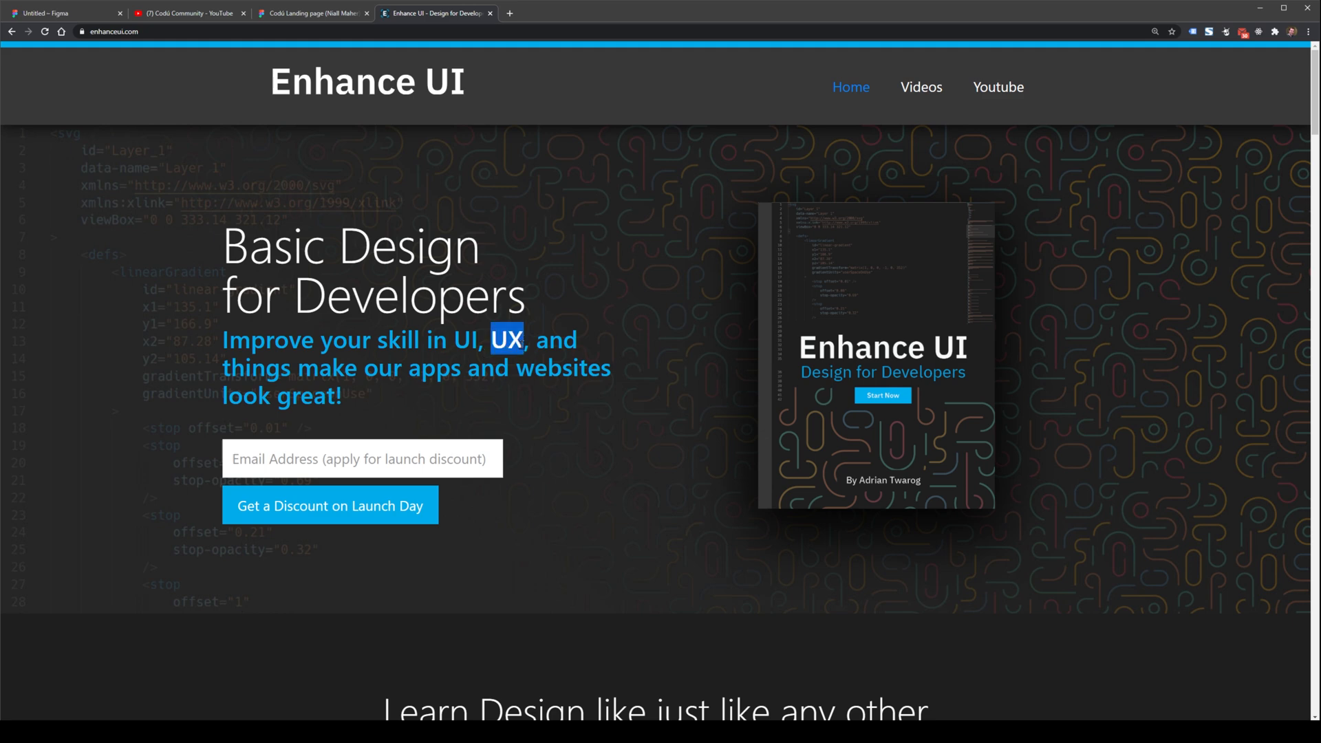
scroll(down, 3)
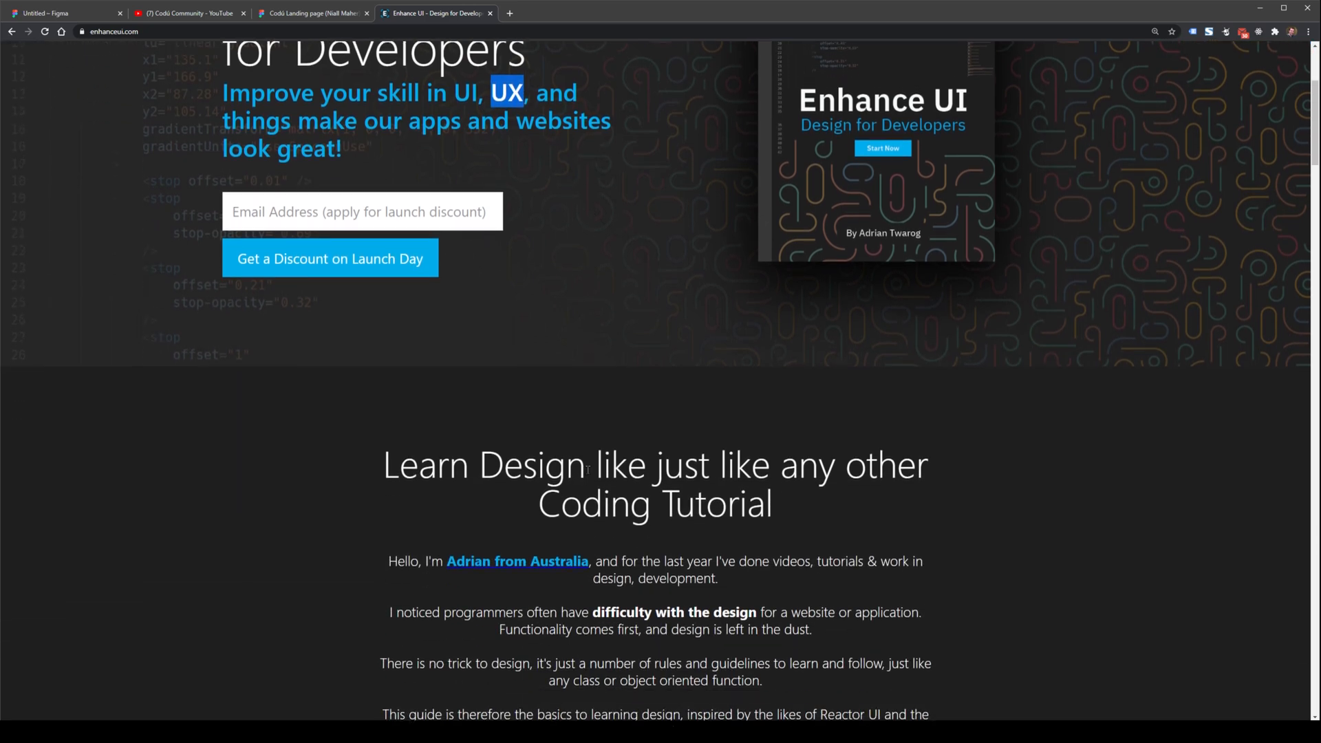
scroll(down, 3)
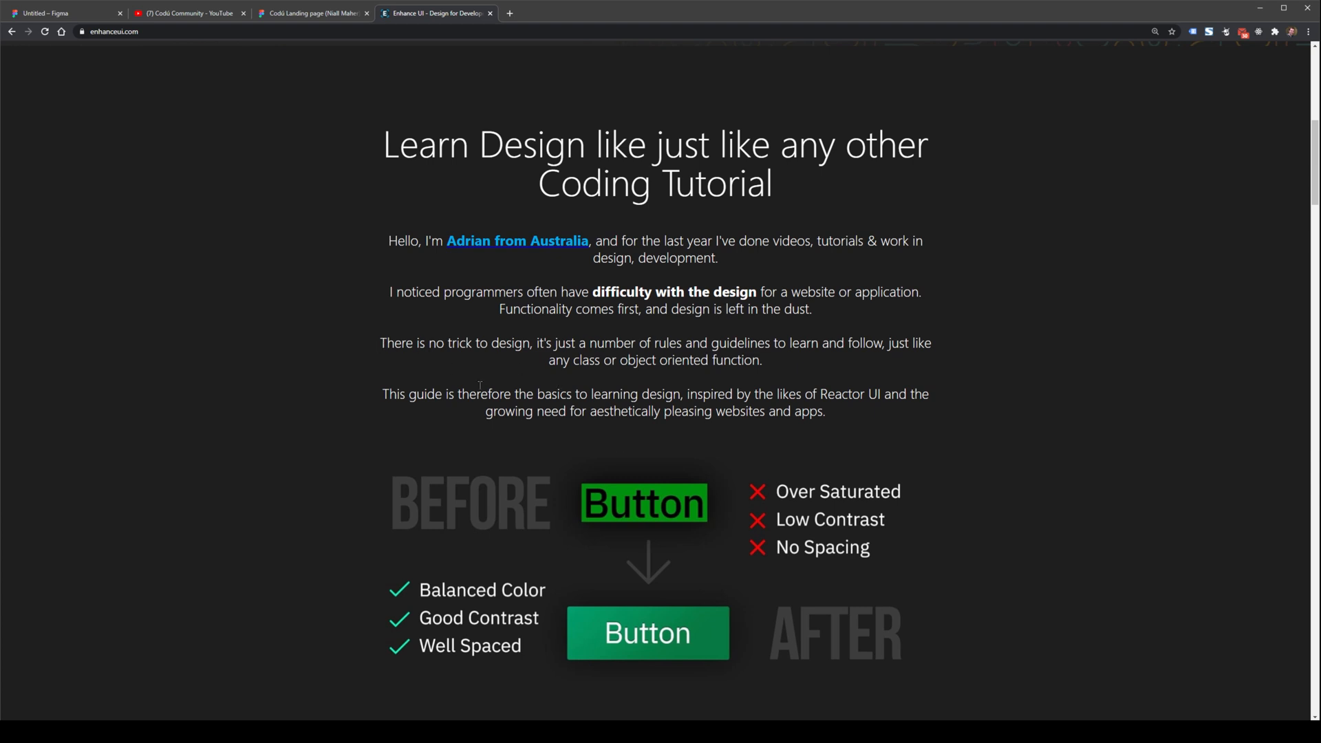
scroll(down, 3)
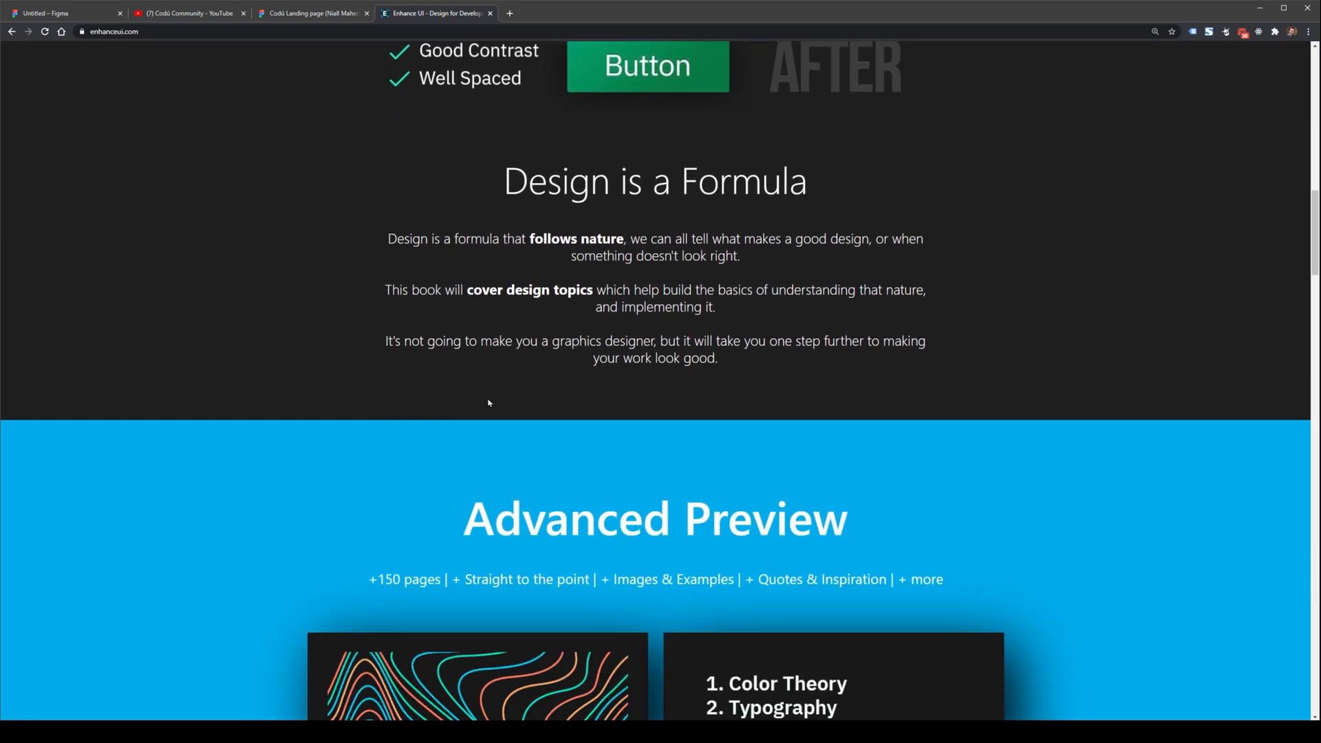
scroll(down, 3)
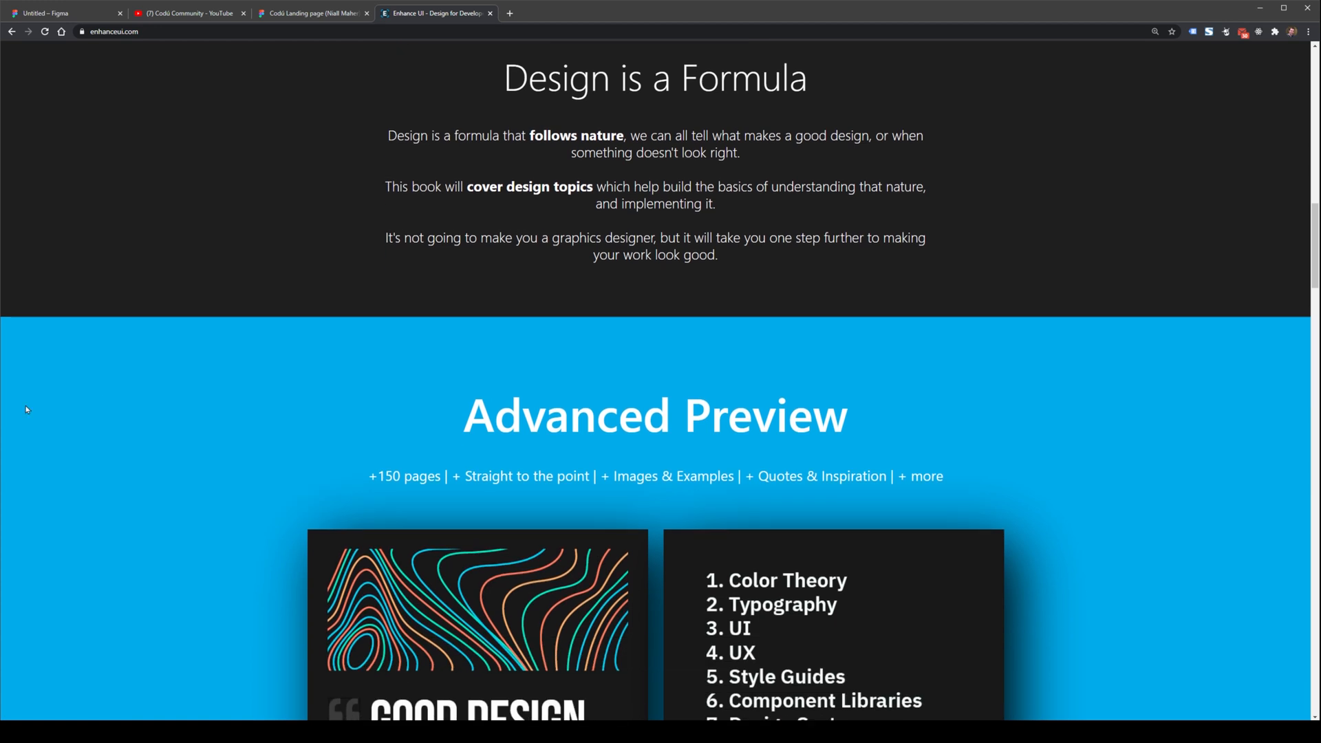